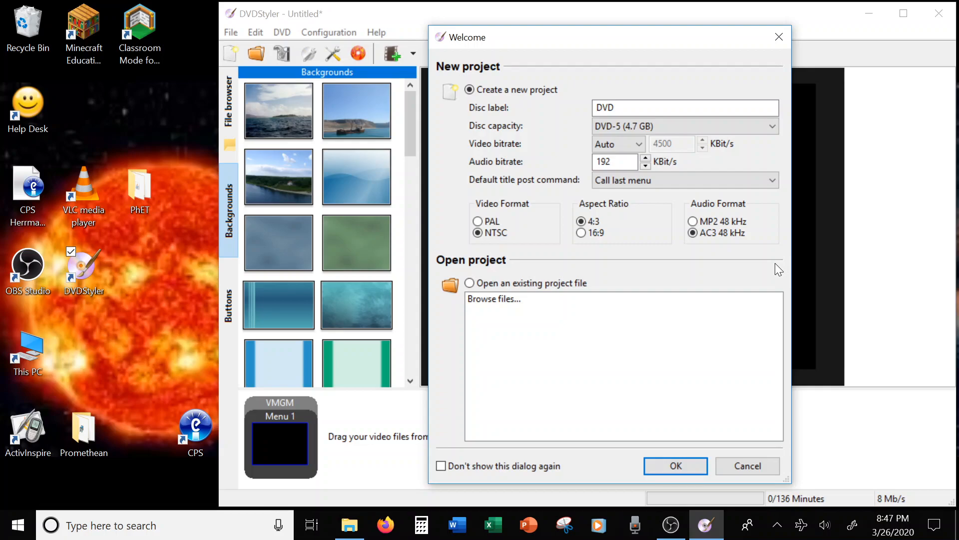
{"action": "mouse_move", "coordinate": [658, 93]}
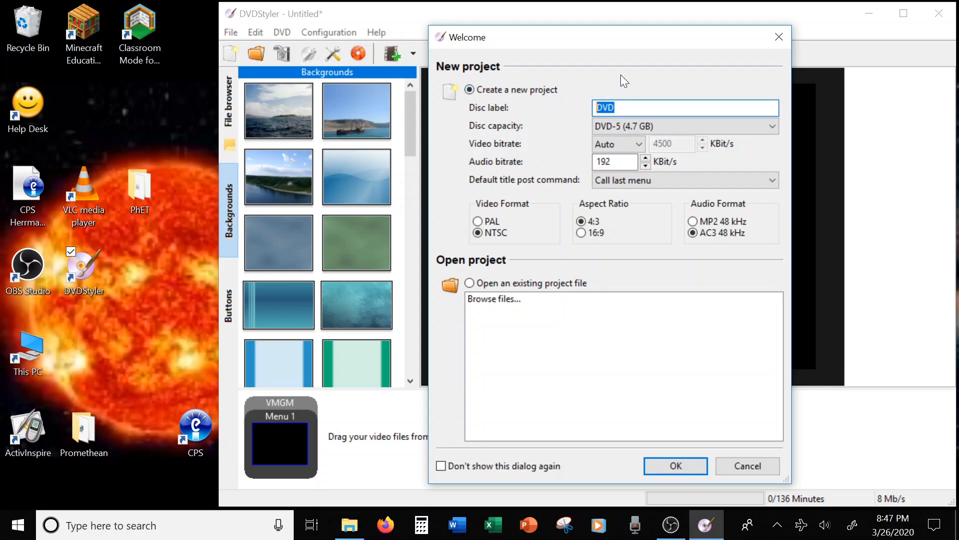
{"action": "mouse_move", "coordinate": [634, 80]}
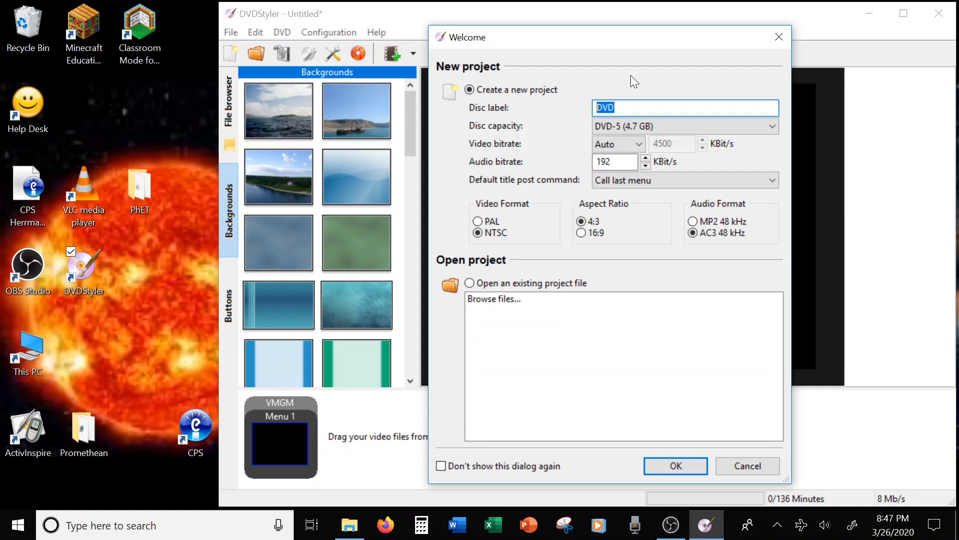
Set the disc label to "Math part 2" in the new project setup
{"action": "type", "text": "Math"}
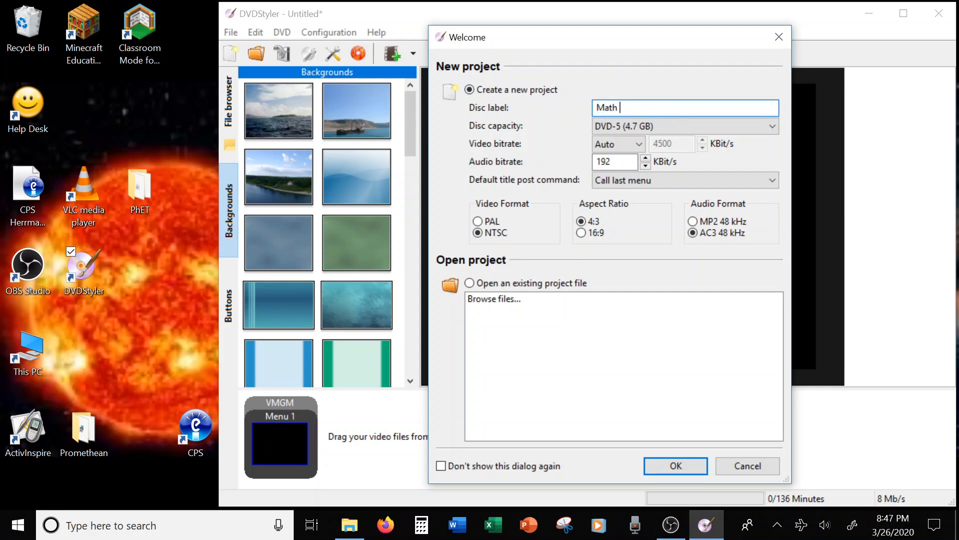
{"action": "type", "text": "part 2"}
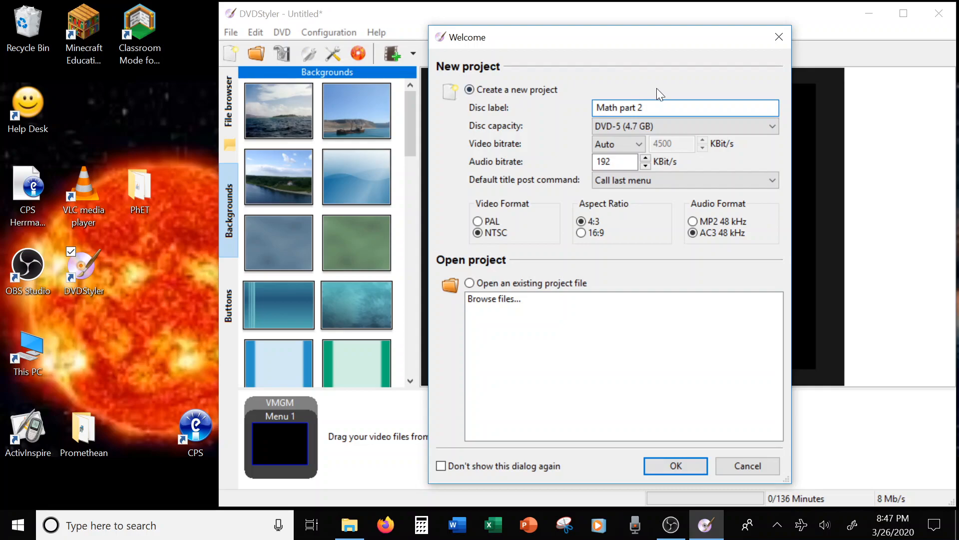
{"action": "mouse_move", "coordinate": [527, 211]}
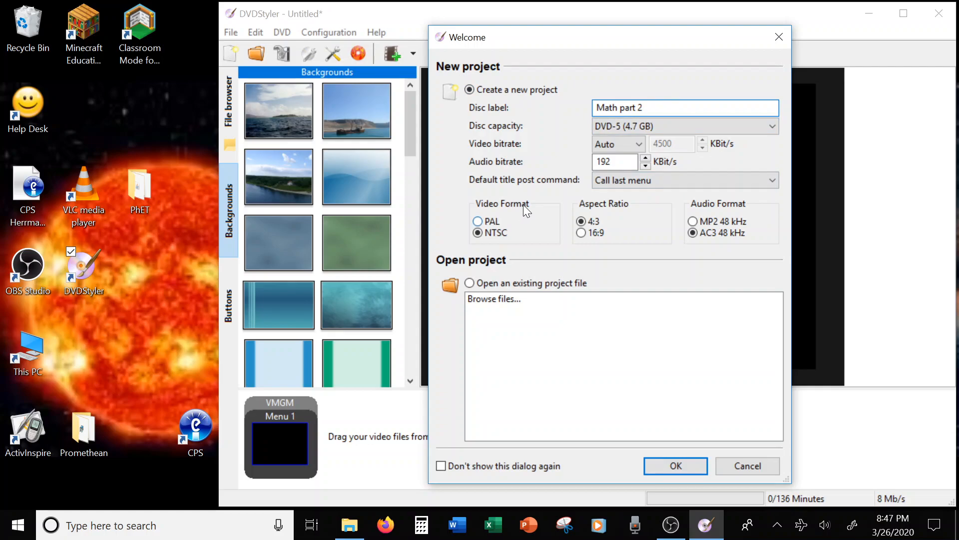
{"action": "mouse_move", "coordinate": [546, 210]}
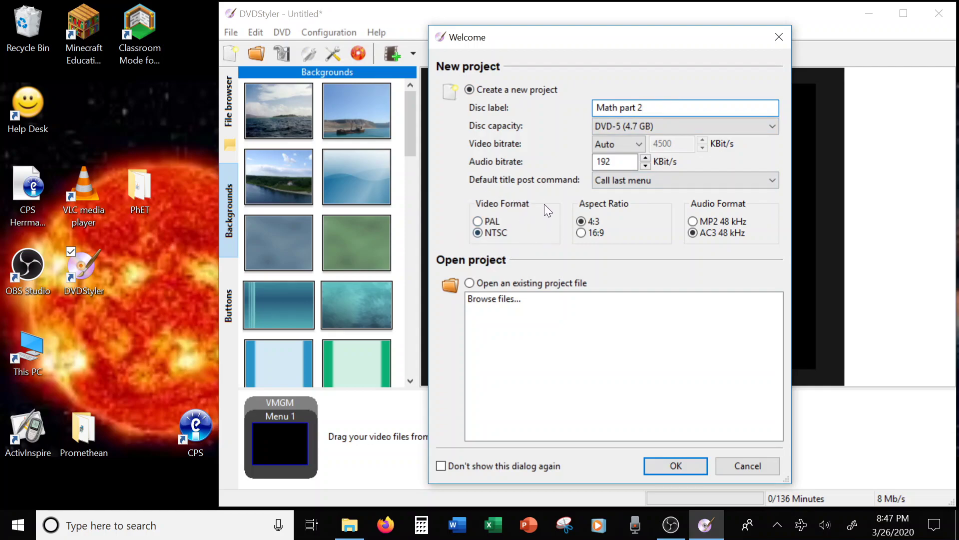
{"action": "mouse_move", "coordinate": [468, 208]}
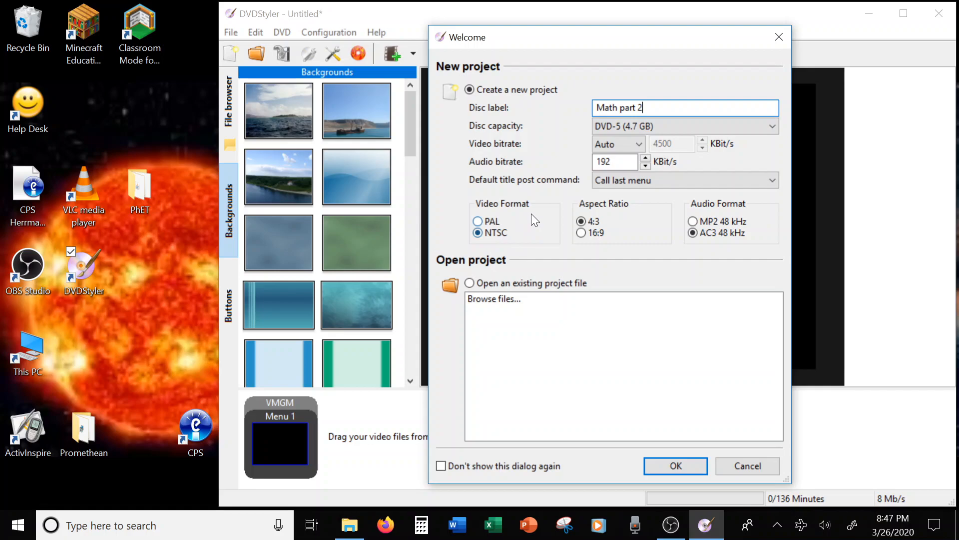
{"action": "mouse_move", "coordinate": [683, 419]}
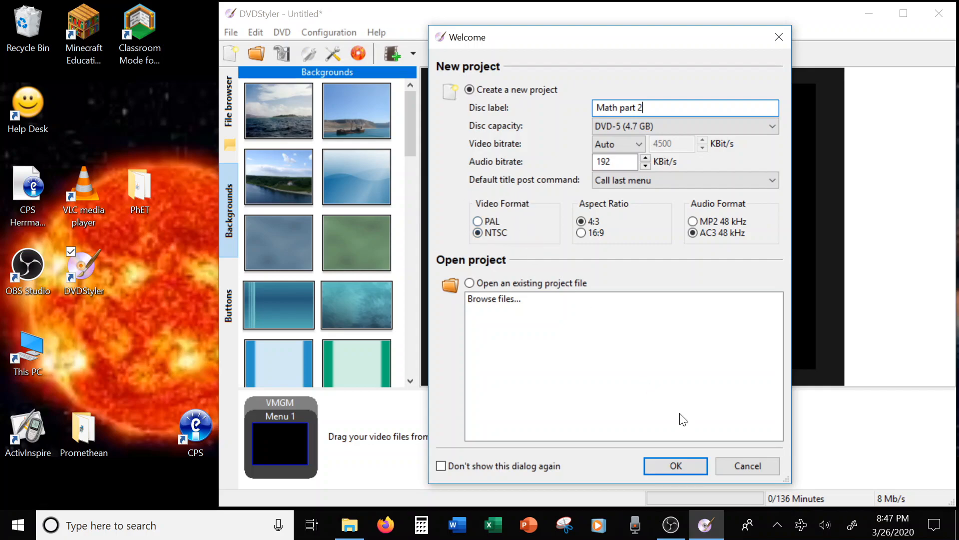
Confirm the project settings and apply the orange sunset menu template
{"action": "left_click", "coordinate": [675, 465]}
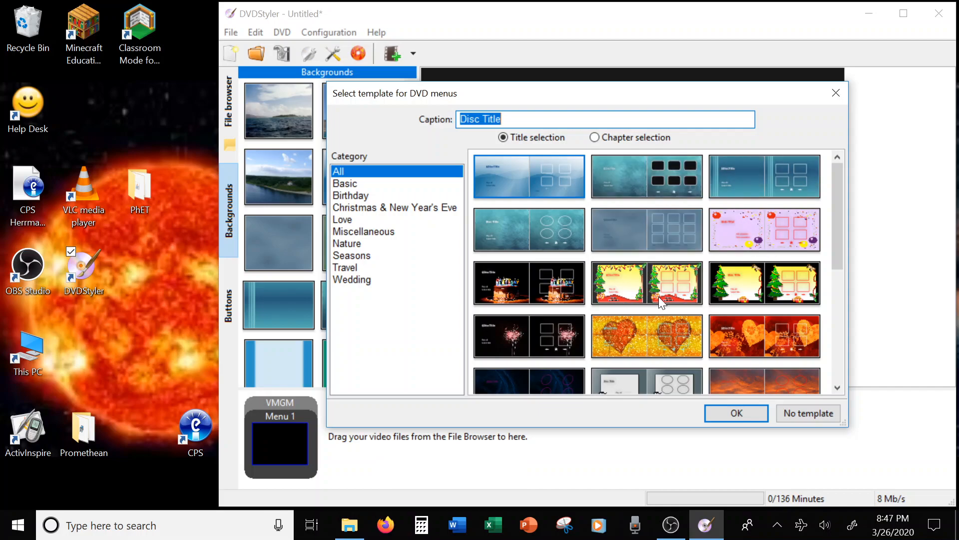
{"action": "scroll", "scroll_direction": "down", "scroll_amount": 3}
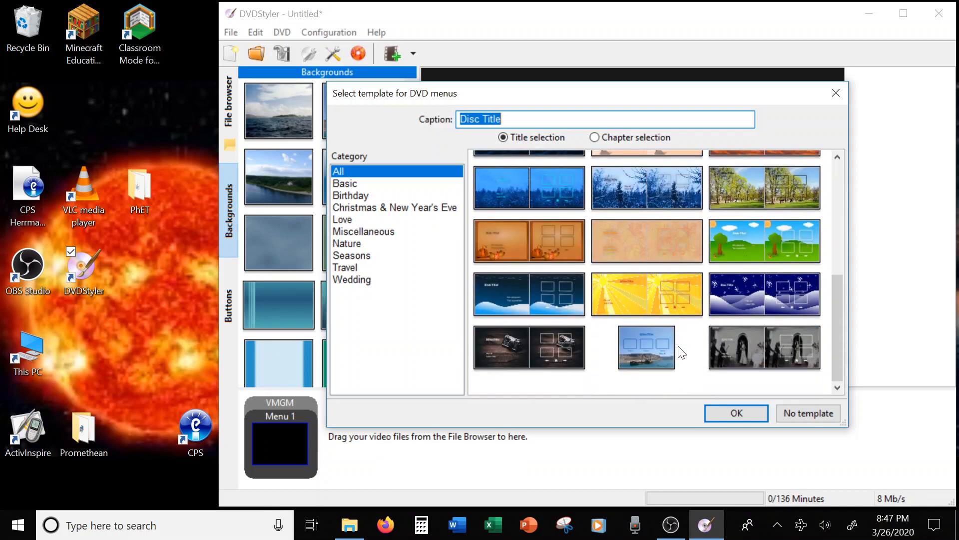
{"action": "scroll", "scroll_direction": "up", "scroll_amount": 3}
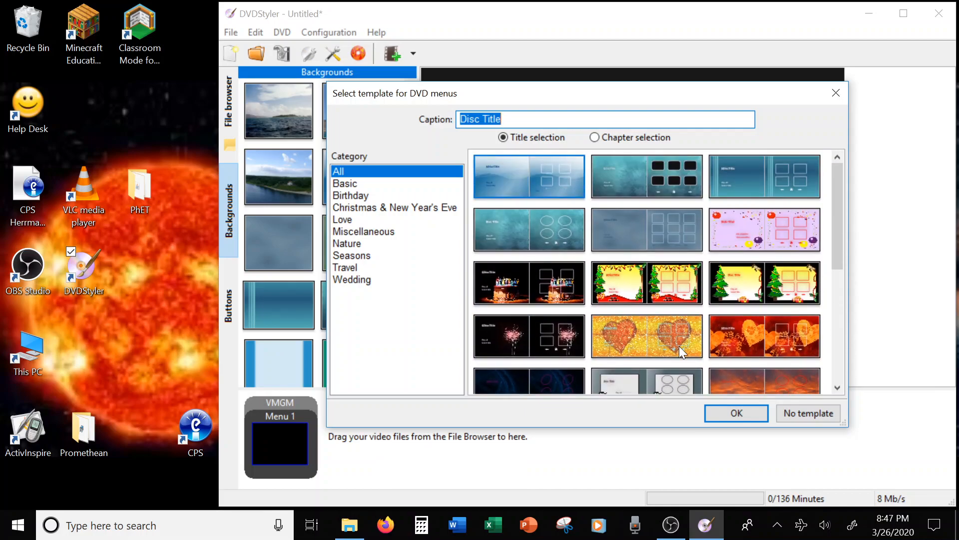
{"action": "mouse_move", "coordinate": [733, 195]}
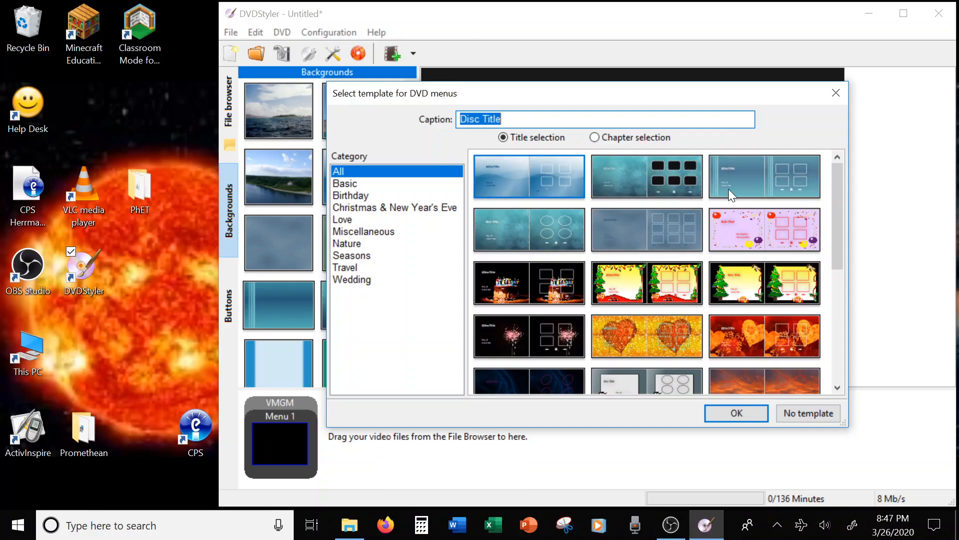
{"action": "scroll", "scroll_direction": "down", "scroll_amount": 3}
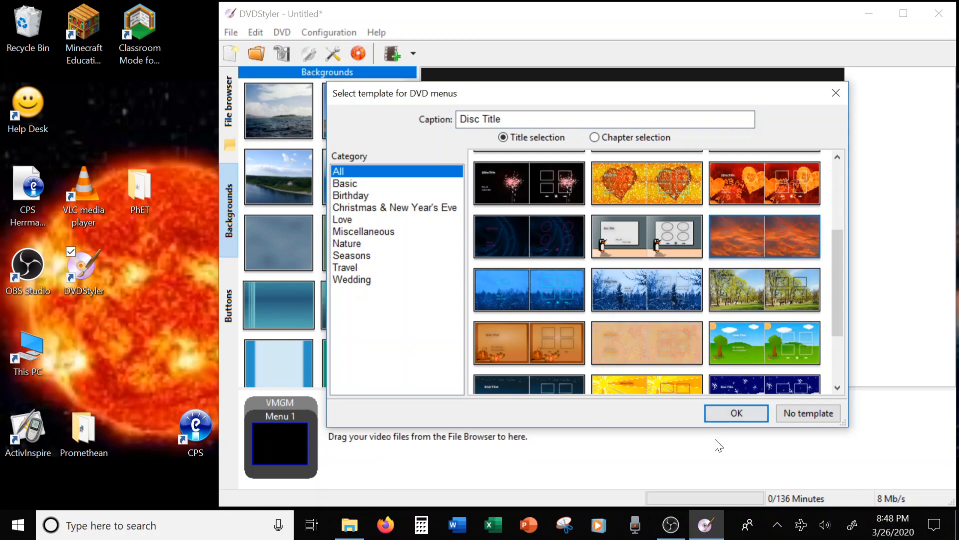
{"action": "left_click", "coordinate": [808, 413]}
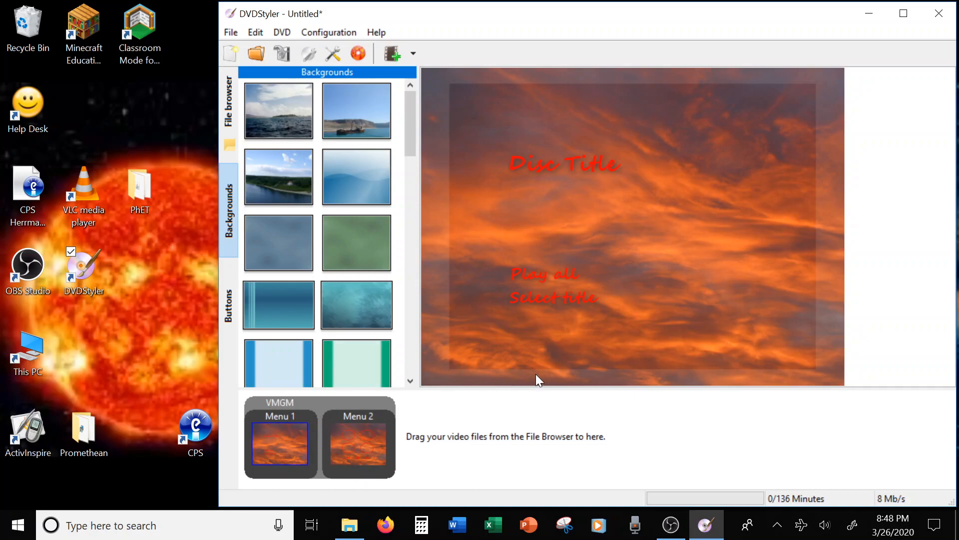
Change the Disc Title text on Menu 1 to "Math 5 part 2"
{"action": "left_click", "coordinate": [539, 165]}
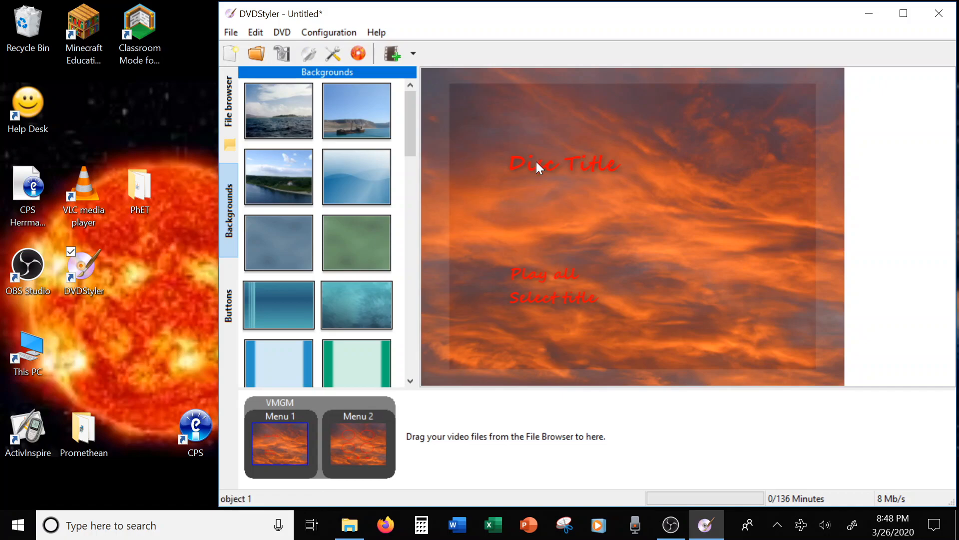
{"action": "mouse_move", "coordinate": [466, 158]}
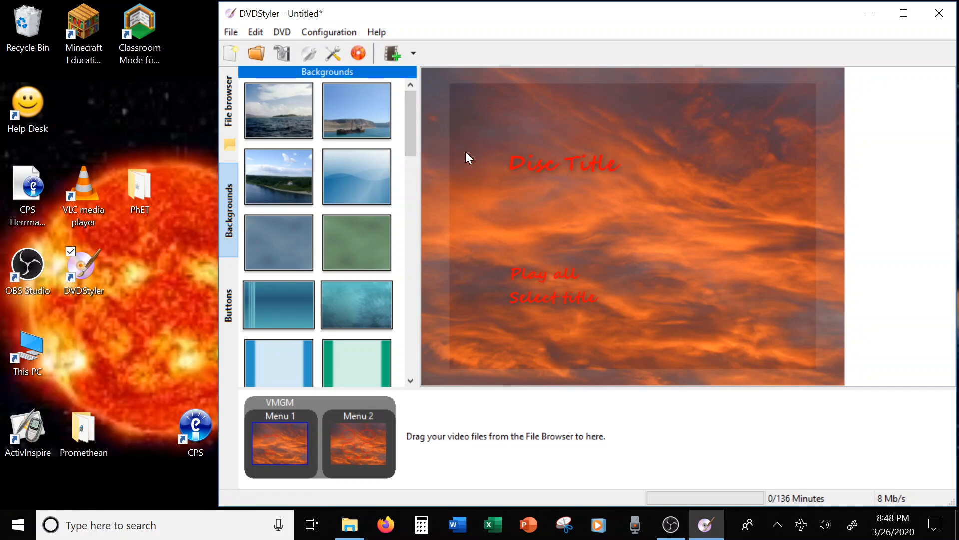
{"action": "left_click", "coordinate": [538, 173]}
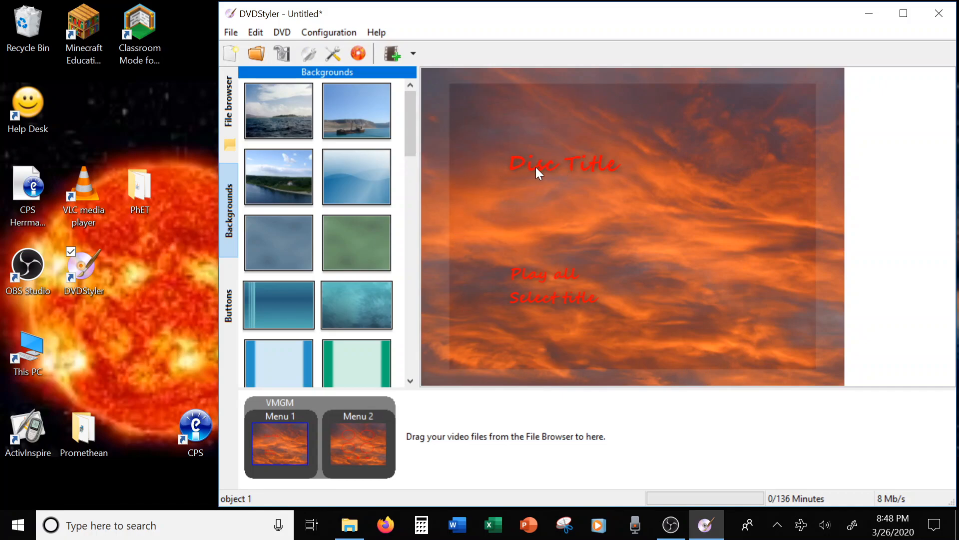
{"action": "mouse_move", "coordinate": [562, 171]}
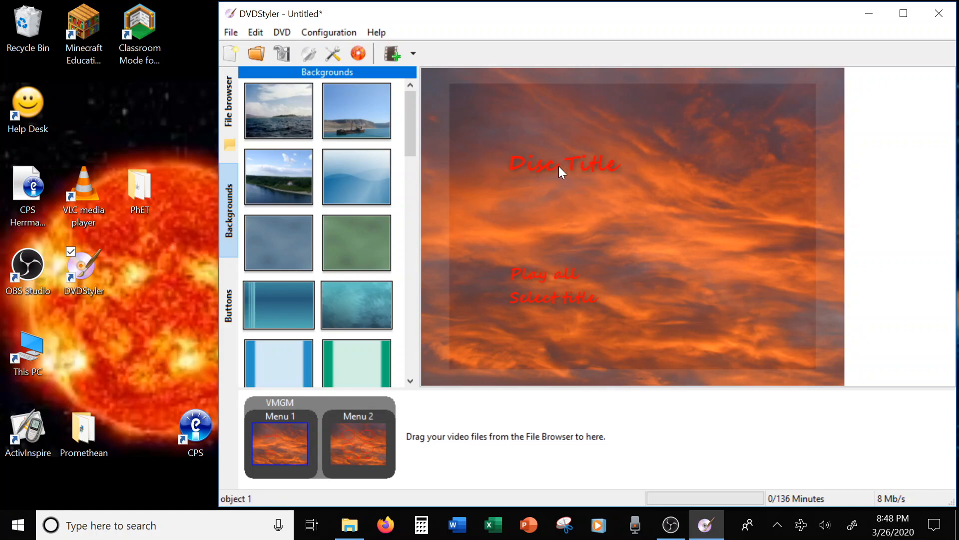
{"action": "right_click", "coordinate": [562, 171]}
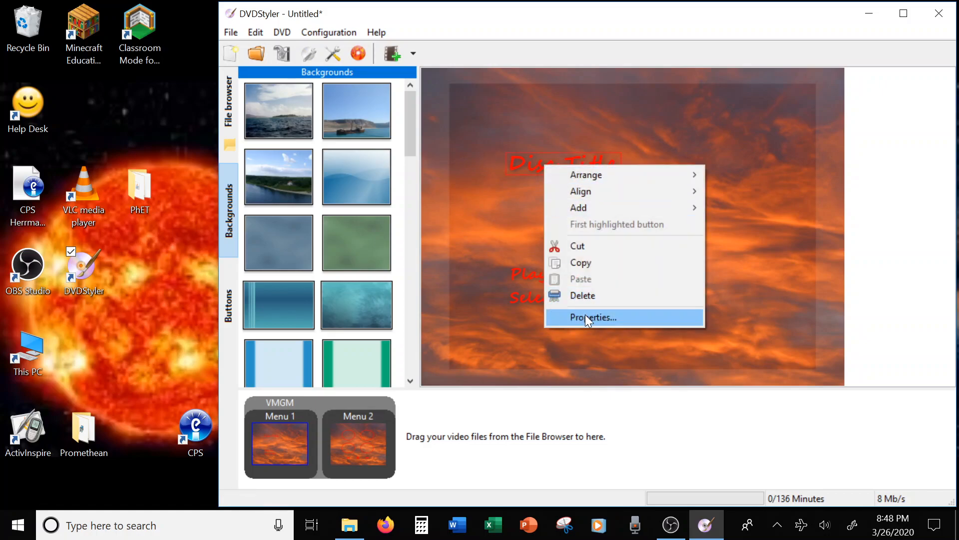
{"action": "left_click", "coordinate": [592, 316]}
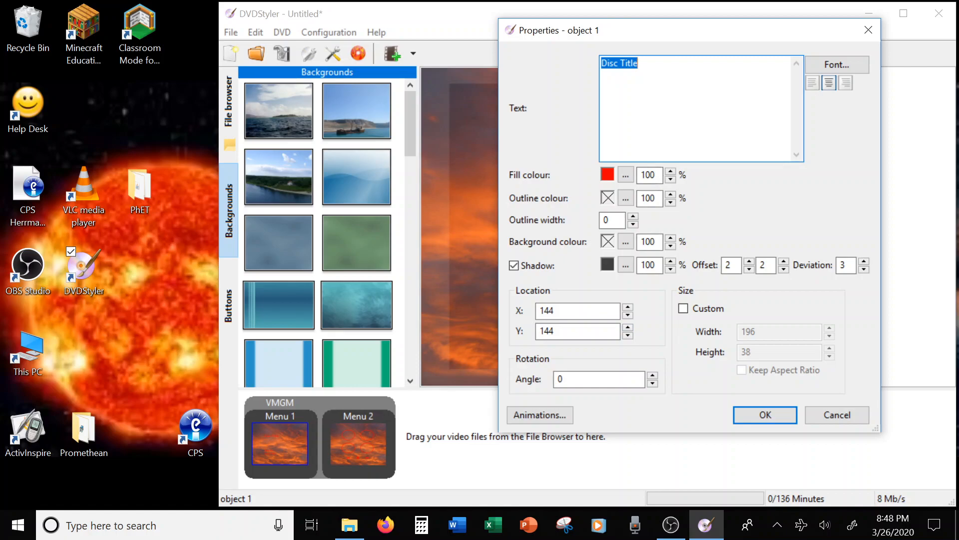
{"action": "type", "text": "Math"}
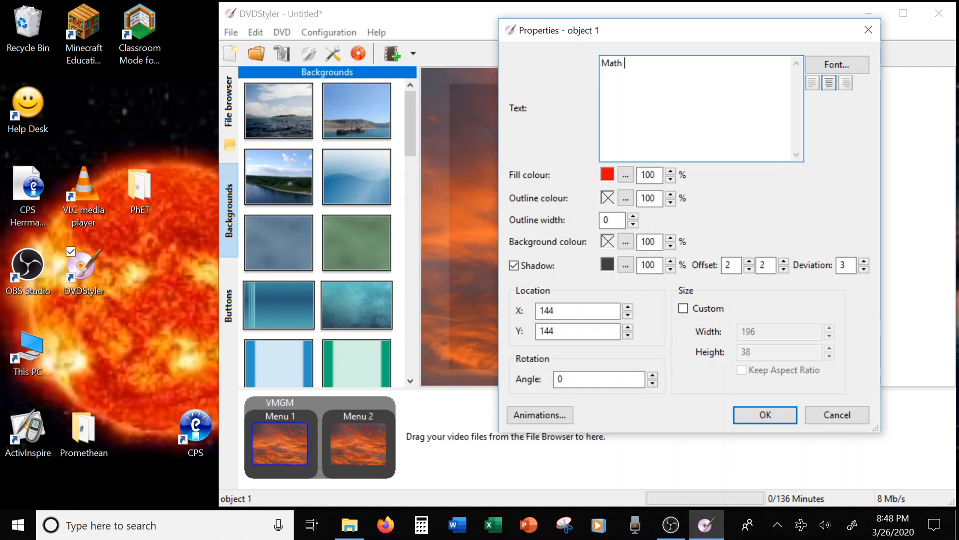
{"action": "type", "text": "5 pa"}
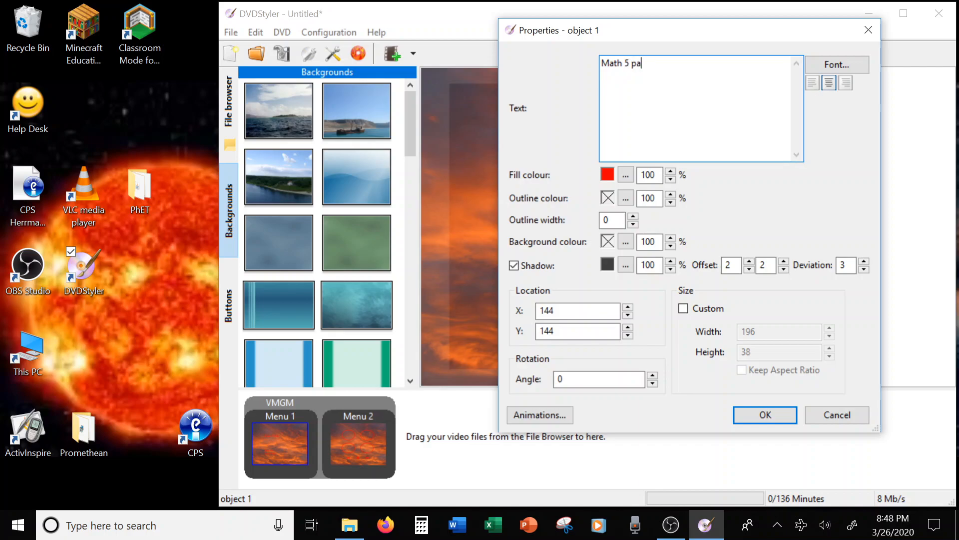
{"action": "type", "text": "rt 2"}
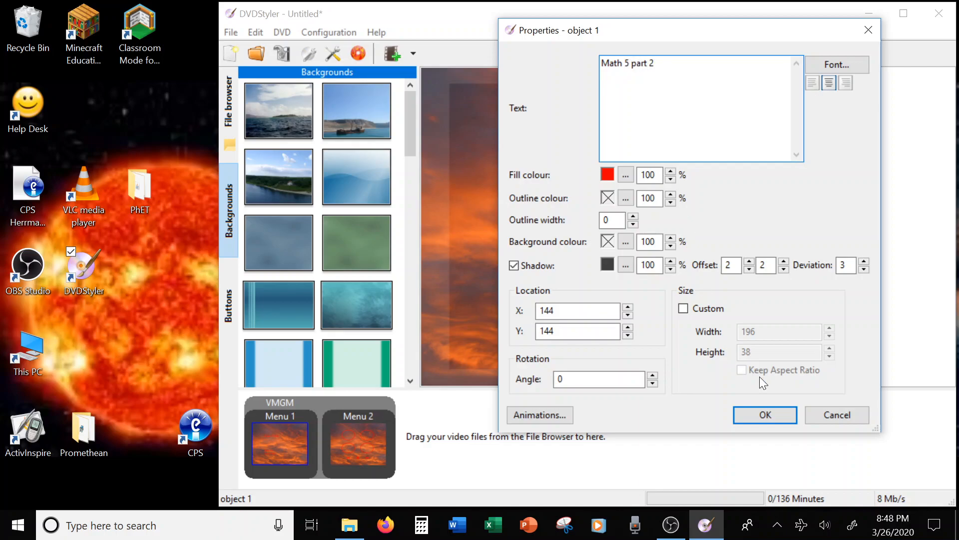
{"action": "left_click", "coordinate": [763, 414]}
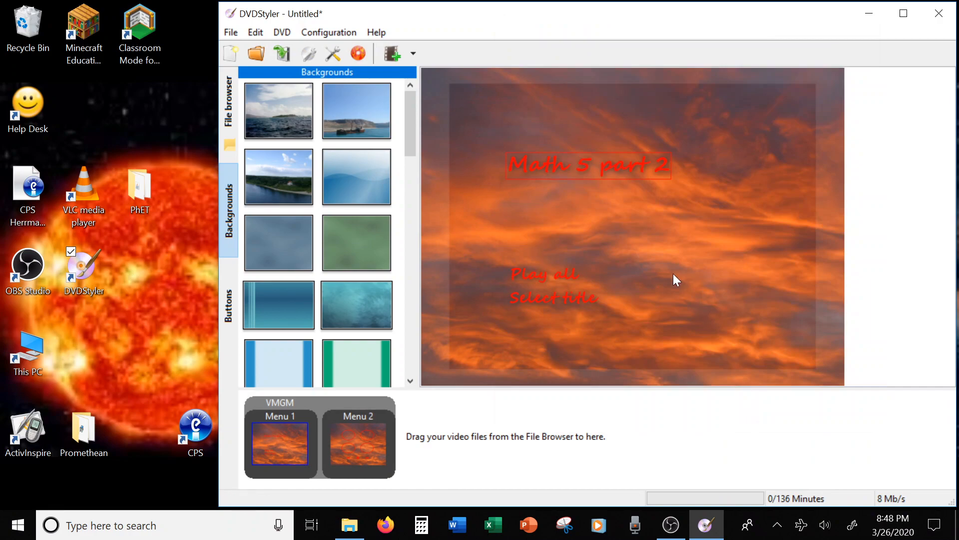
Reopen the title text's properties and close them without further changes
{"action": "left_click", "coordinate": [587, 168]}
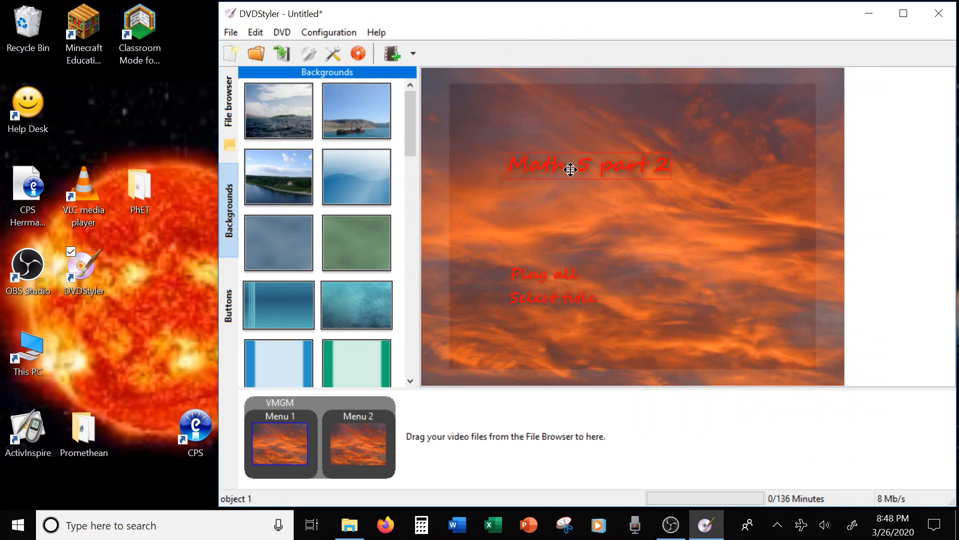
{"action": "right_click", "coordinate": [570, 170]}
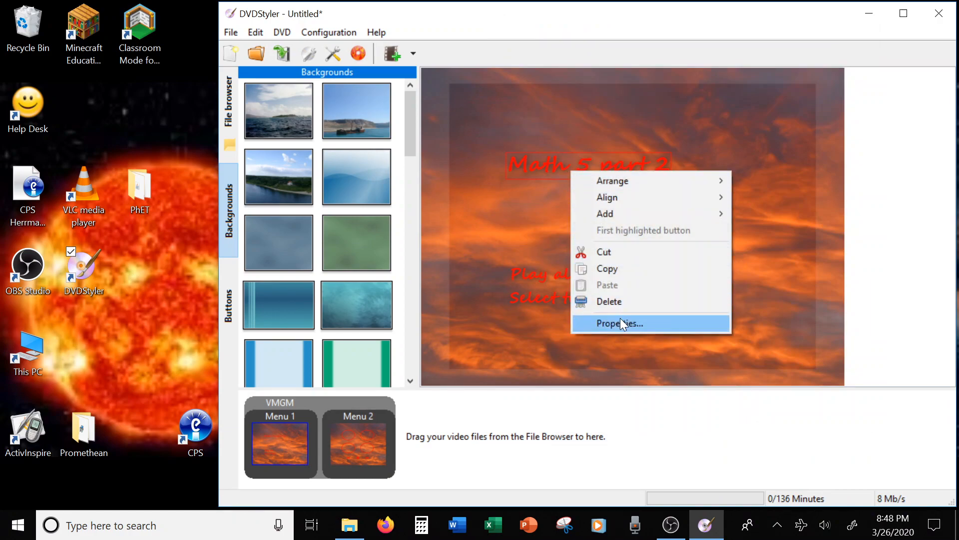
{"action": "left_click", "coordinate": [621, 322]}
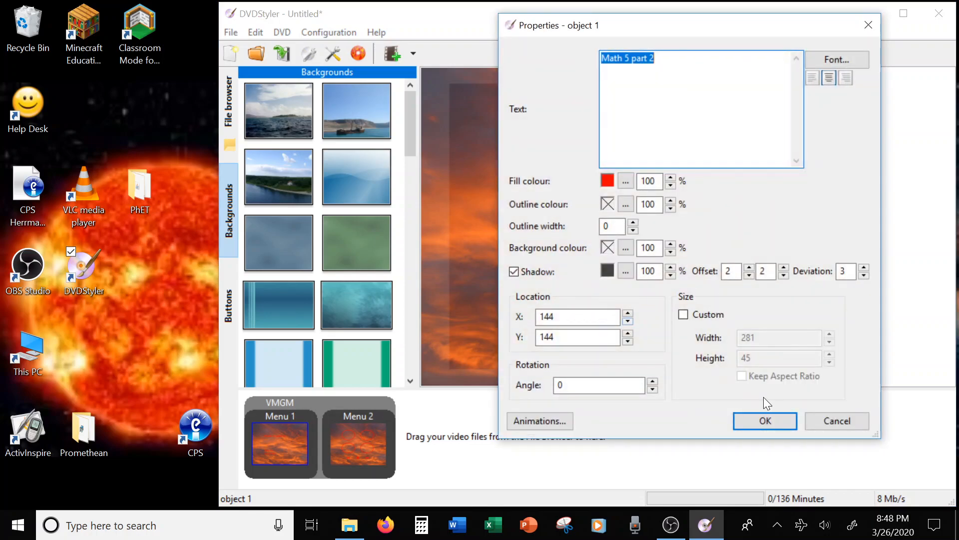
{"action": "left_click", "coordinate": [765, 420]}
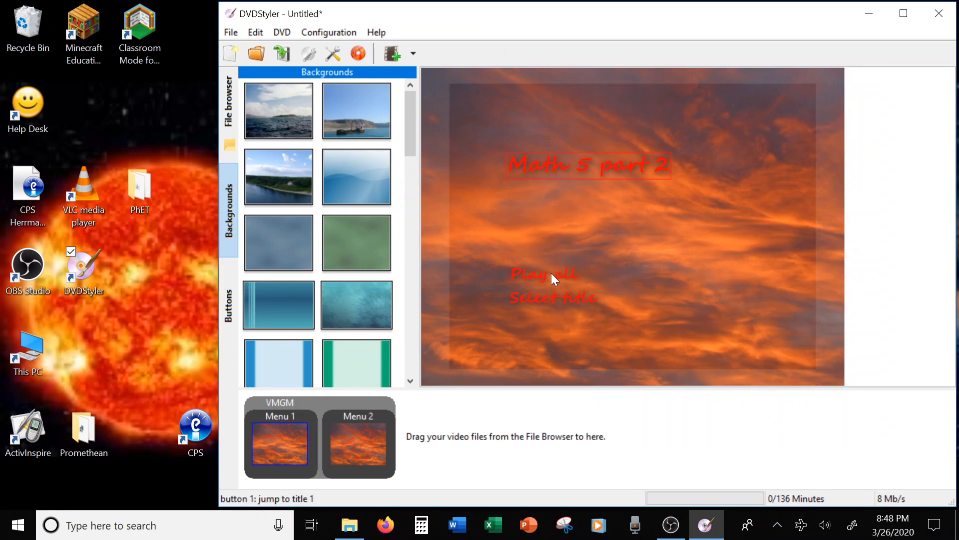
{"action": "mouse_move", "coordinate": [568, 282]}
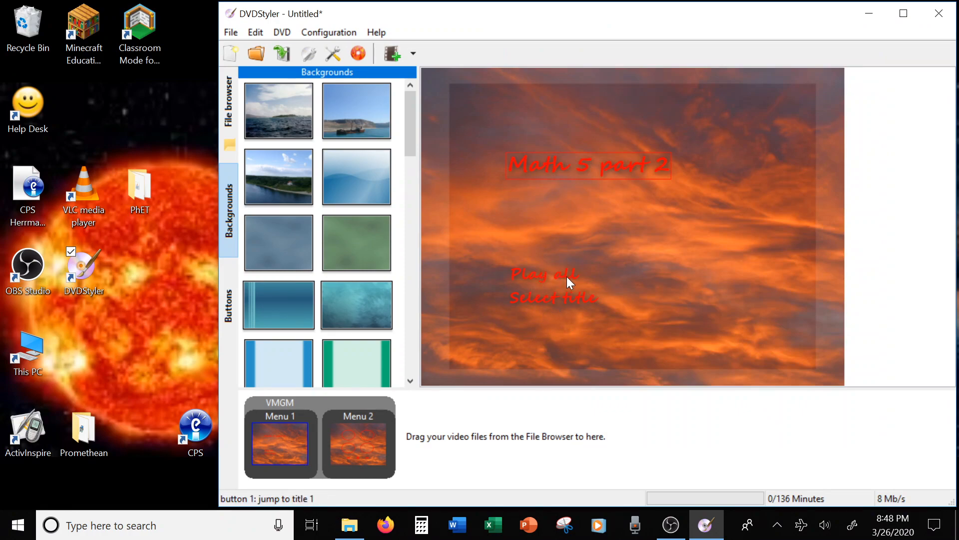
{"action": "mouse_move", "coordinate": [694, 266]}
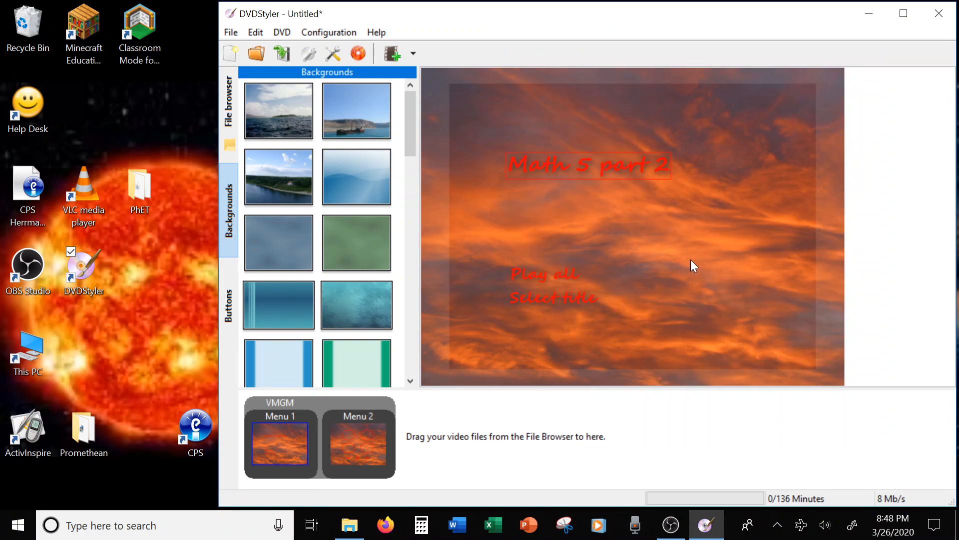
{"action": "mouse_move", "coordinate": [519, 314]}
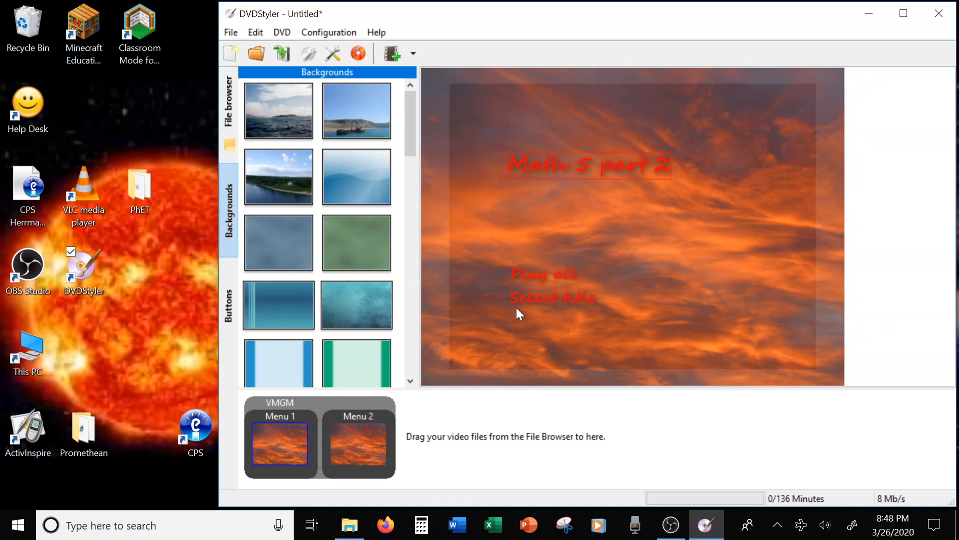
{"action": "mouse_move", "coordinate": [598, 312]}
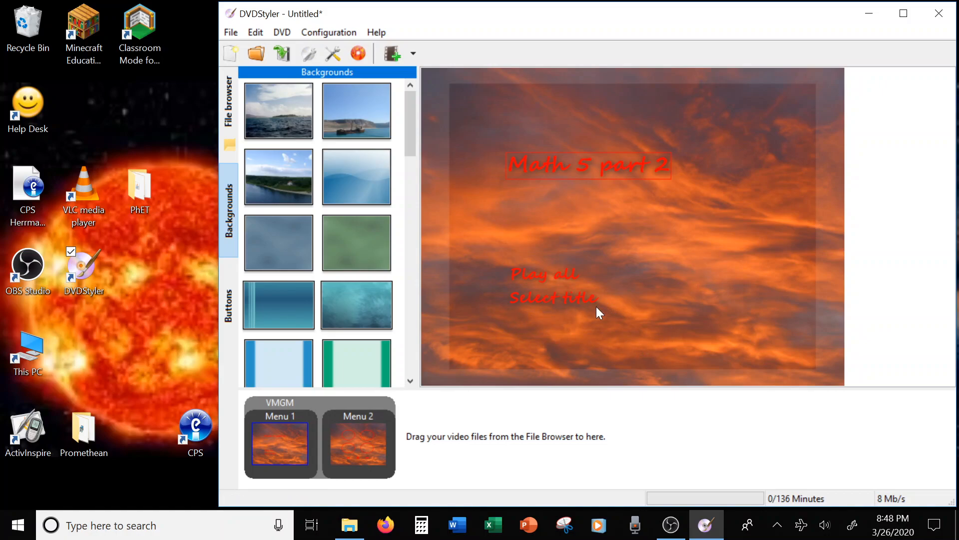
Switch to Menu 2 and delete the oval placeholder buttons
{"action": "left_click", "coordinate": [358, 444]}
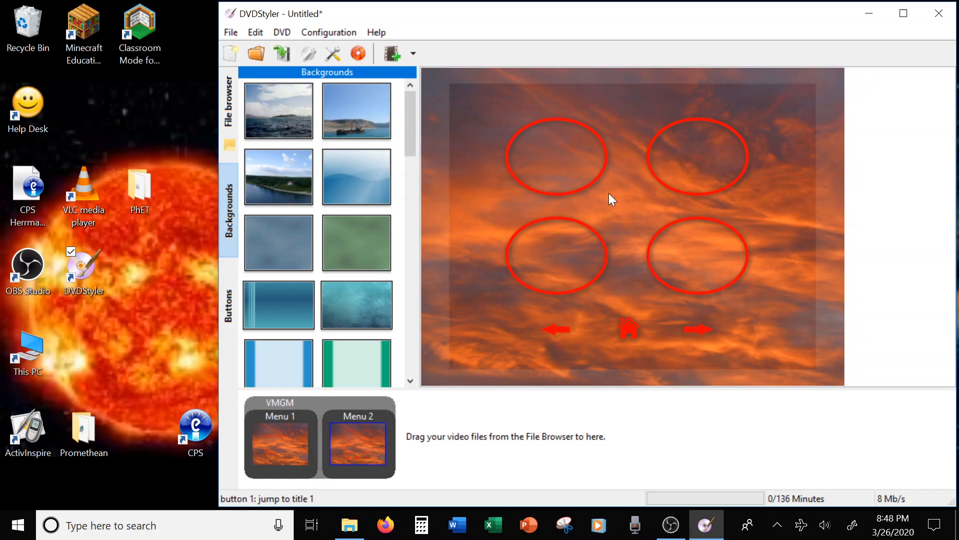
{"action": "right_click", "coordinate": [554, 156]}
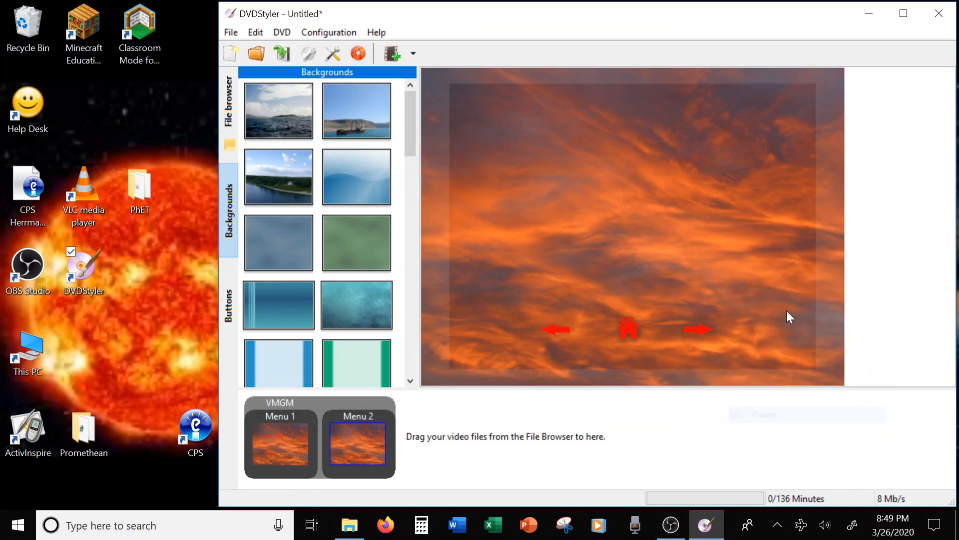
{"action": "mouse_move", "coordinate": [782, 282]}
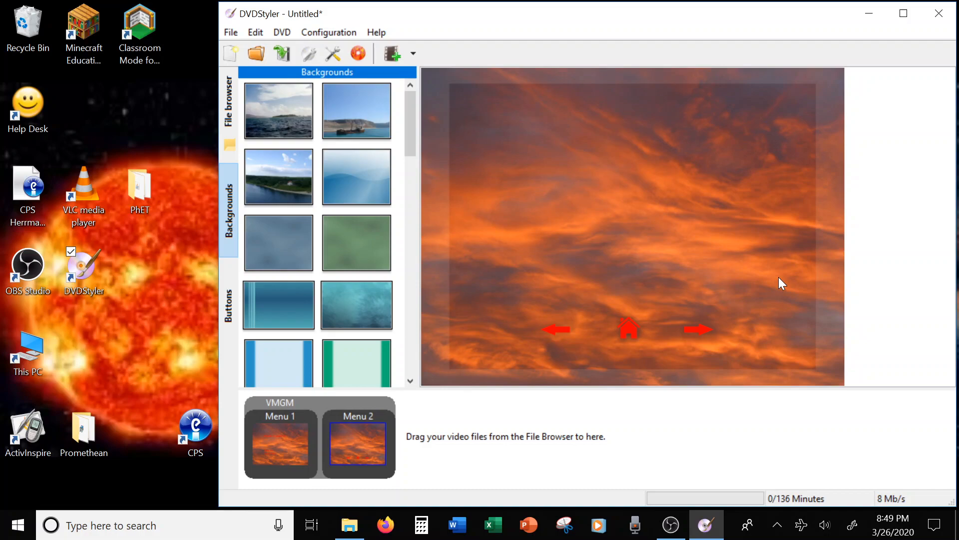
{"action": "mouse_move", "coordinate": [312, 525]}
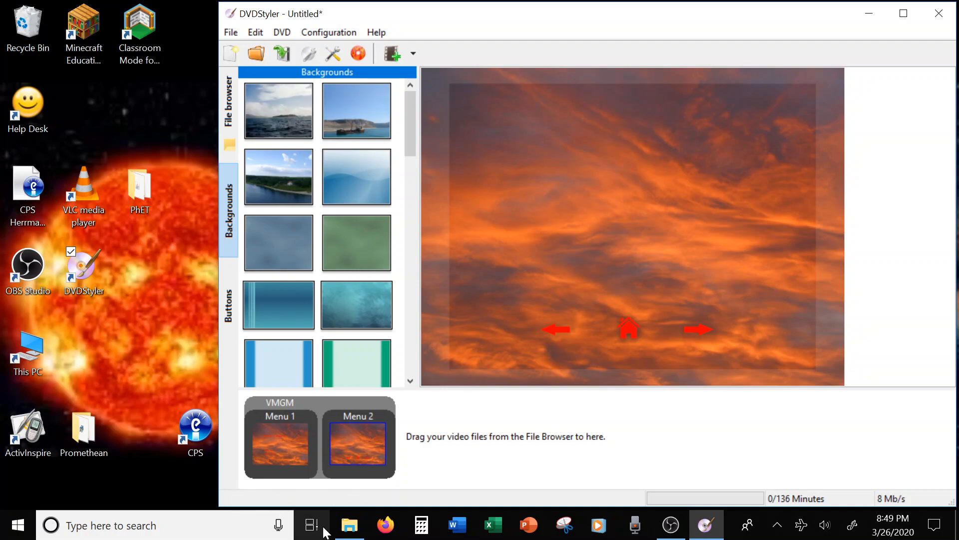
Drag the metric, PAV, Time and Statistics videos from the Videos folder onto Menu 2
{"action": "left_click", "coordinate": [350, 525]}
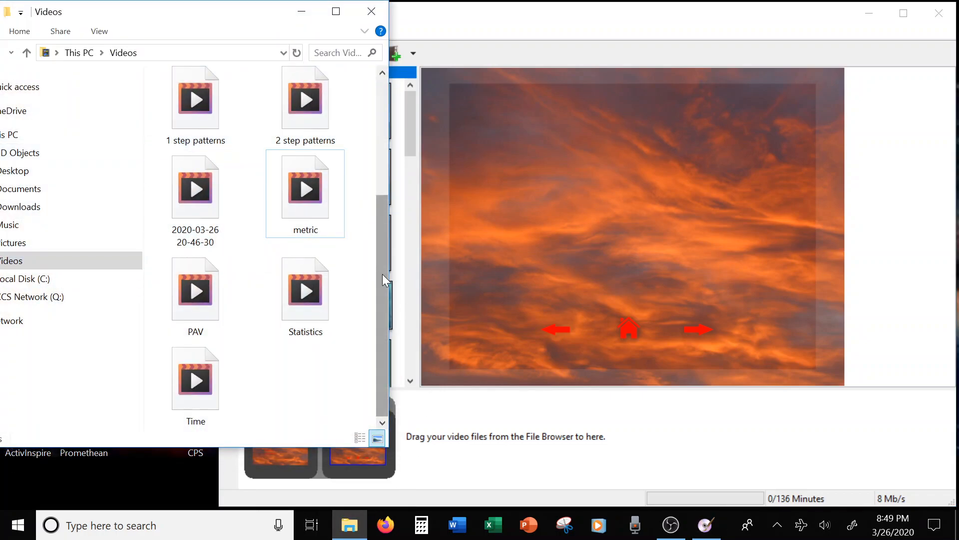
{"action": "scroll", "scroll_direction": "up", "scroll_amount": 3}
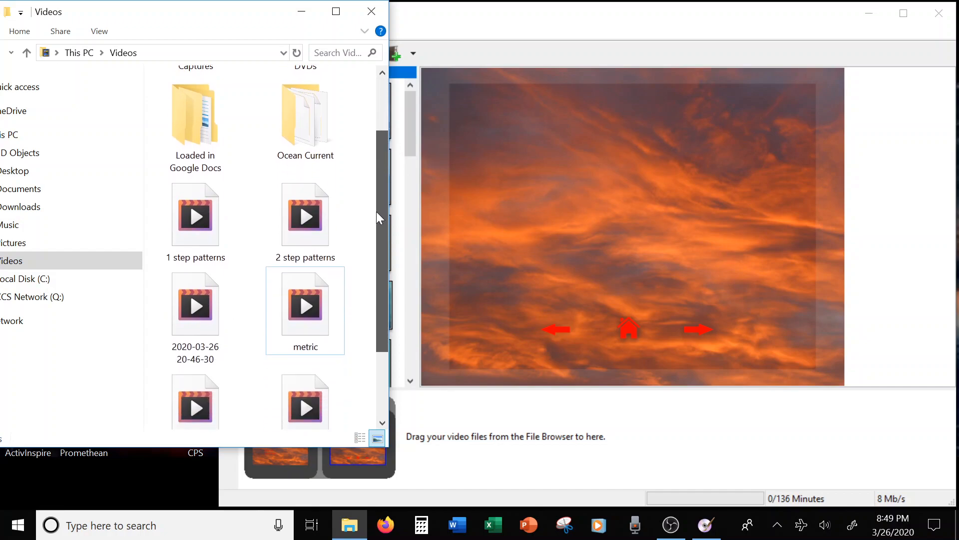
{"action": "scroll", "scroll_direction": "down", "scroll_amount": 3}
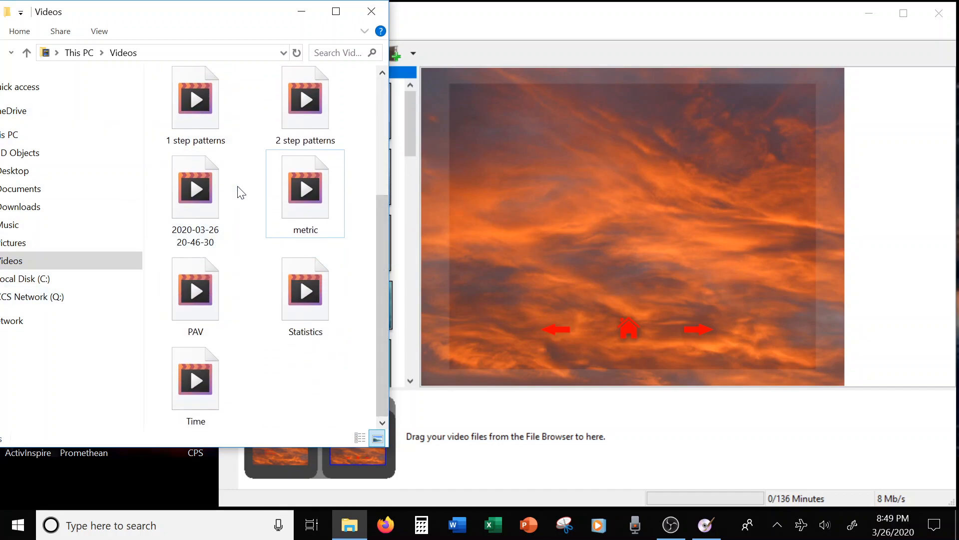
{"action": "mouse_move", "coordinate": [546, 195]}
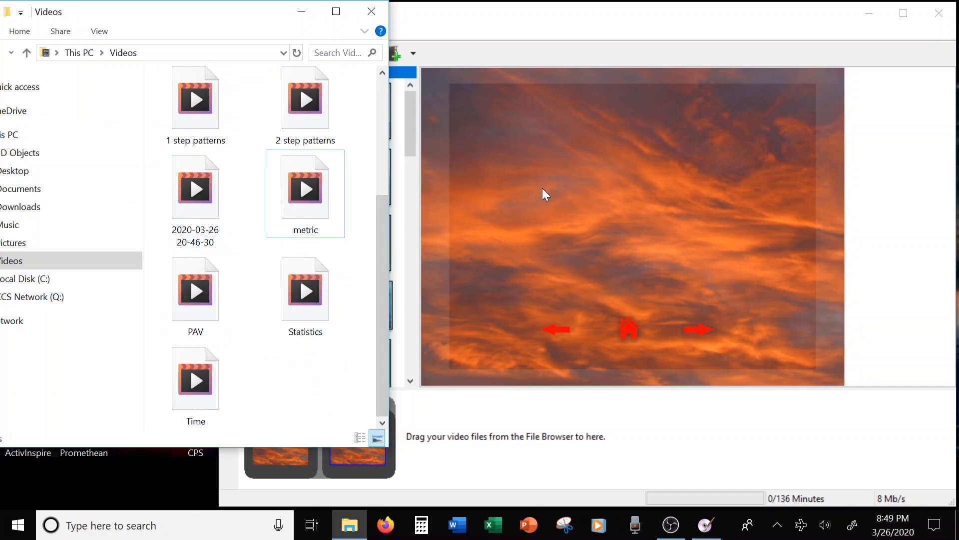
{"action": "mouse_move", "coordinate": [557, 228]}
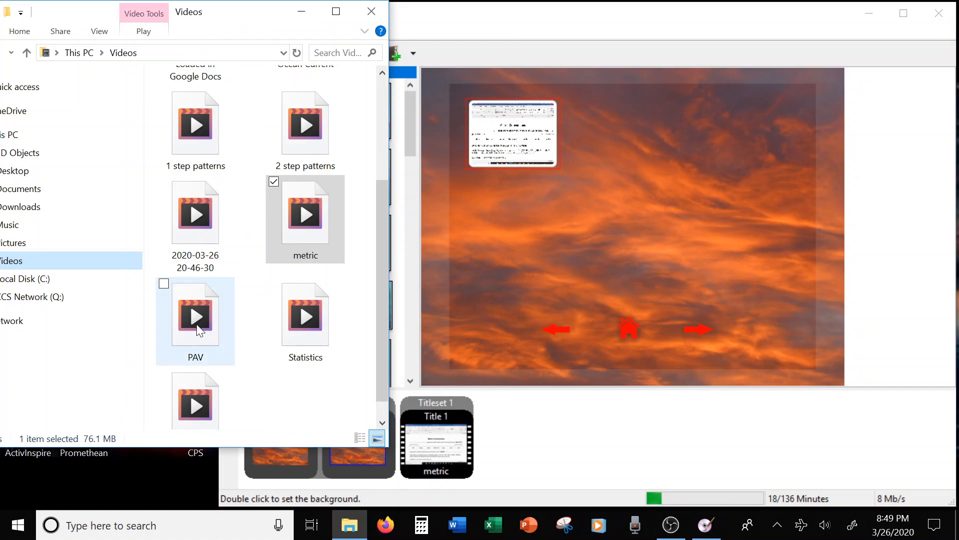
{"action": "left_click", "coordinate": [195, 316]}
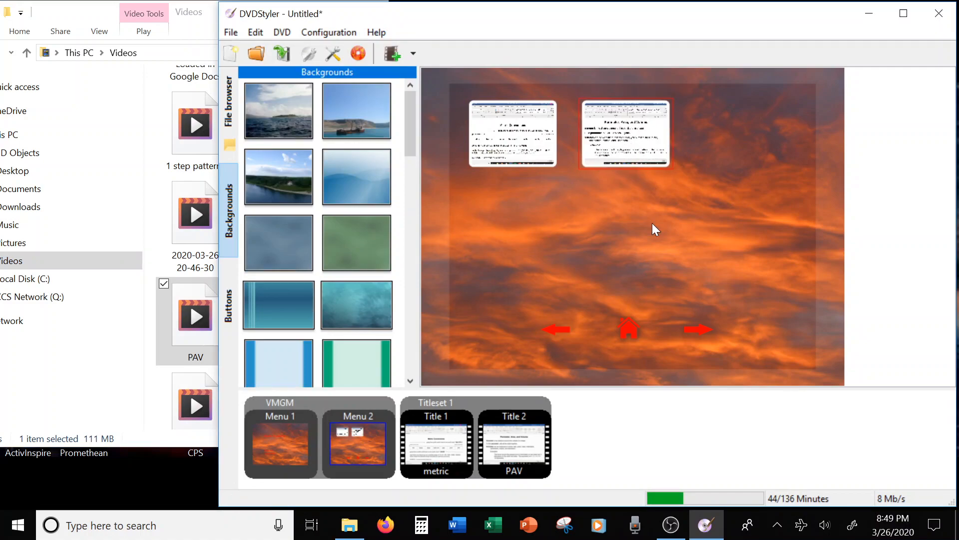
{"action": "mouse_move", "coordinate": [173, 367]}
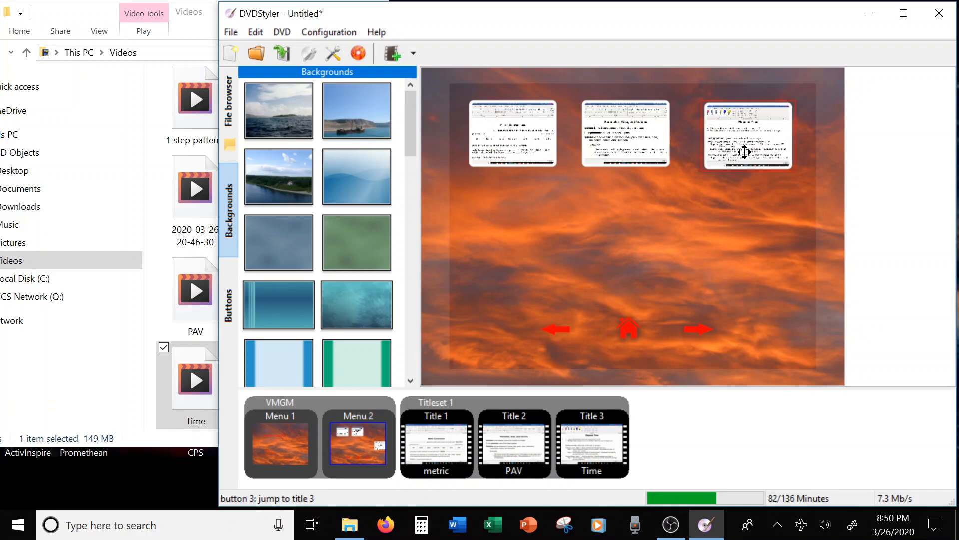
{"action": "mouse_move", "coordinate": [626, 141]}
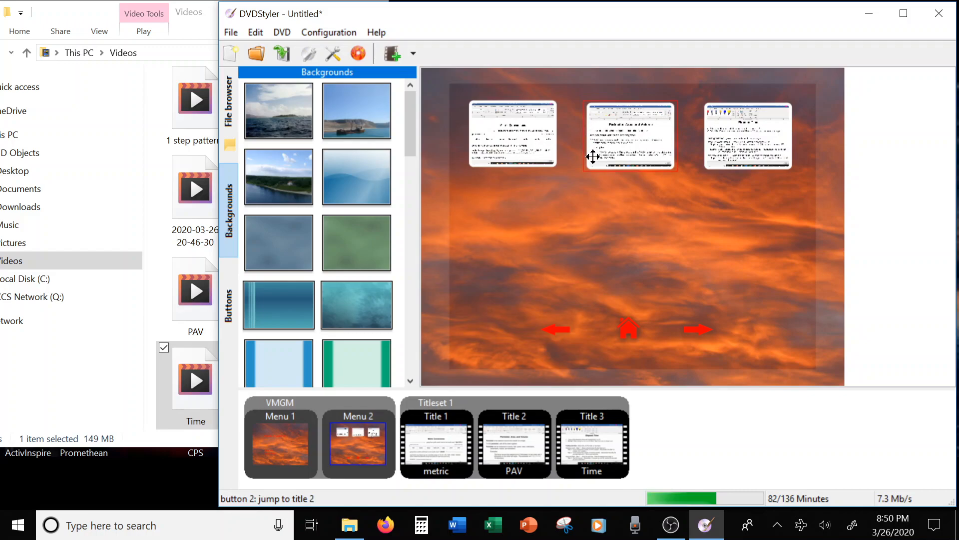
{"action": "mouse_move", "coordinate": [652, 131]}
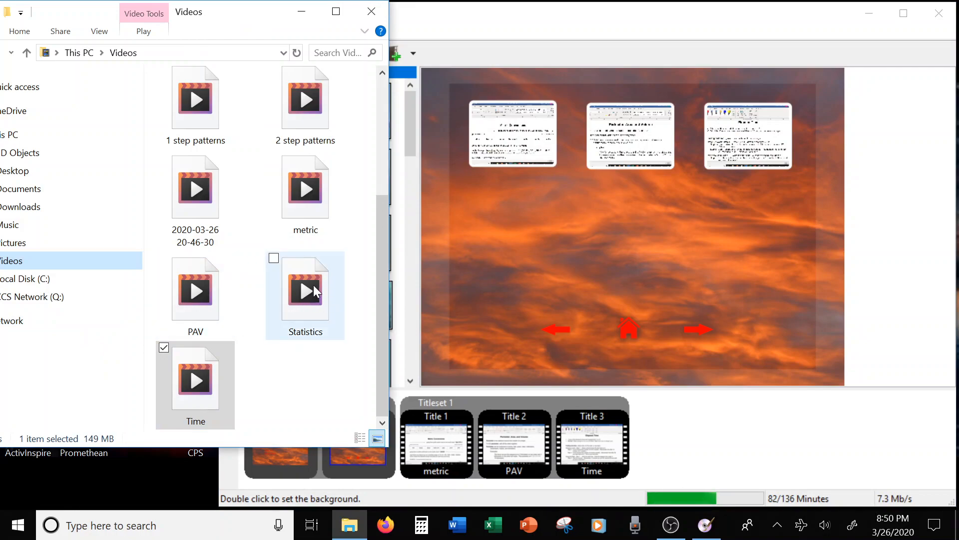
{"action": "left_click", "coordinate": [306, 288]}
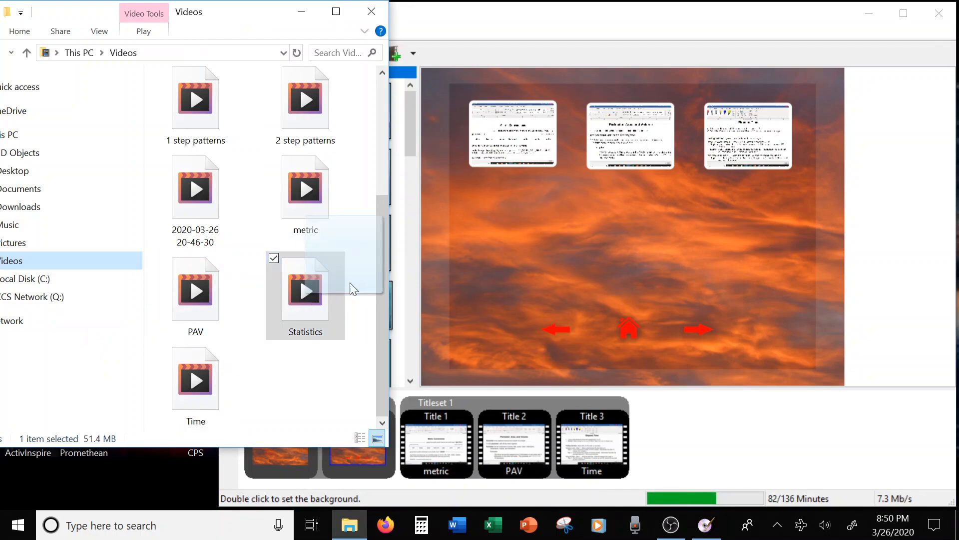
{"action": "mouse_move", "coordinate": [593, 302]}
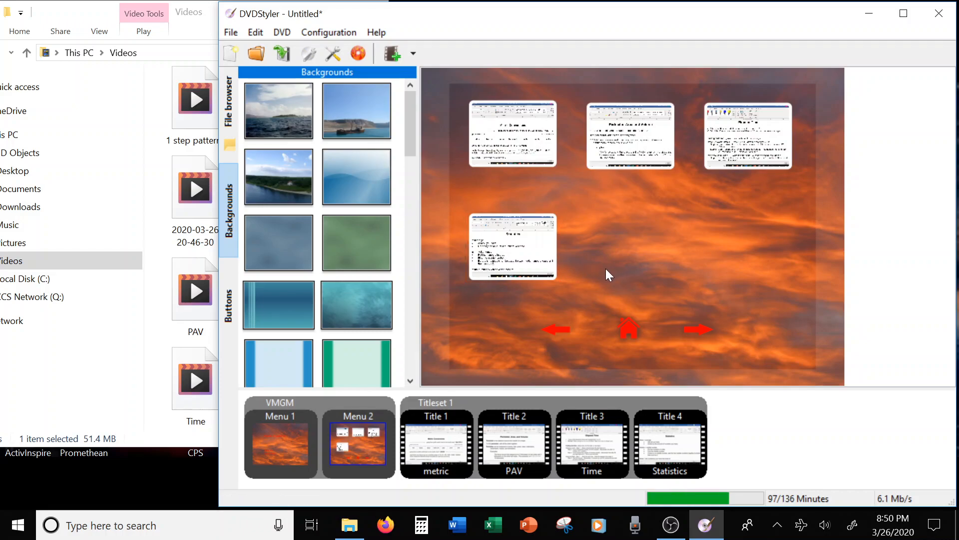
{"action": "mouse_move", "coordinate": [769, 508]}
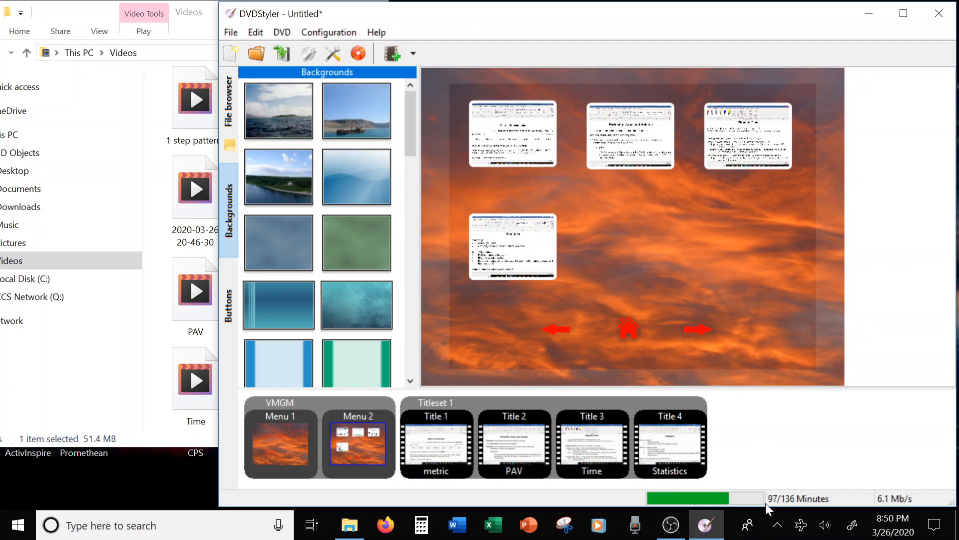
{"action": "mouse_move", "coordinate": [776, 508]}
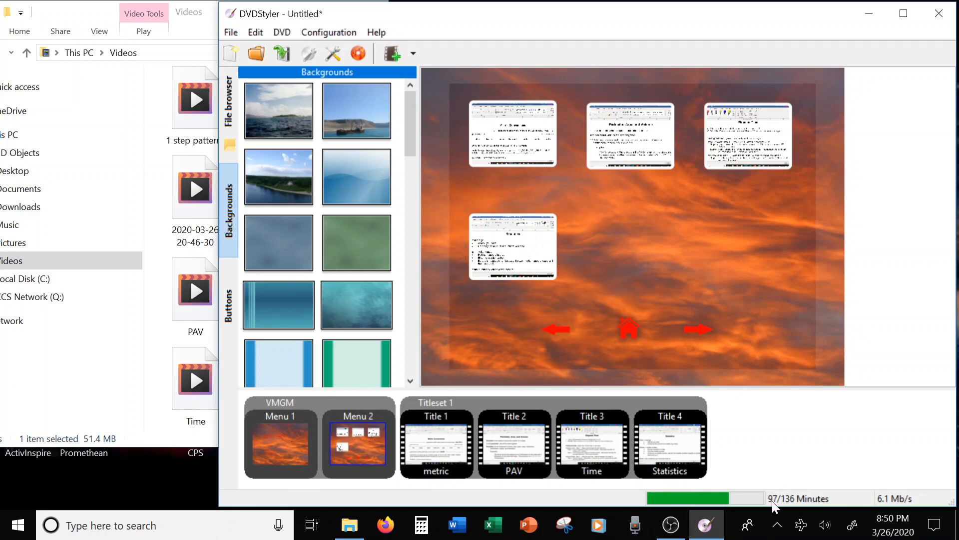
{"action": "mouse_move", "coordinate": [796, 504]}
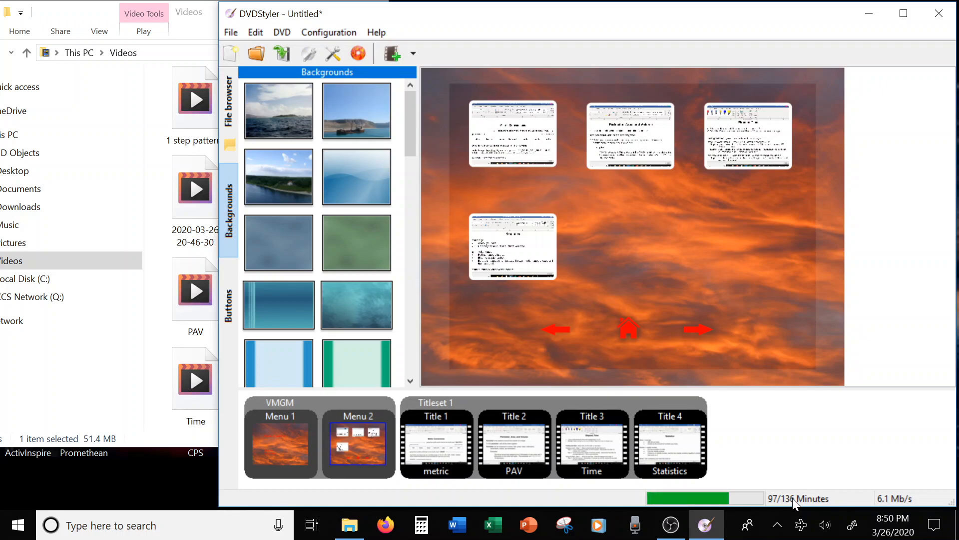
{"action": "mouse_move", "coordinate": [803, 494]}
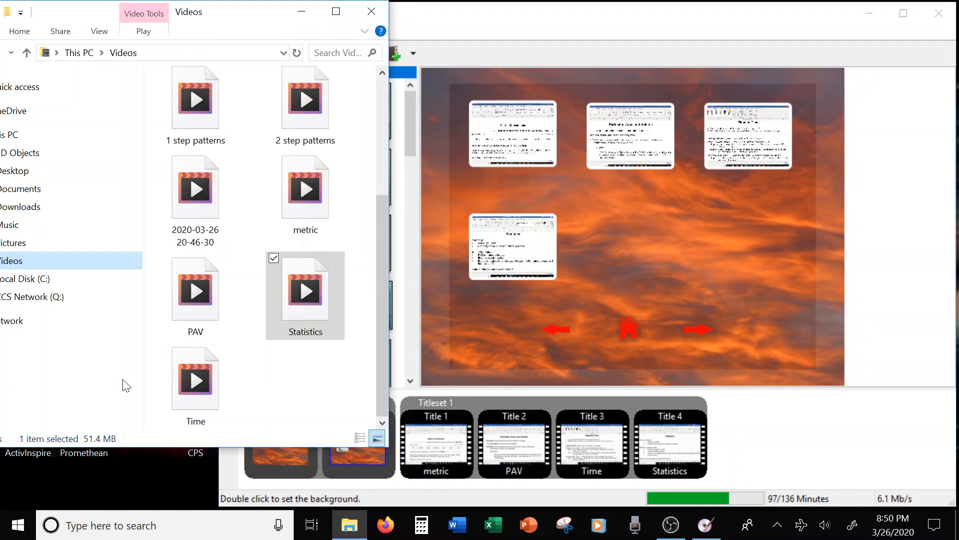
{"action": "mouse_move", "coordinate": [314, 374]}
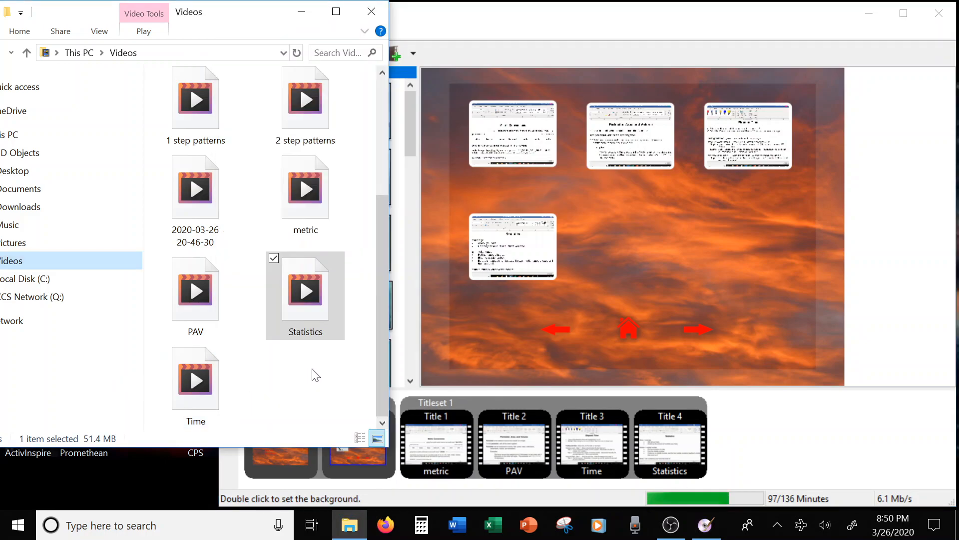
{"action": "mouse_move", "coordinate": [299, 358]}
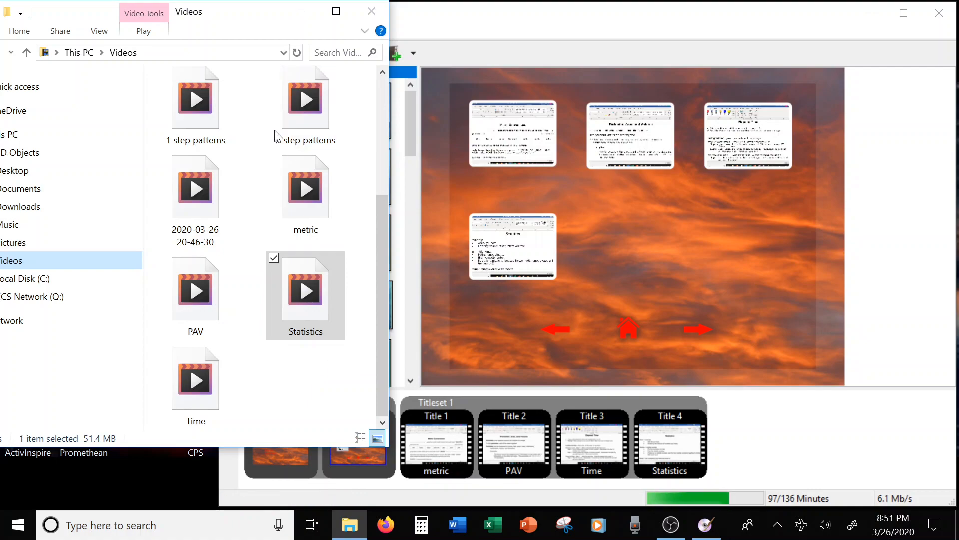
{"action": "mouse_move", "coordinate": [306, 110]}
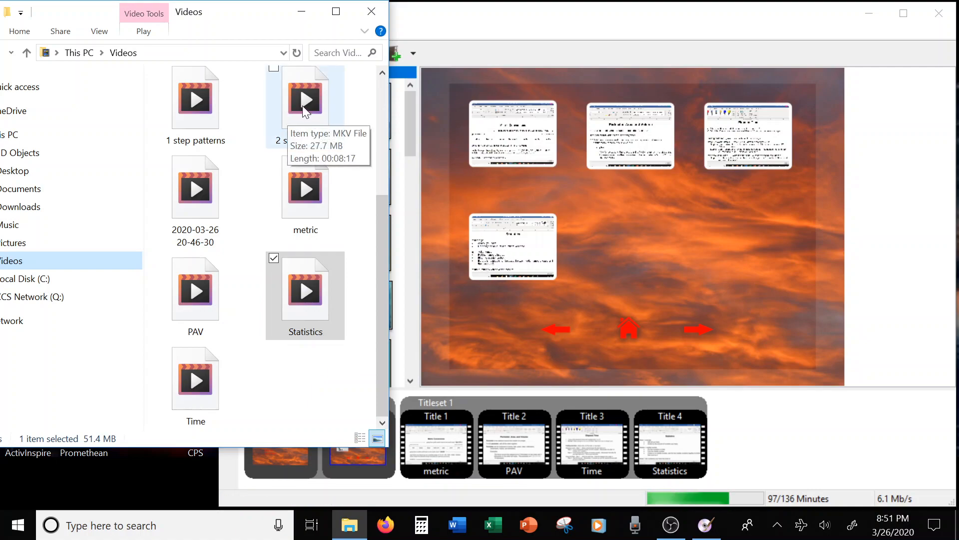
Drag the 2 step patterns video onto Menu 2 as a fifth title button
{"action": "left_click", "coordinate": [305, 96]}
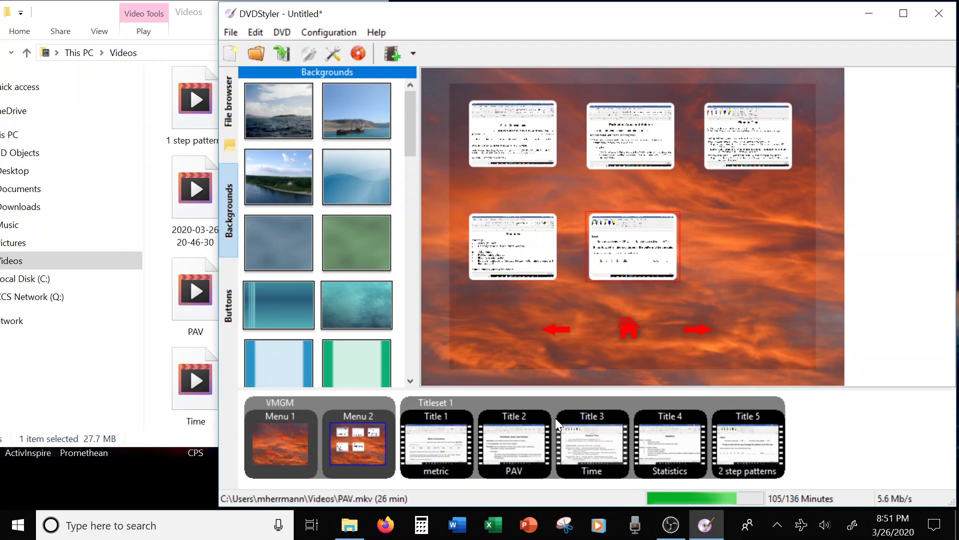
{"action": "left_click", "coordinate": [188, 12]}
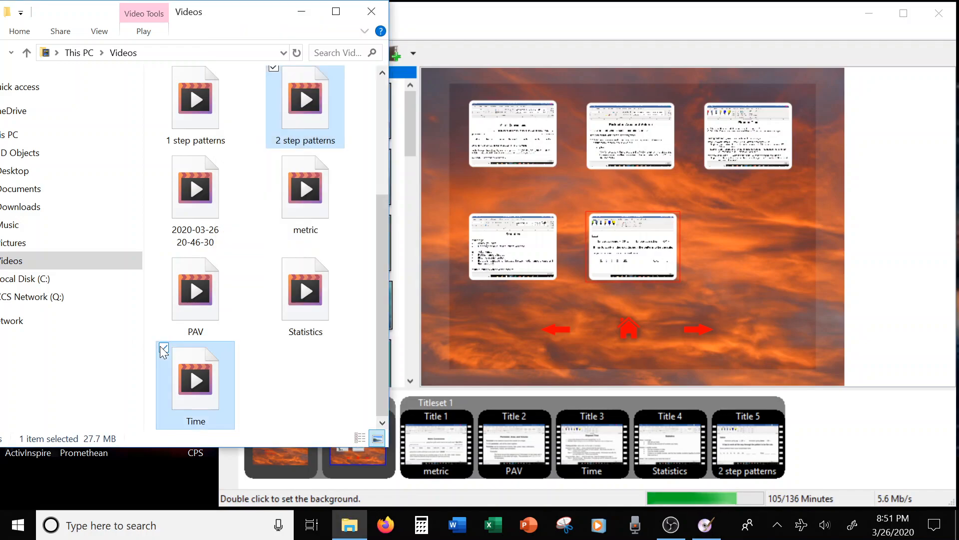
{"action": "left_click", "coordinate": [195, 98]}
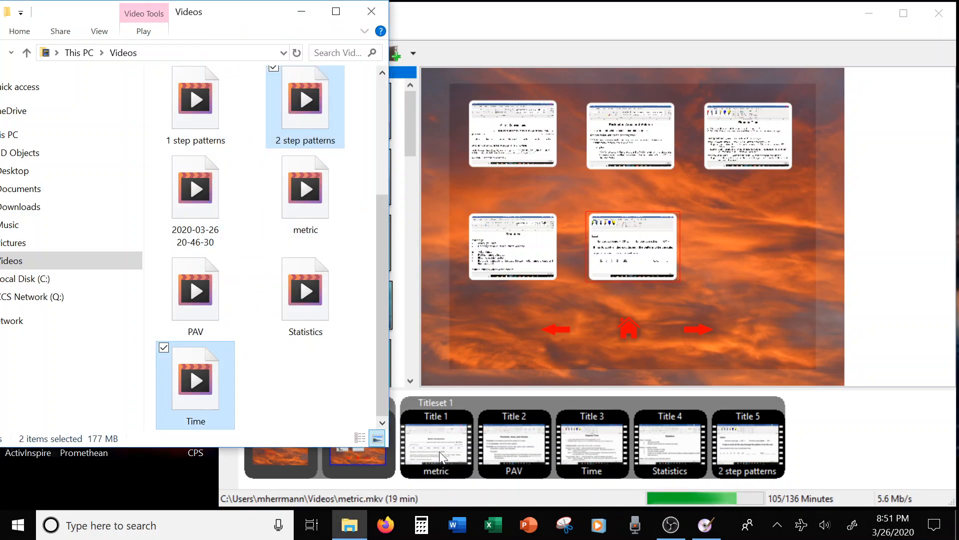
{"action": "mouse_move", "coordinate": [450, 474]}
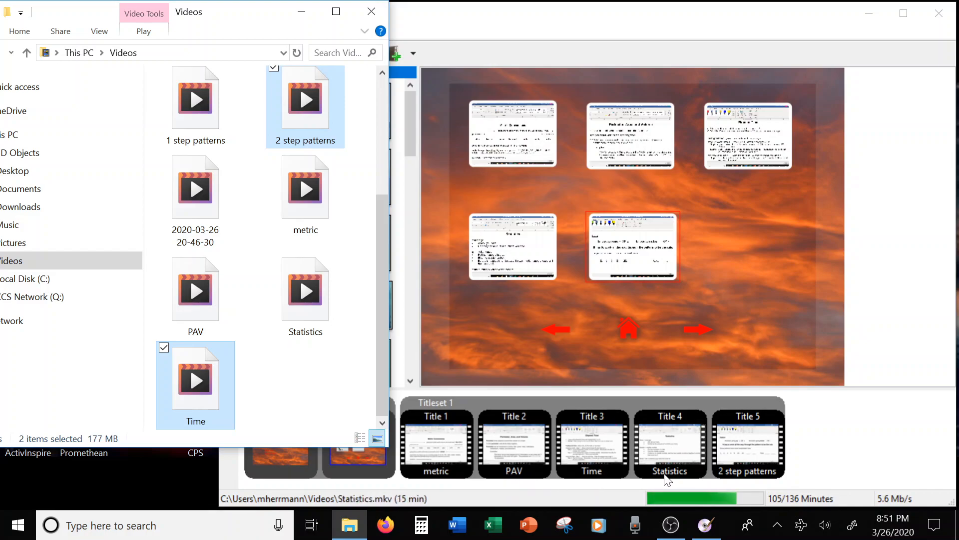
{"action": "mouse_move", "coordinate": [672, 463]}
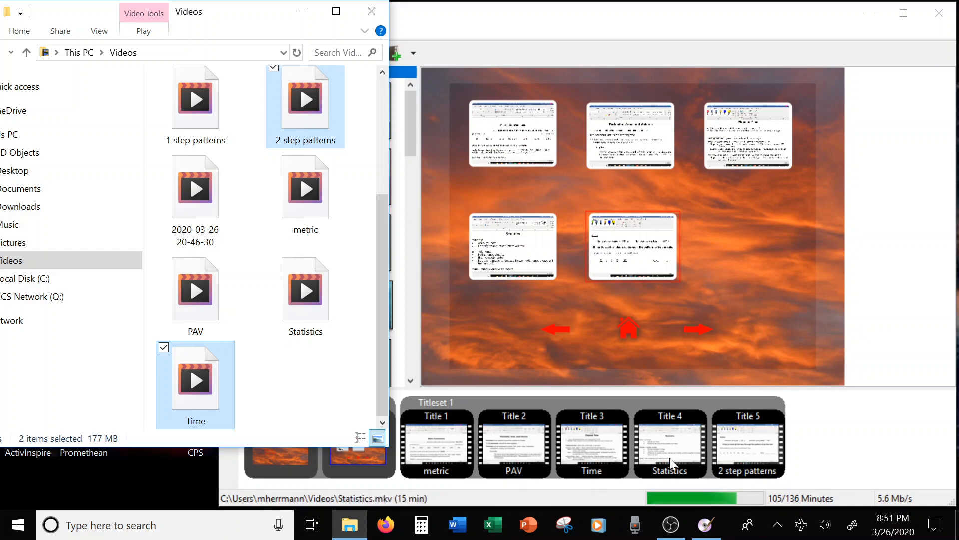
{"action": "left_click", "coordinate": [305, 187]}
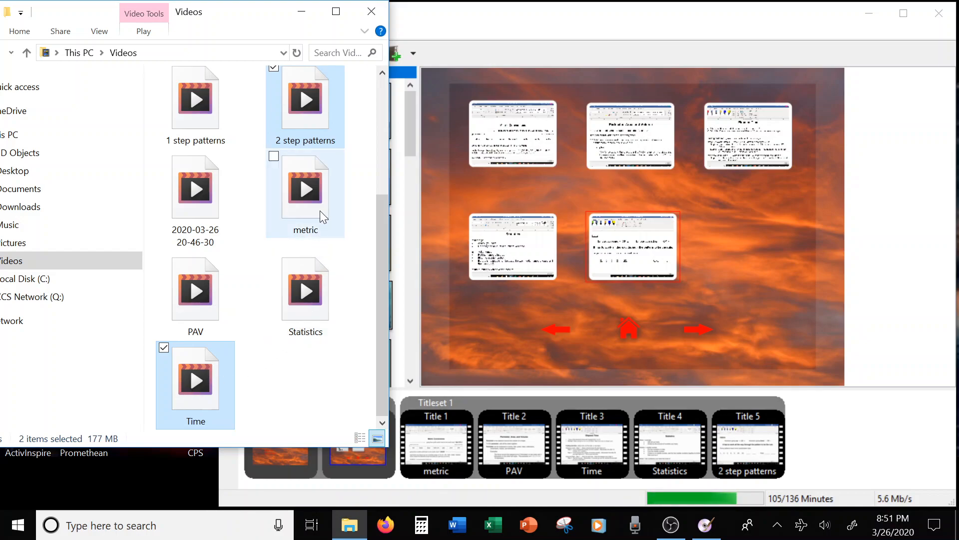
{"action": "mouse_move", "coordinate": [198, 318]}
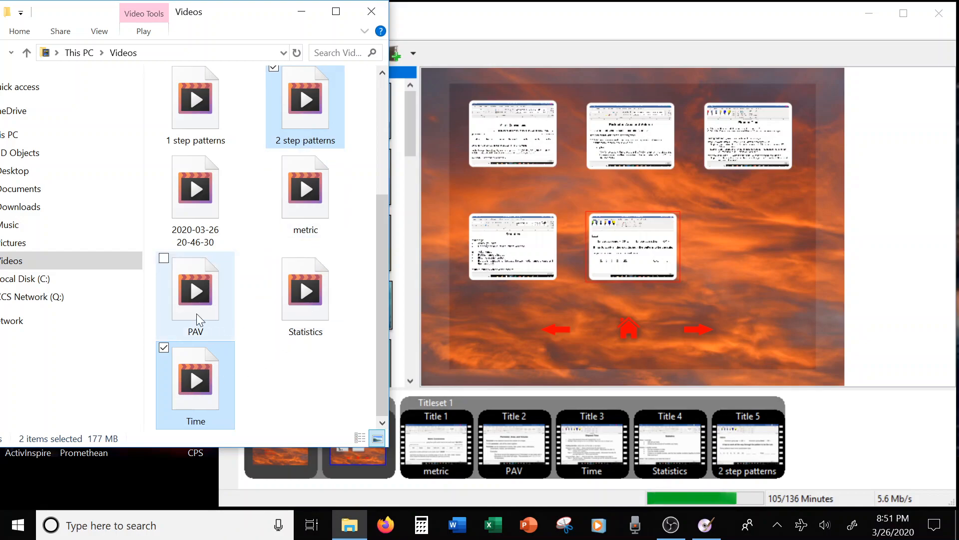
Open the Math folder inside Loaded in Google Docs in File Explorer
{"action": "scroll", "scroll_direction": "up", "scroll_amount": 3}
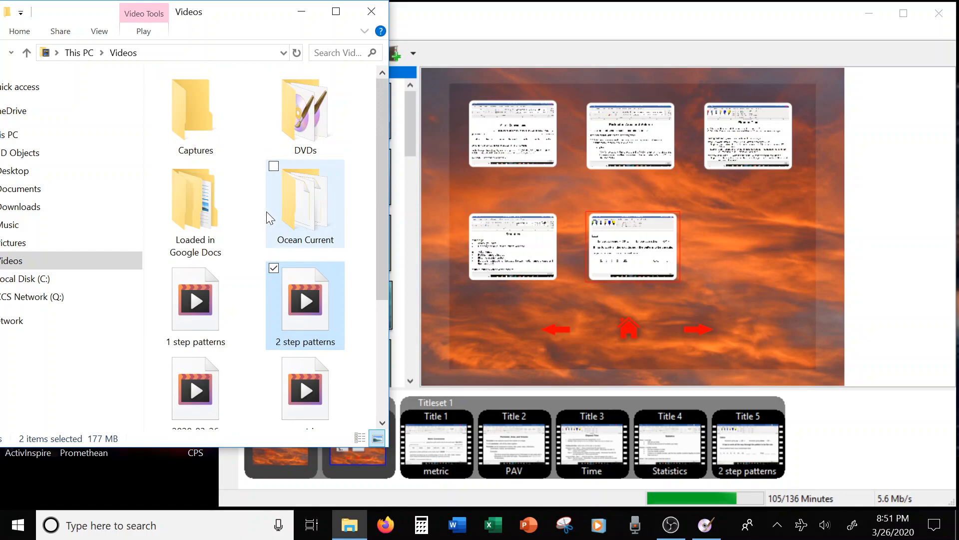
{"action": "left_click", "coordinate": [194, 196]}
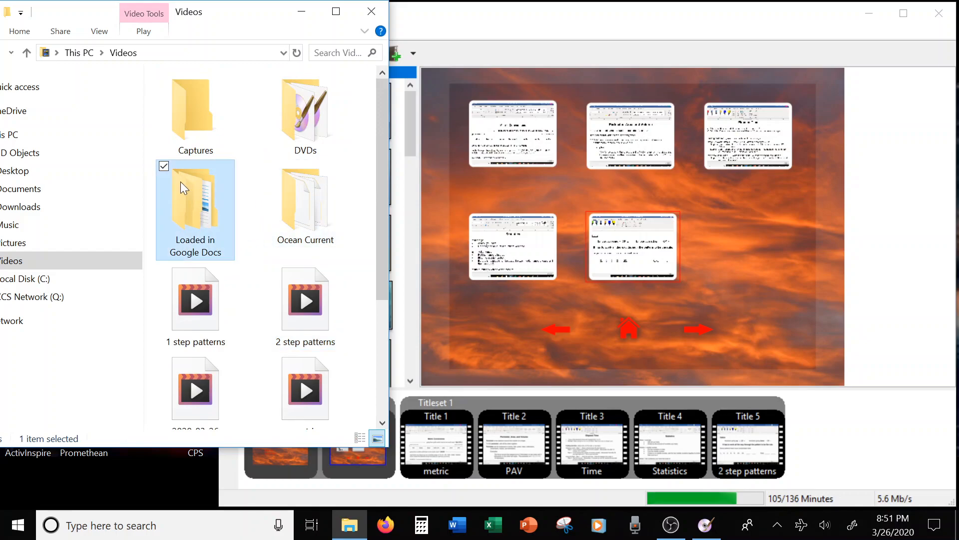
{"action": "double_click", "coordinate": [195, 205]}
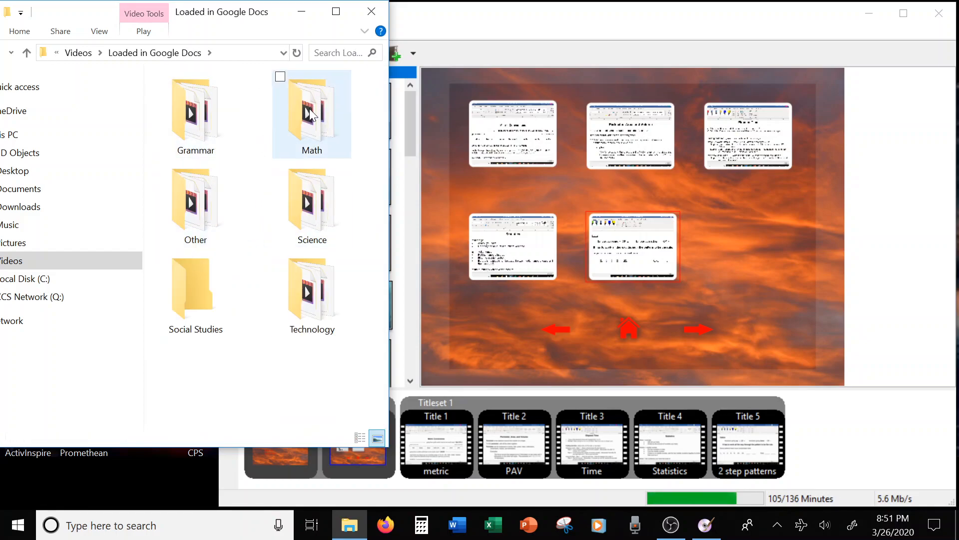
{"action": "double_click", "coordinate": [312, 110]}
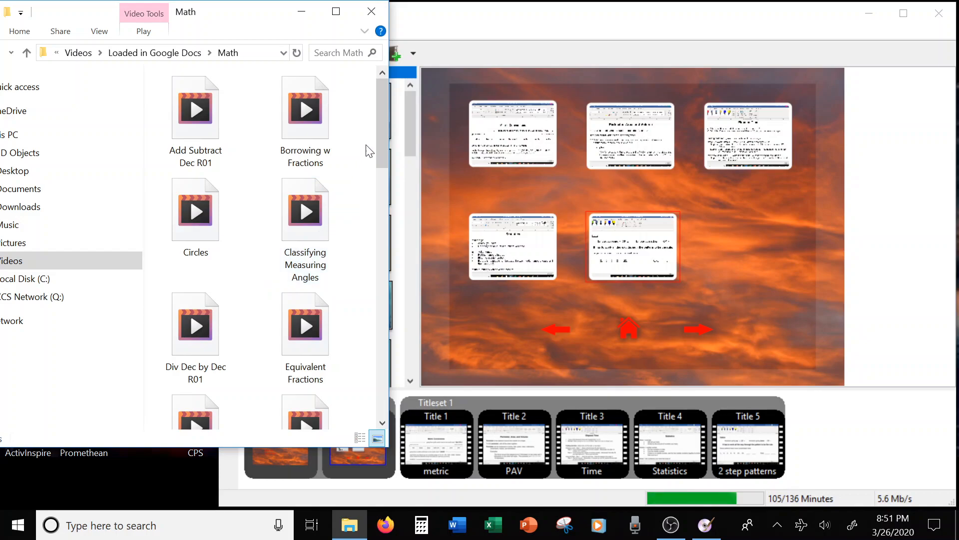
Scroll through the Math lesson videos and add Classifying Measuring Angles as title 6
{"action": "scroll", "scroll_direction": "down", "scroll_amount": 3}
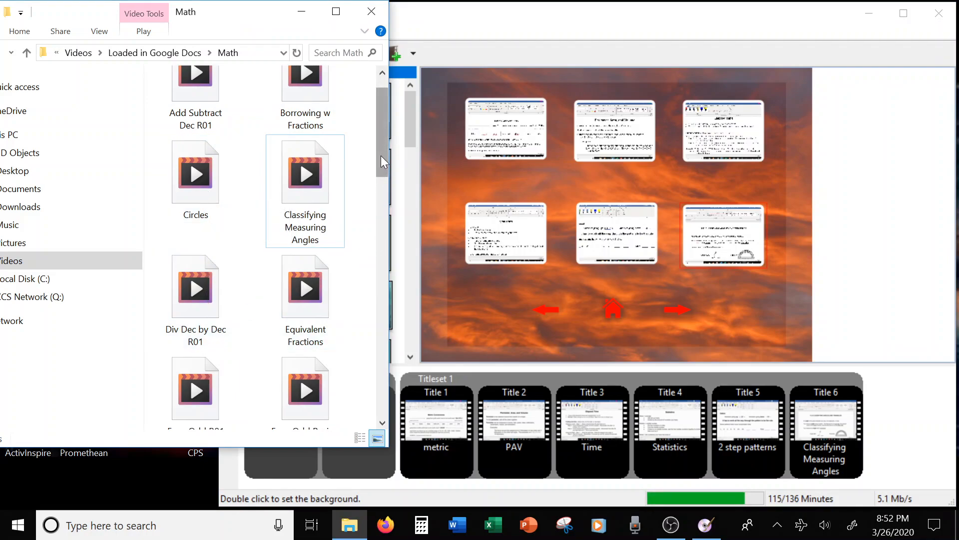
{"action": "scroll", "scroll_direction": "down", "scroll_amount": 3}
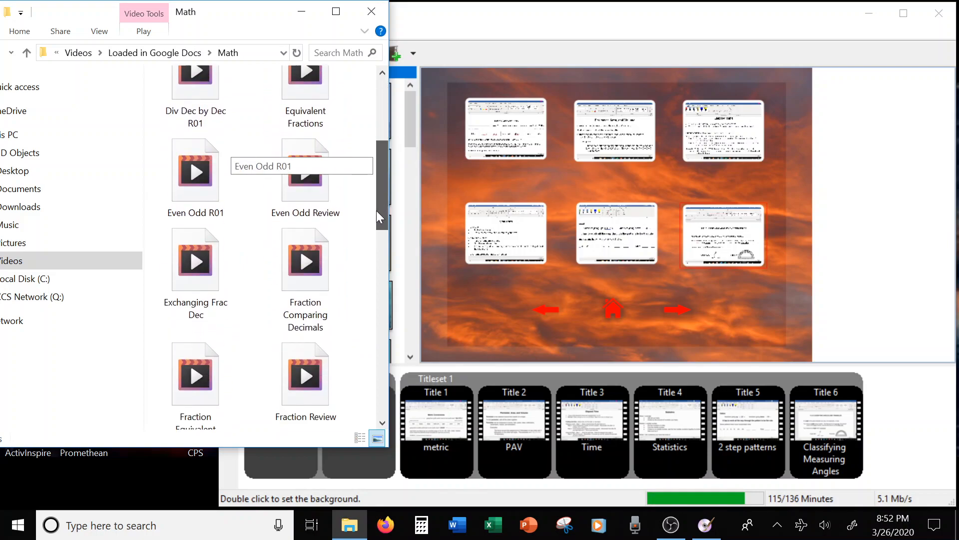
{"action": "scroll", "scroll_direction": "down", "scroll_amount": 3}
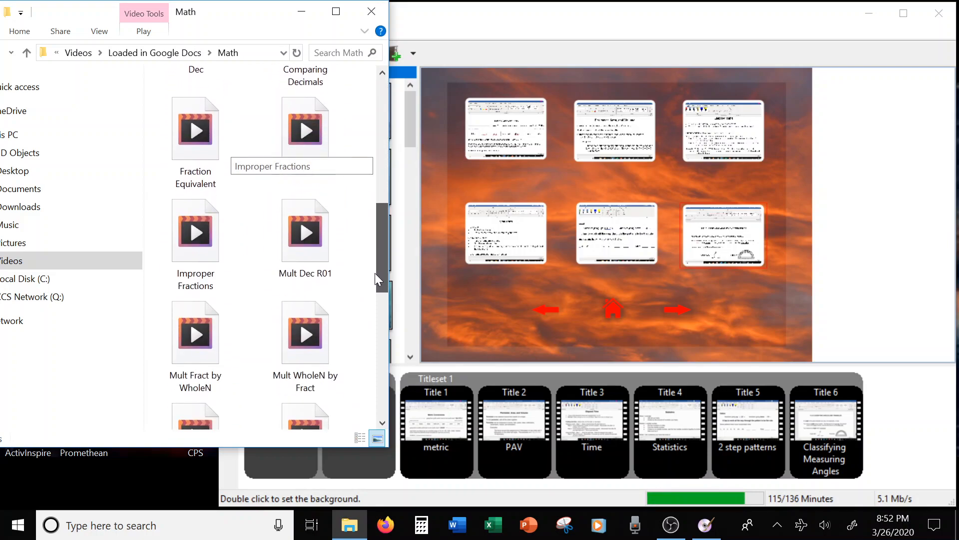
{"action": "scroll", "scroll_direction": "down", "scroll_amount": 3}
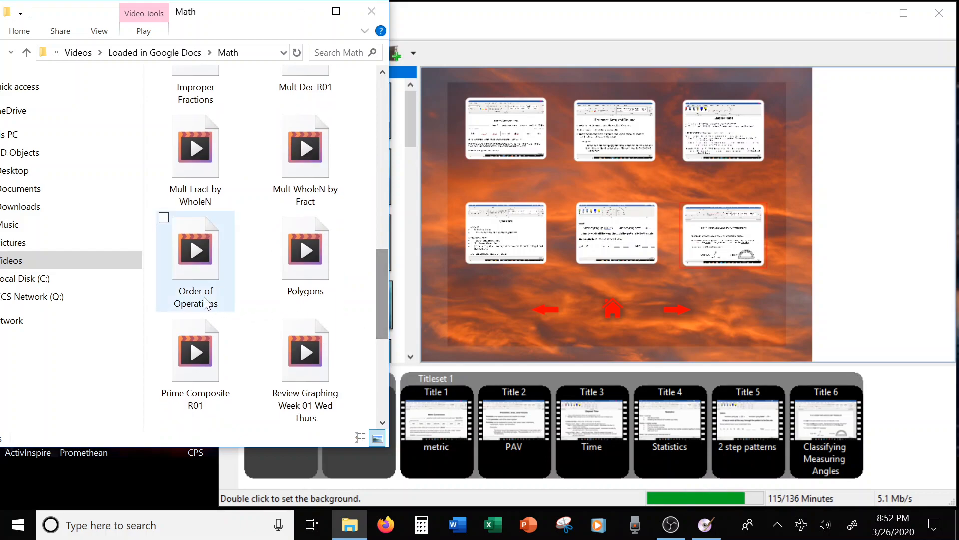
{"action": "mouse_move", "coordinate": [217, 288]}
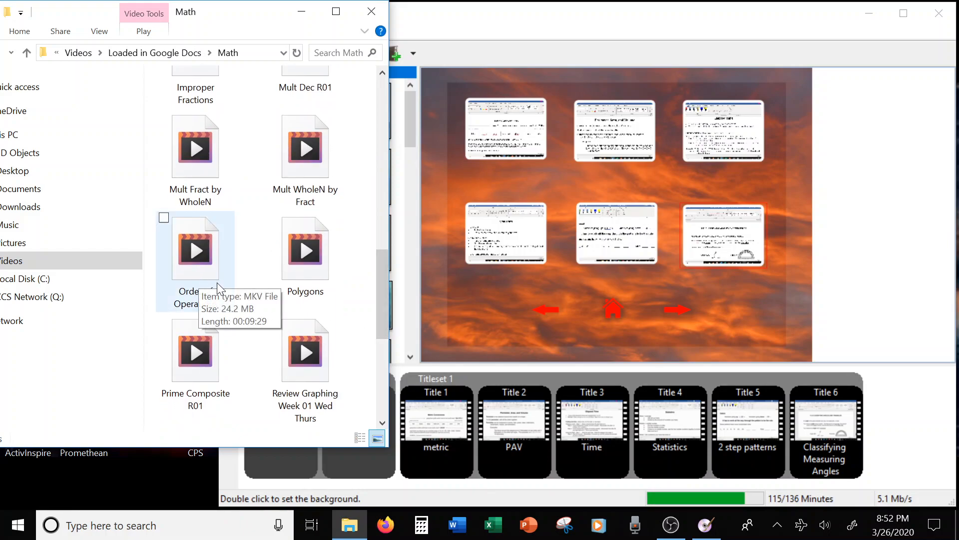
{"action": "scroll", "scroll_direction": "down", "scroll_amount": 3}
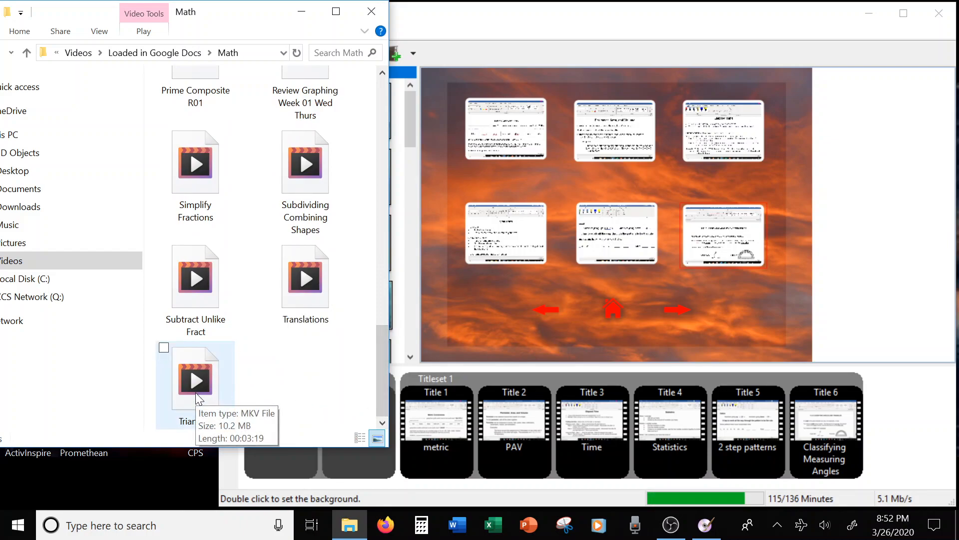
{"action": "mouse_move", "coordinate": [380, 211]}
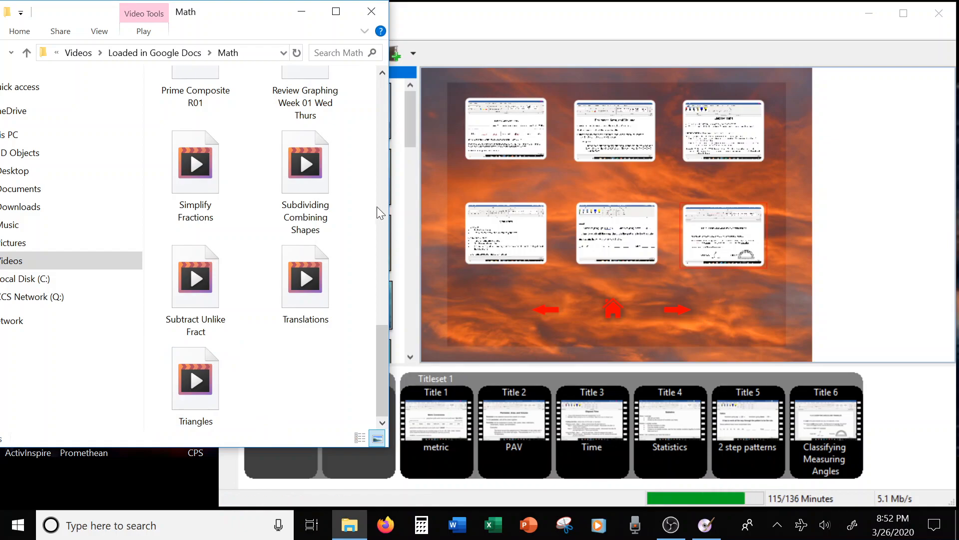
{"action": "mouse_move", "coordinate": [217, 508]}
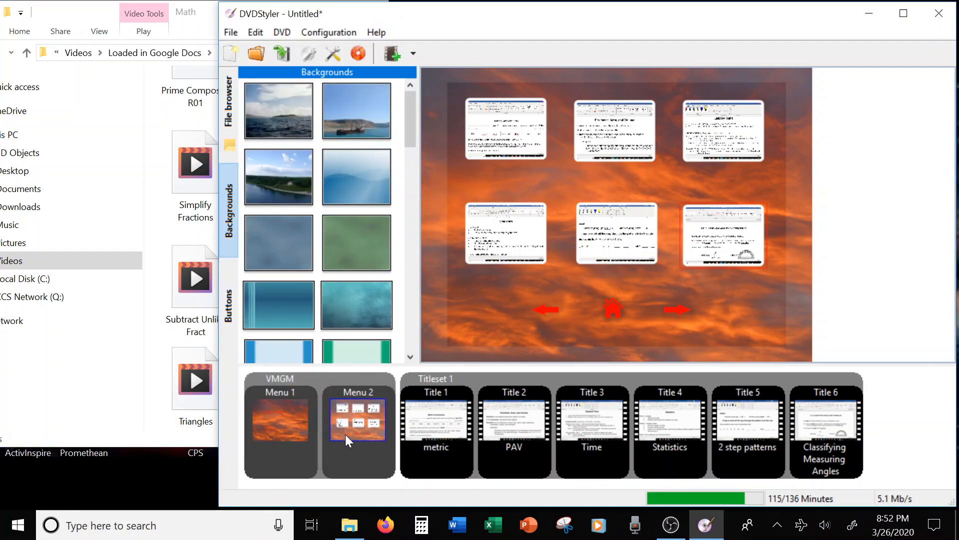
{"action": "mouse_move", "coordinate": [678, 309]}
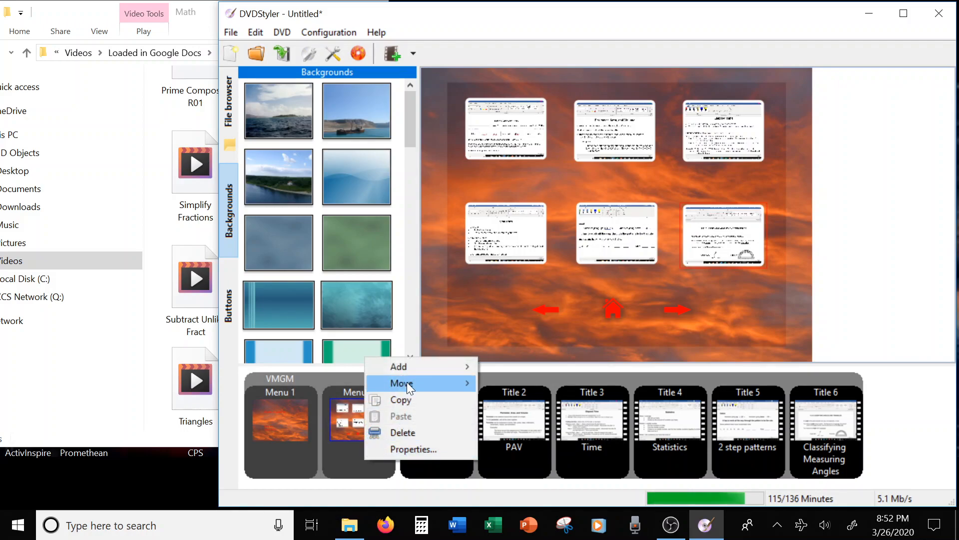
Add a new VMGM menu from Menu 2's Add submenu in the titleset manager
{"action": "left_click", "coordinate": [399, 366]}
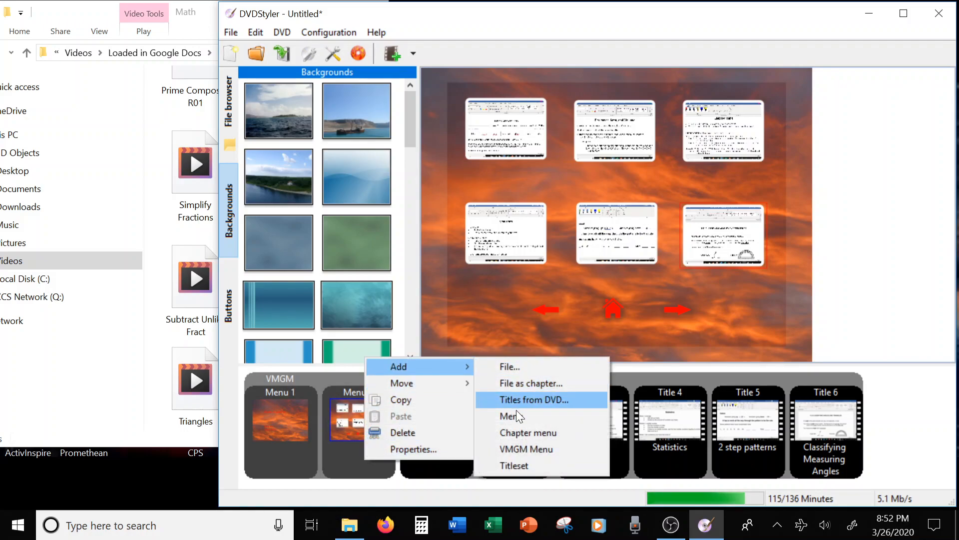
{"action": "mouse_move", "coordinate": [522, 448]}
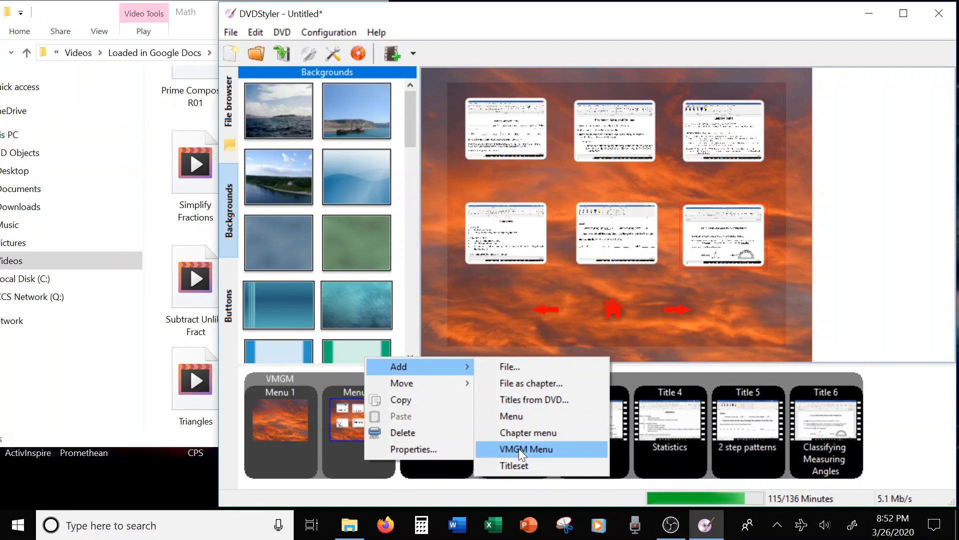
{"action": "left_click", "coordinate": [524, 449]}
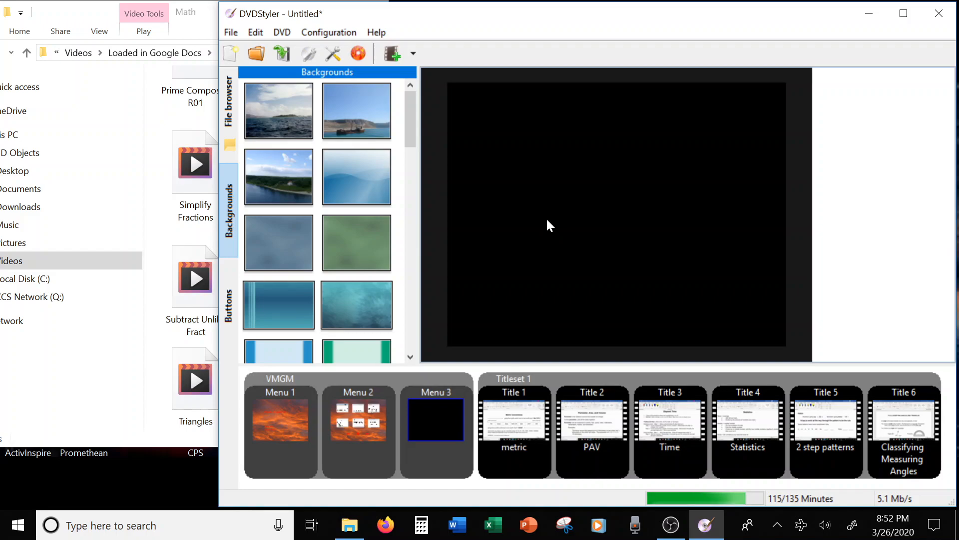
{"action": "mouse_move", "coordinate": [487, 324]}
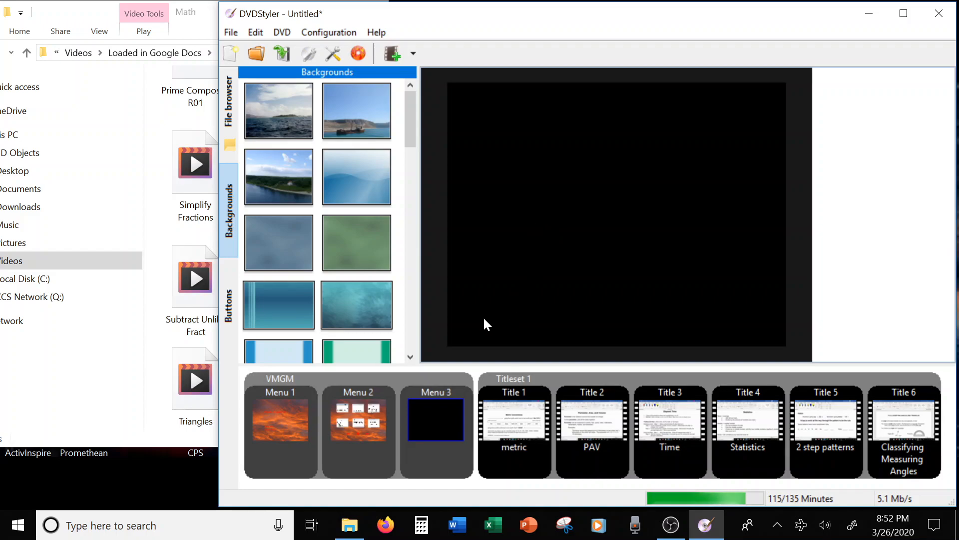
{"action": "mouse_move", "coordinate": [478, 323]}
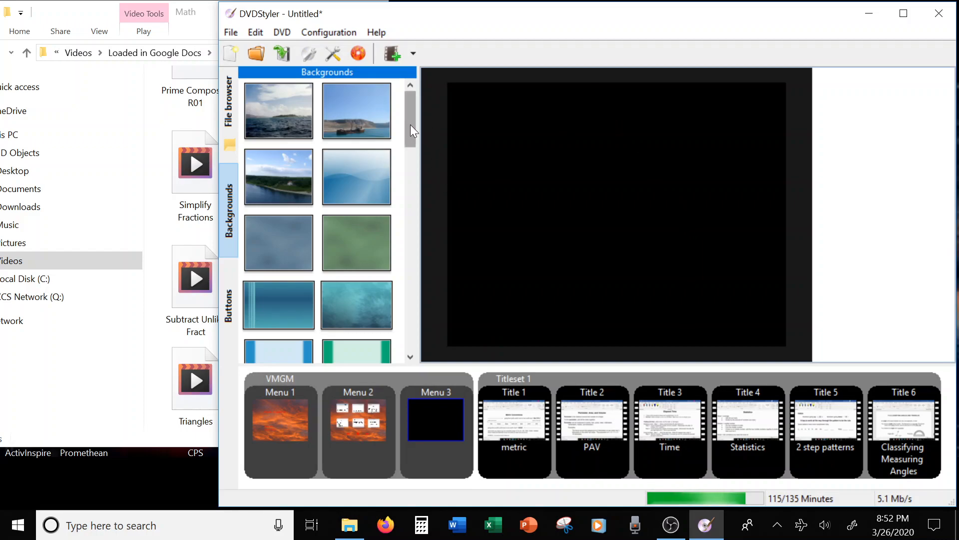
Apply the sunset sky background to Menu 3 from the Backgrounds panel
{"action": "scroll", "scroll_direction": "down", "scroll_amount": 3}
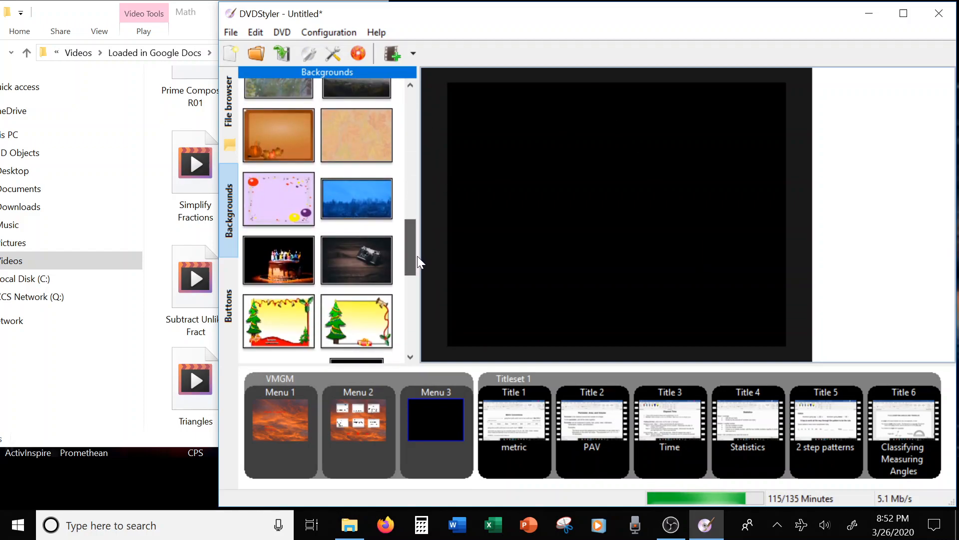
{"action": "scroll", "scroll_direction": "down", "scroll_amount": 3}
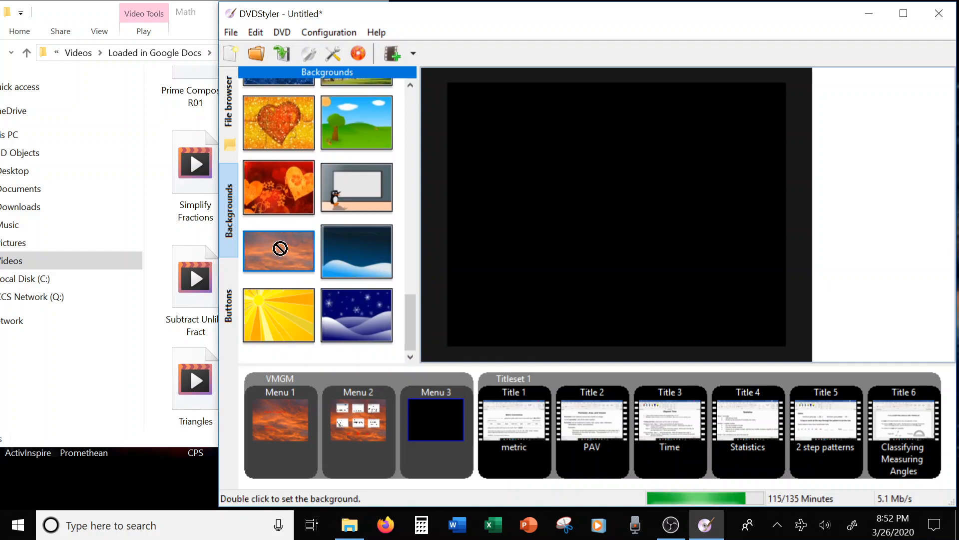
{"action": "double_click", "coordinate": [279, 251]}
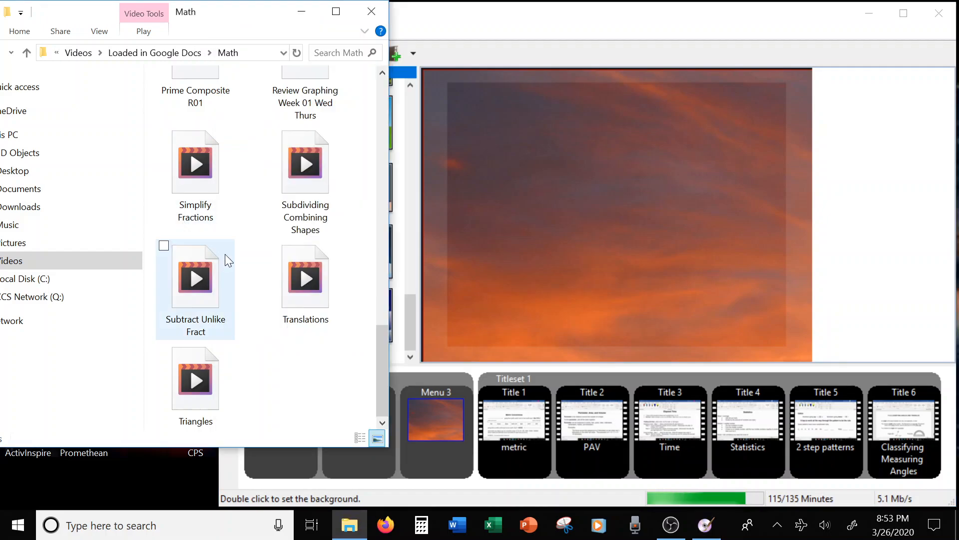
Drag Triangles.mkv and Translations.mkv onto Menu 3 as titles 7 and 8
{"action": "left_click", "coordinate": [306, 276]}
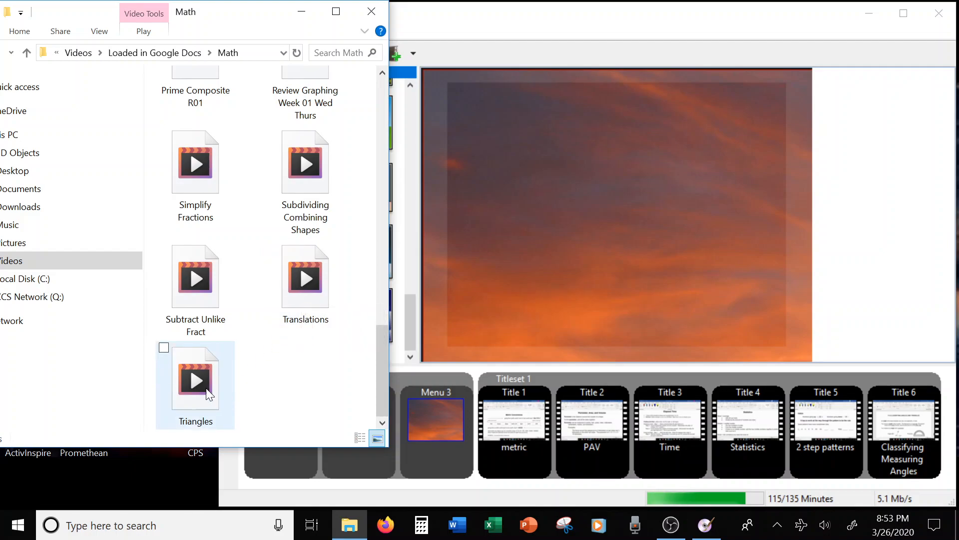
{"action": "mouse_move", "coordinate": [281, 367]}
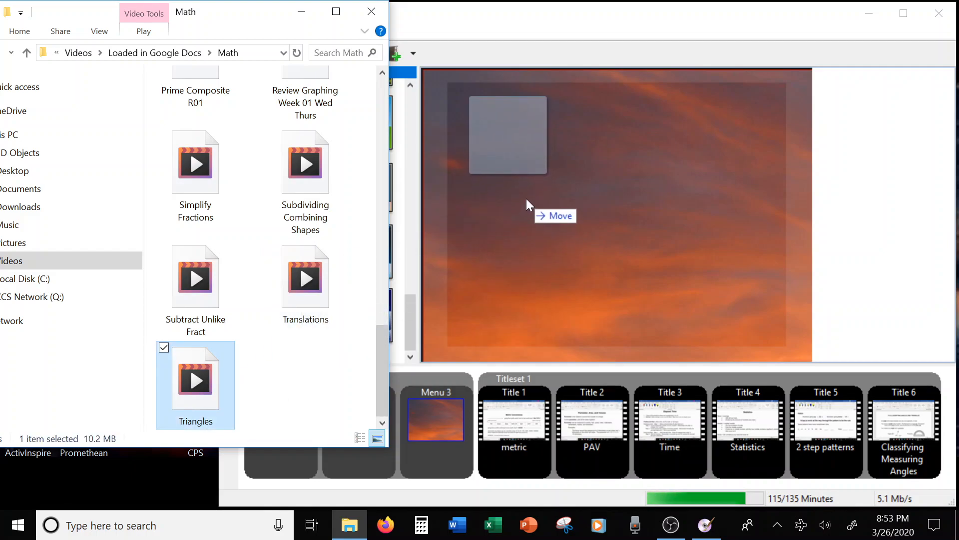
{"action": "mouse_move", "coordinate": [313, 298]}
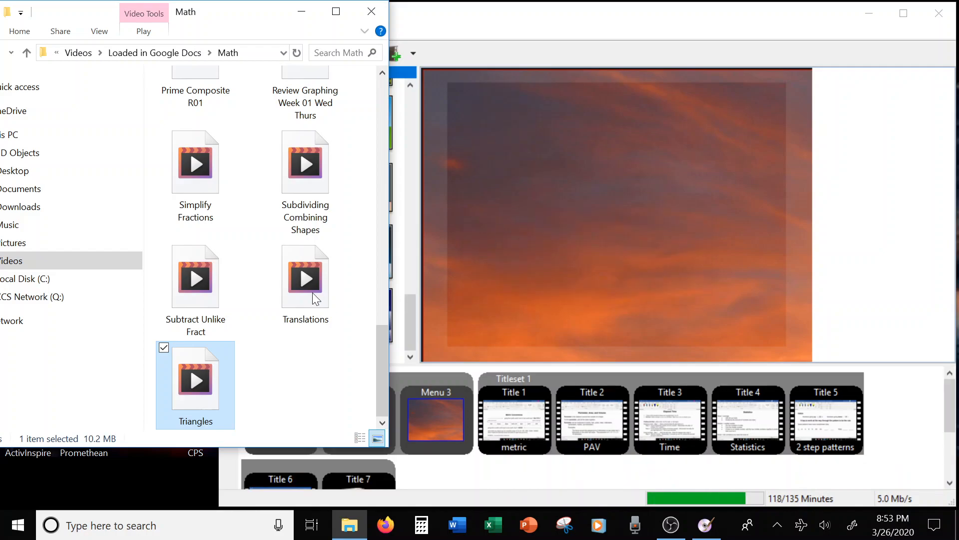
{"action": "left_click", "coordinate": [306, 277]}
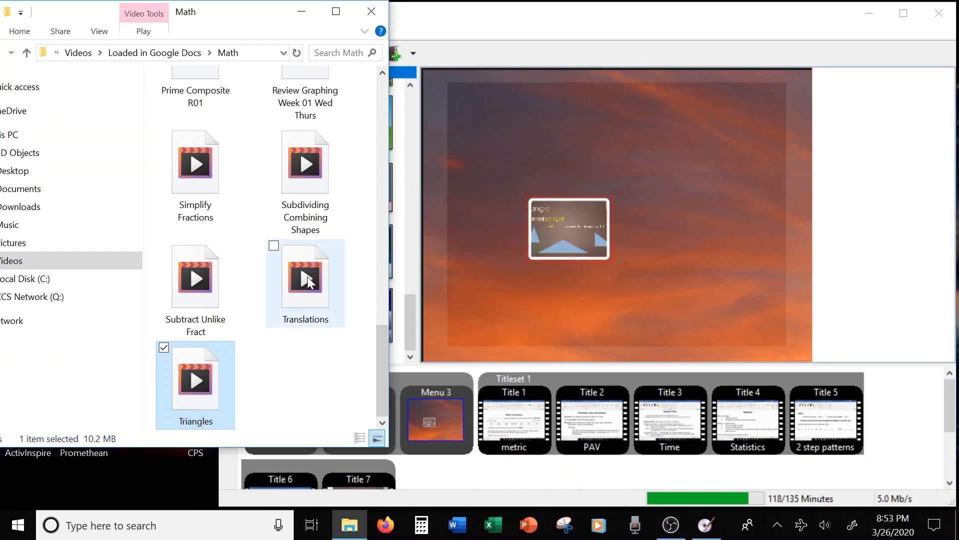
{"action": "mouse_move", "coordinate": [306, 278]}
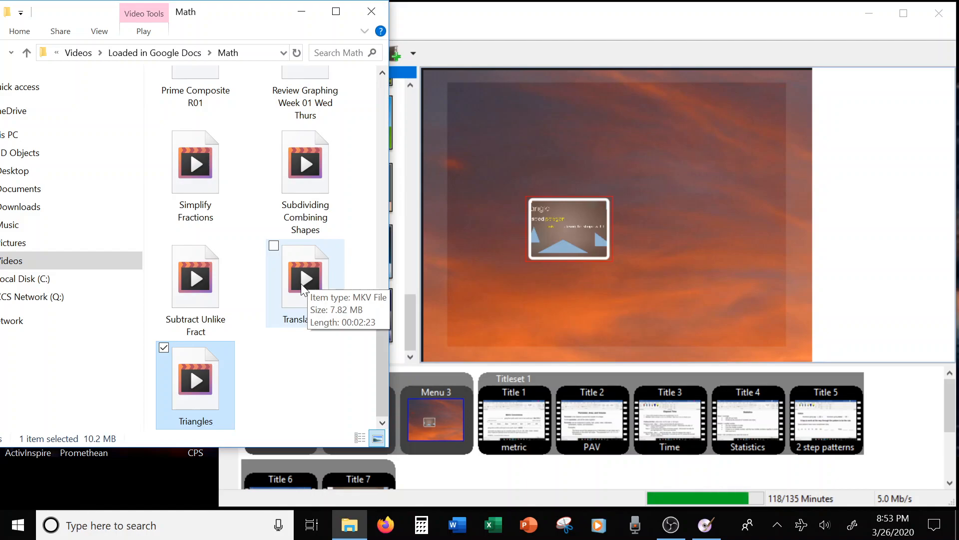
{"action": "left_click", "coordinate": [305, 277]}
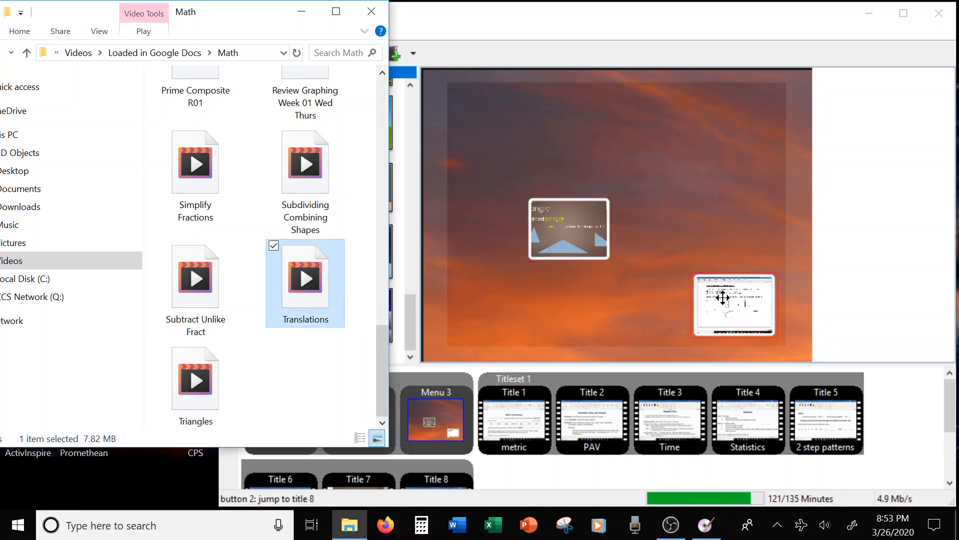
{"action": "mouse_move", "coordinate": [576, 239]}
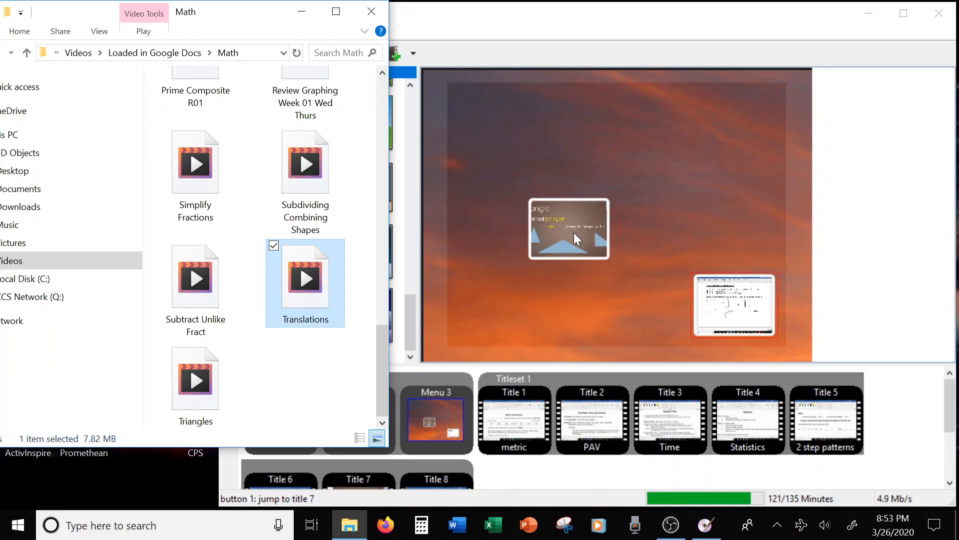
{"action": "mouse_move", "coordinate": [695, 250]}
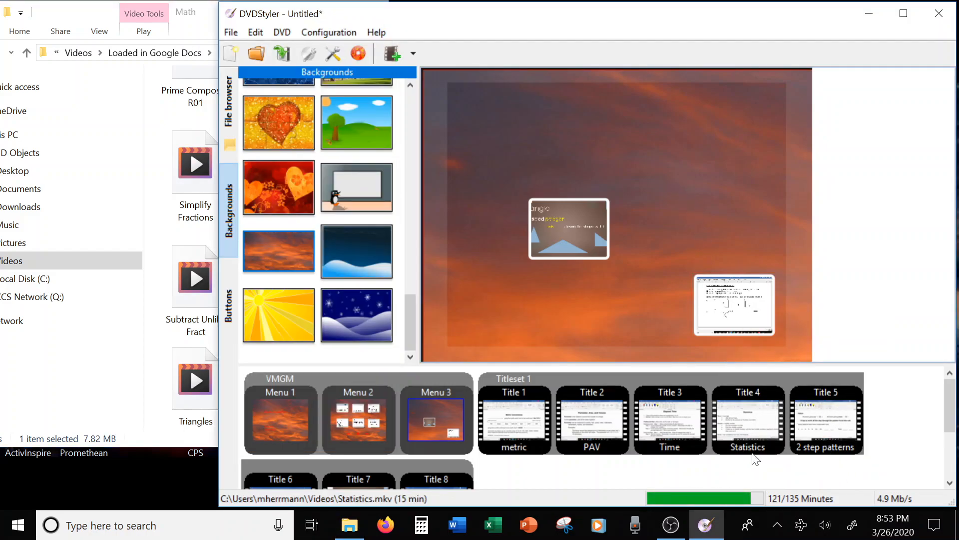
{"action": "left_click", "coordinate": [826, 419]}
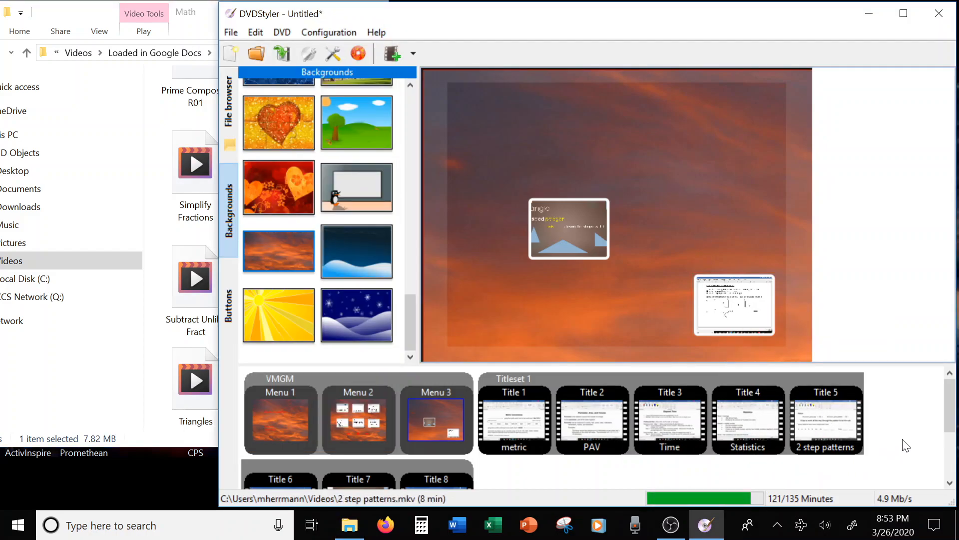
{"action": "scroll", "scroll_direction": "down", "scroll_amount": 3}
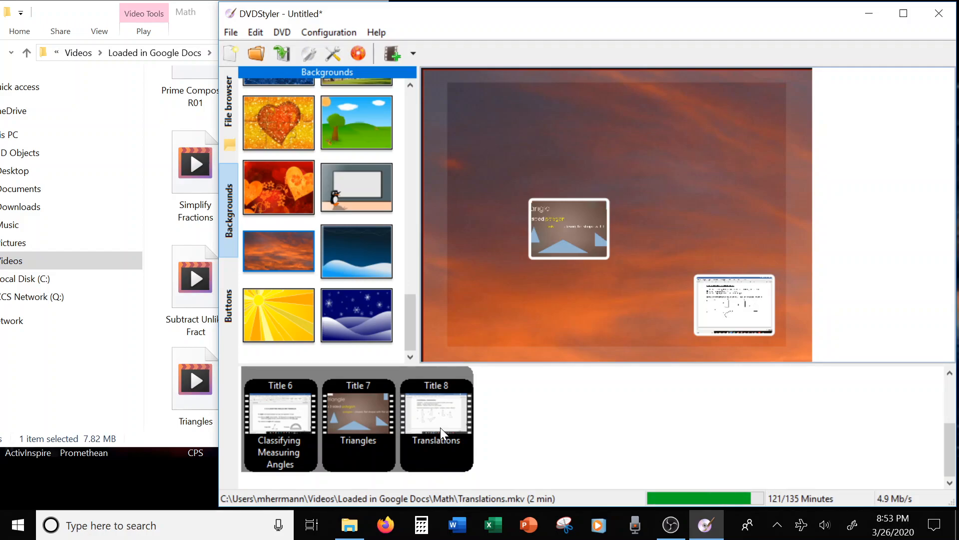
Delete Title 8 (Translations) and bring up options for its leftover empty button
{"action": "right_click", "coordinate": [435, 422]}
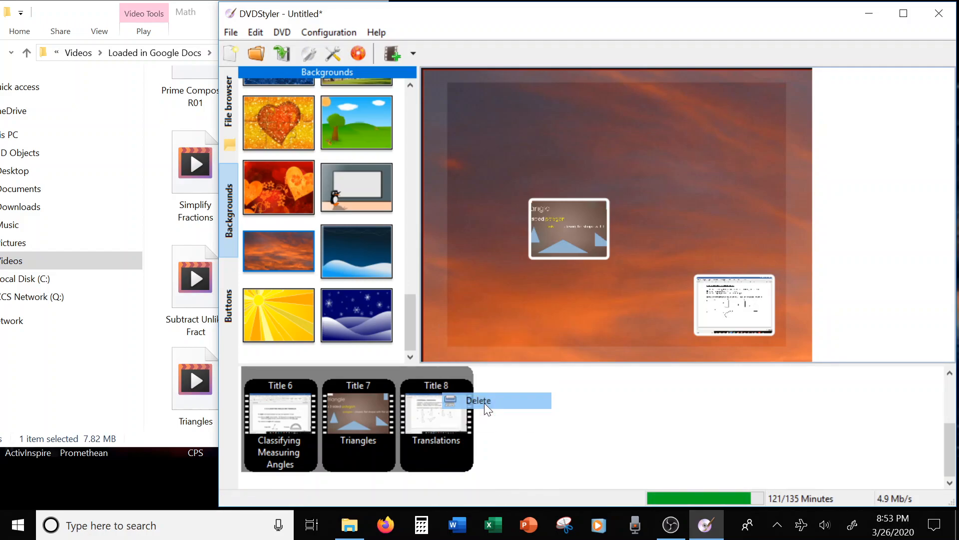
{"action": "left_click", "coordinate": [477, 400]}
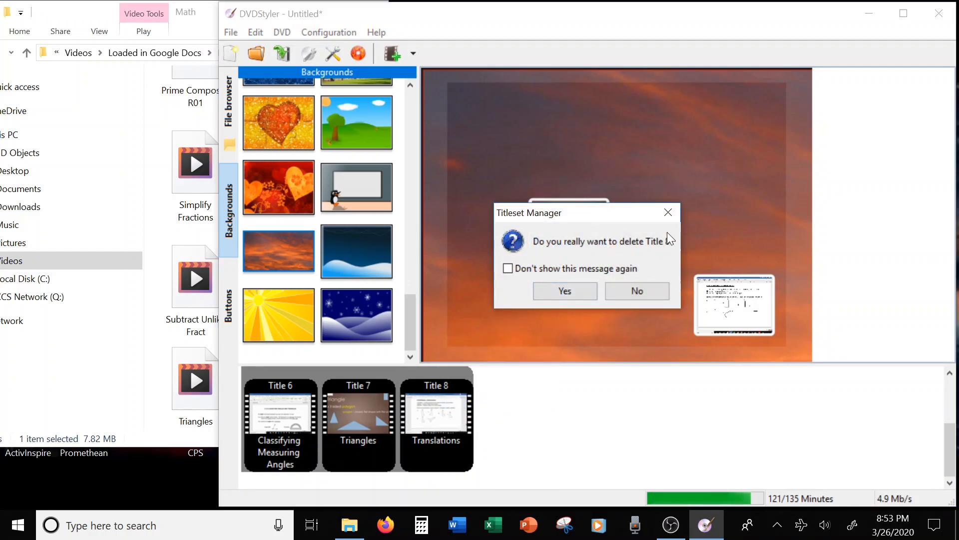
{"action": "left_click", "coordinate": [563, 291]}
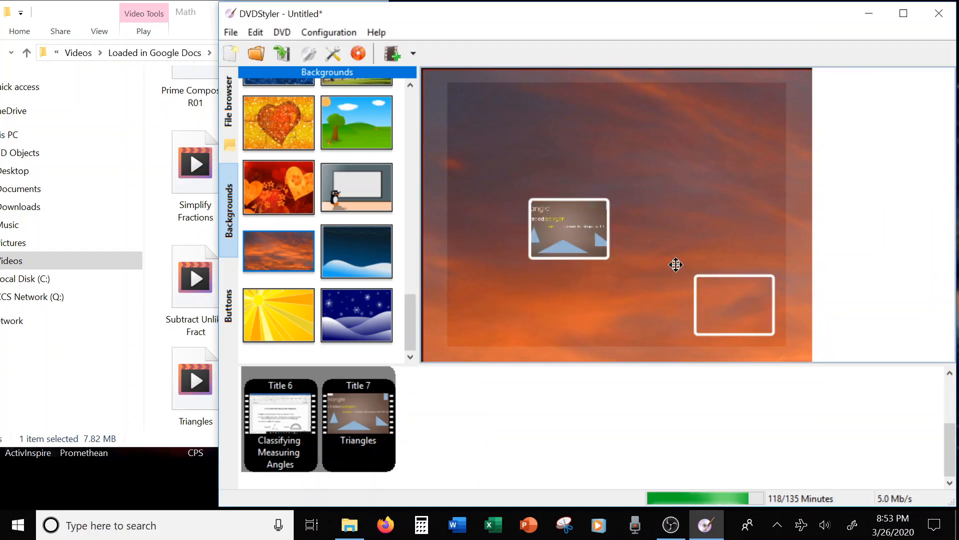
{"action": "mouse_move", "coordinate": [700, 316]}
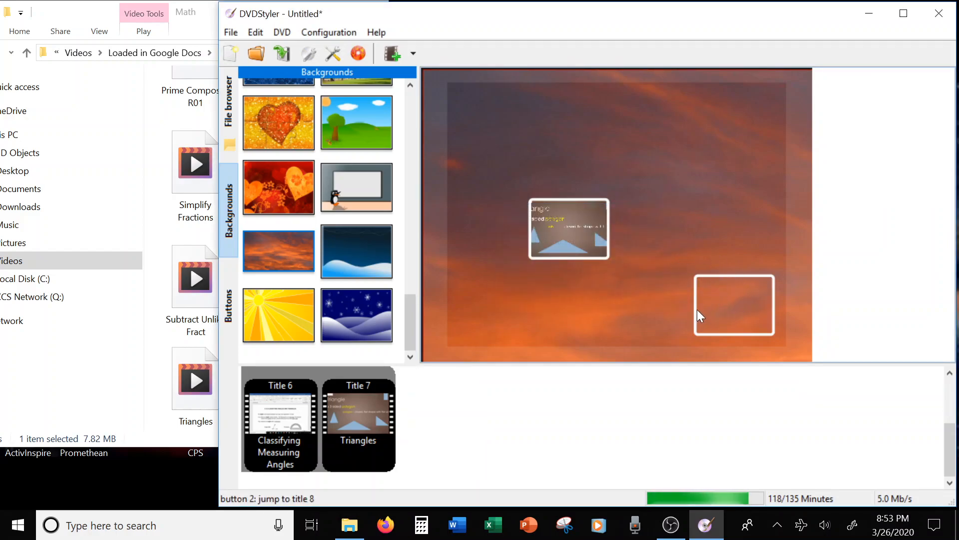
{"action": "right_click", "coordinate": [734, 305]}
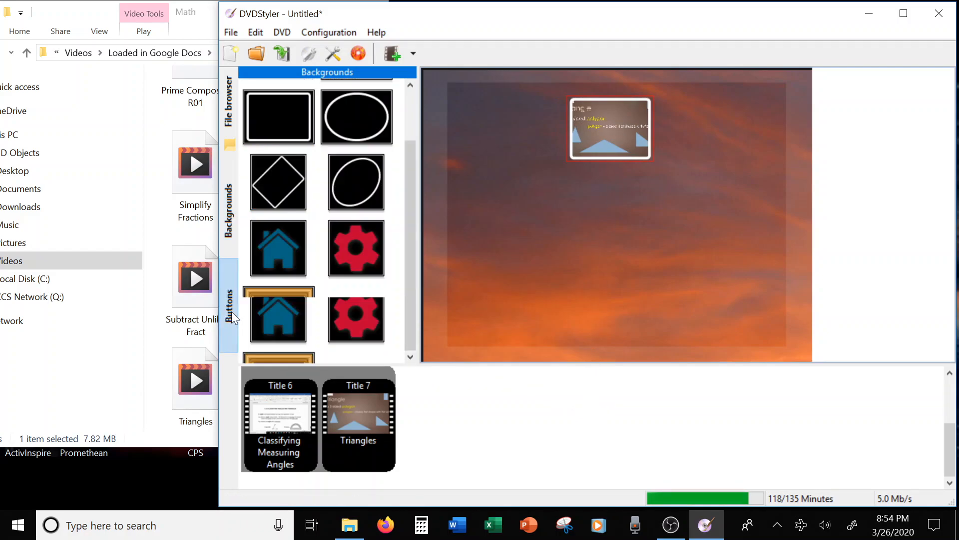
{"action": "left_click", "coordinate": [228, 305]}
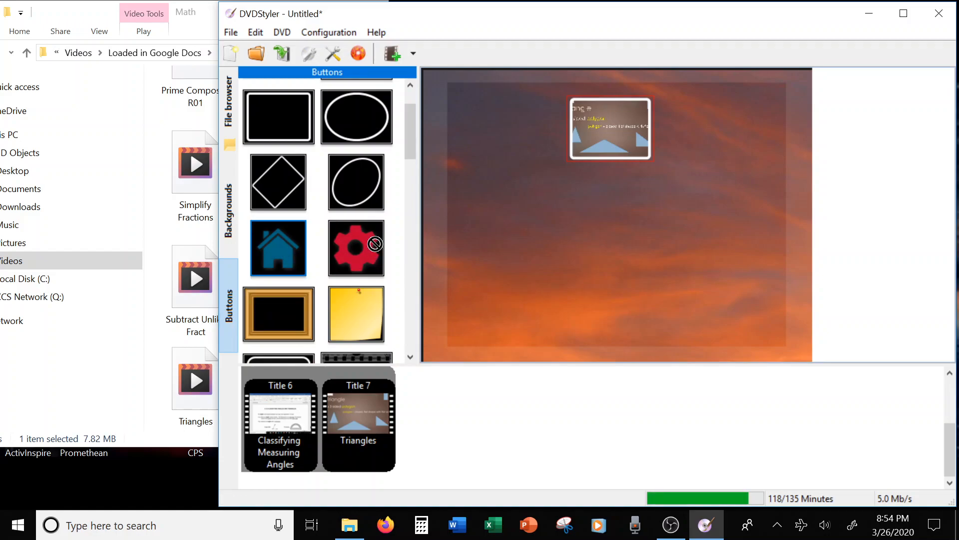
{"action": "mouse_move", "coordinate": [521, 218]}
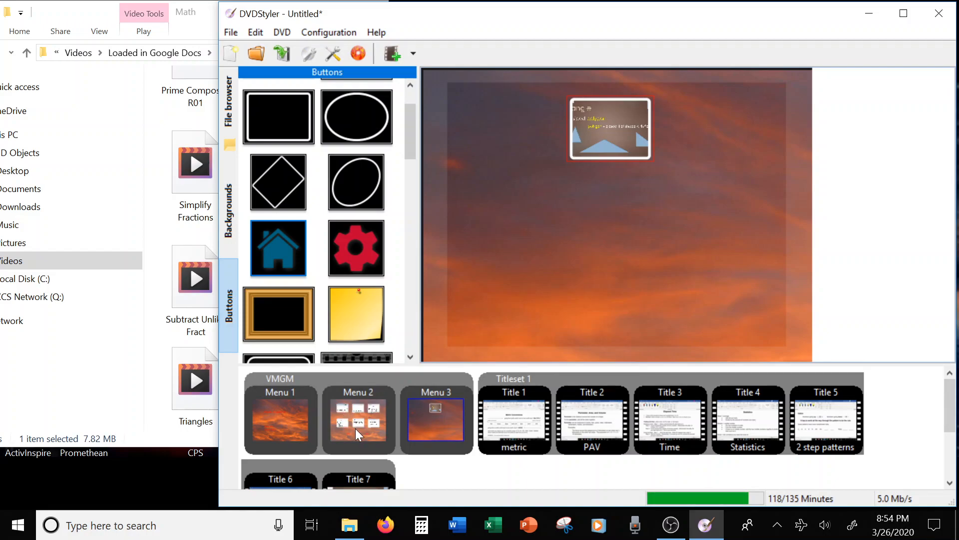
{"action": "mouse_move", "coordinate": [363, 434]}
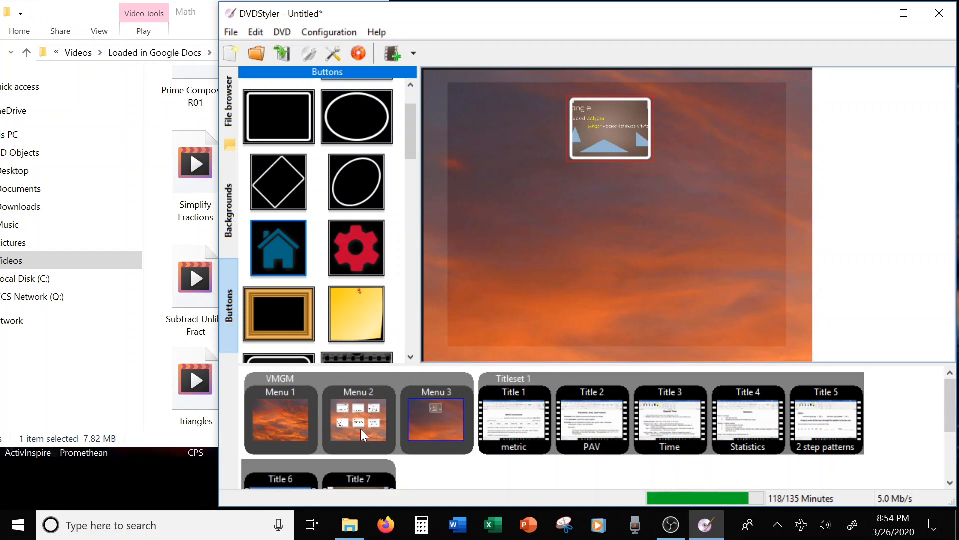
{"action": "left_click", "coordinate": [358, 418]}
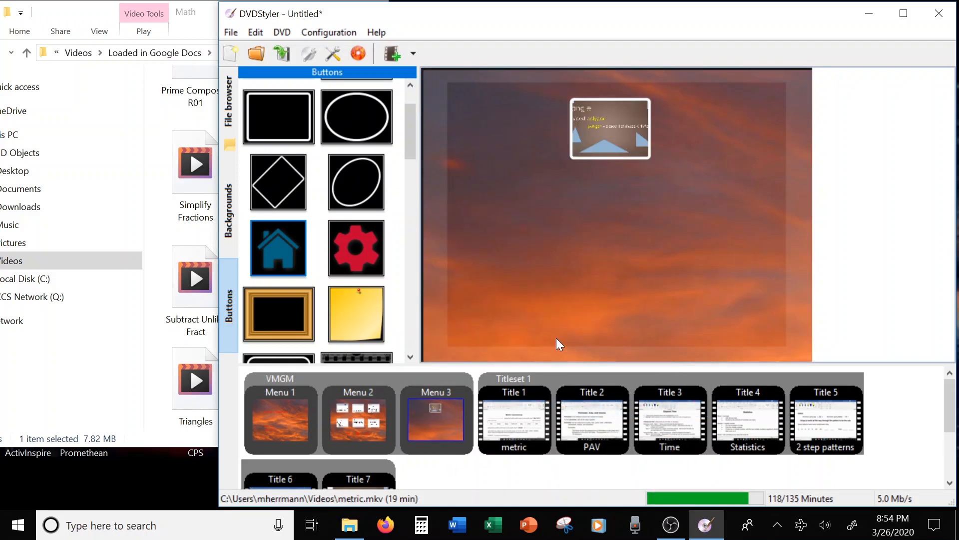
Paste the copied back-arrow and home buttons onto the third menu and select them
{"action": "right_click", "coordinate": [557, 343]}
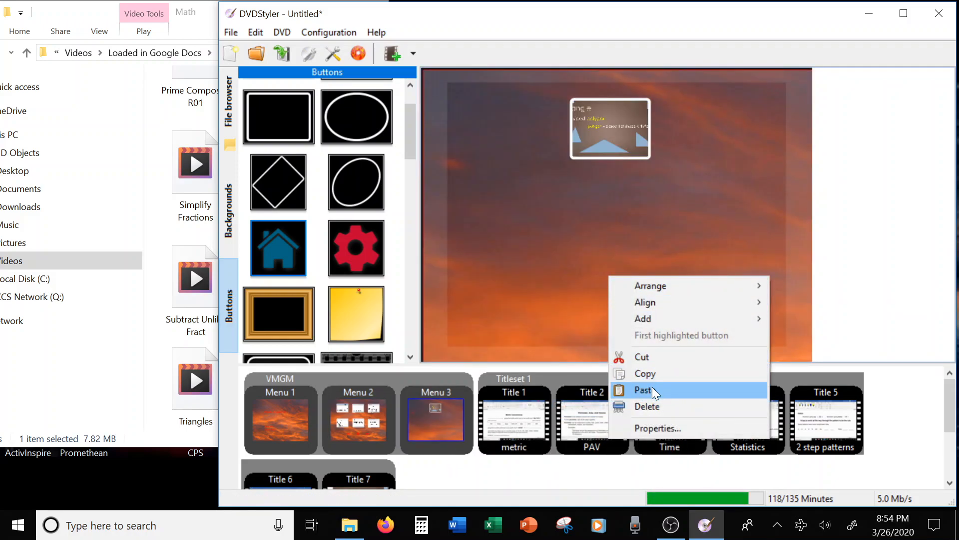
{"action": "left_click", "coordinate": [645, 390]}
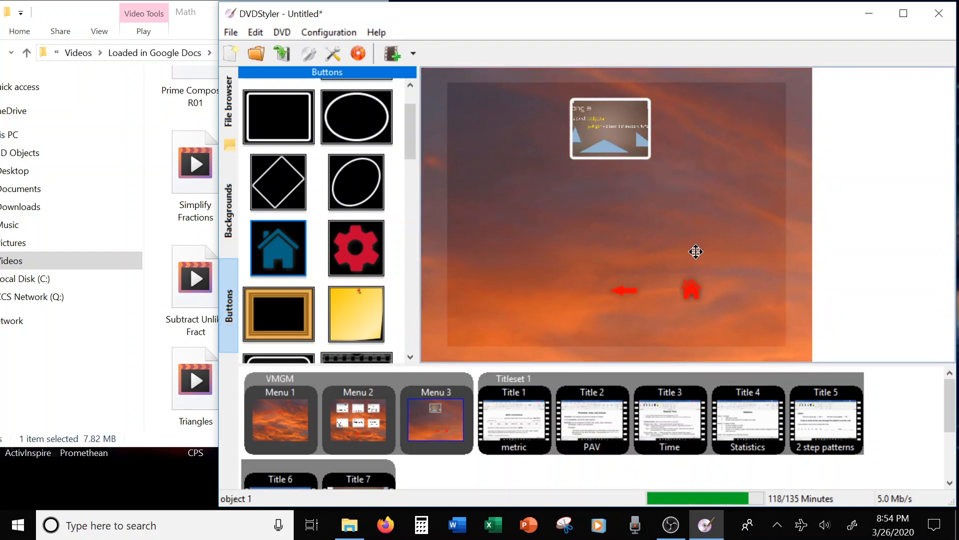
{"action": "left_click", "coordinate": [692, 288]}
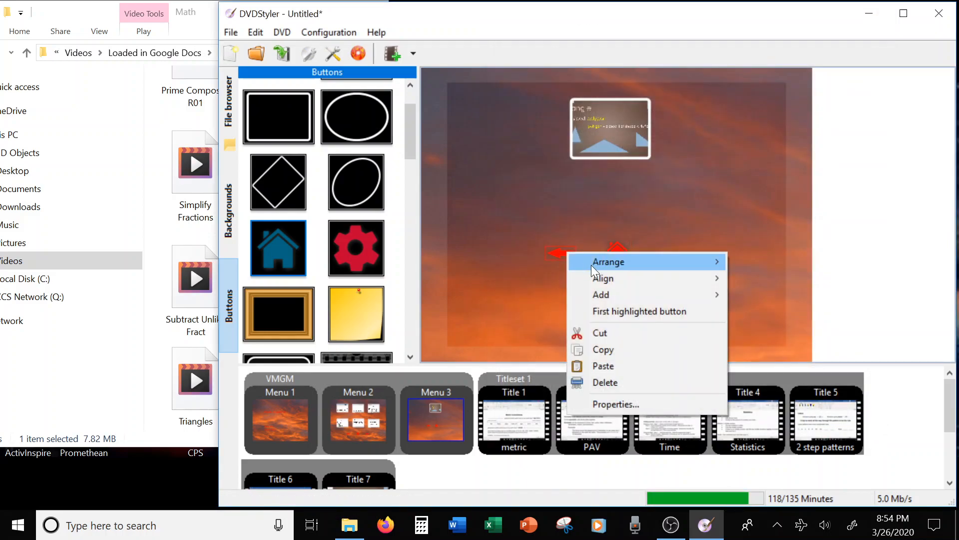
Set the back arrow's Jump to VMGM menu 2 and verify it in Properties
{"action": "left_click", "coordinate": [615, 405]}
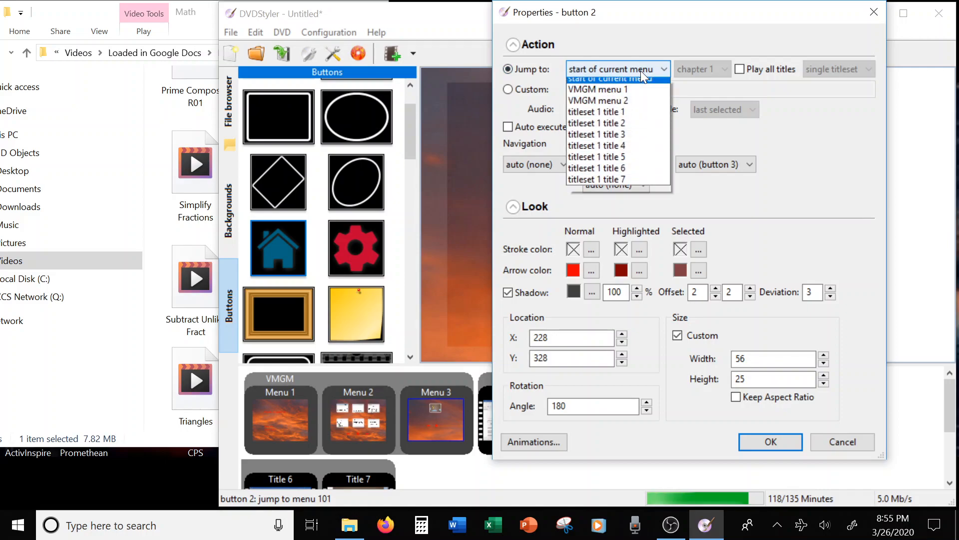
{"action": "mouse_move", "coordinate": [599, 107]}
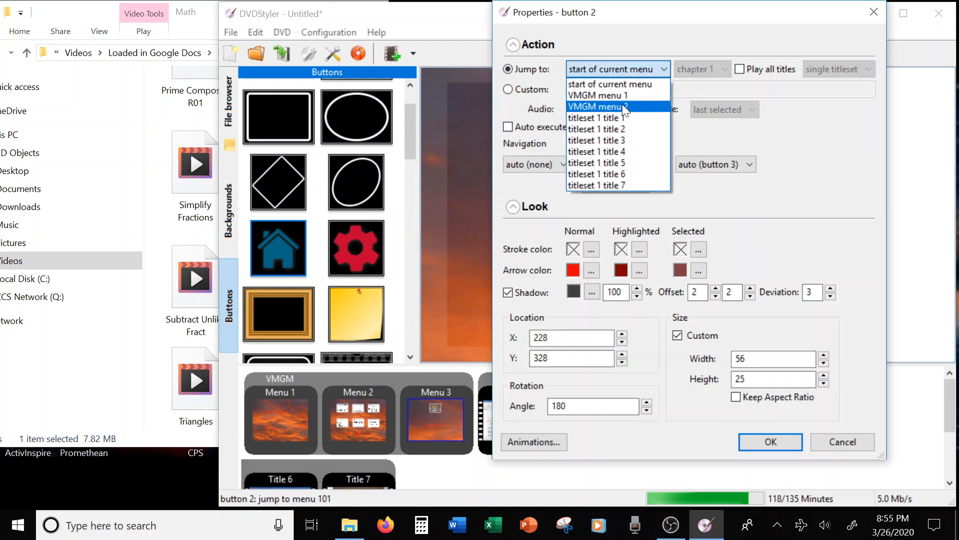
{"action": "left_click", "coordinate": [598, 106]}
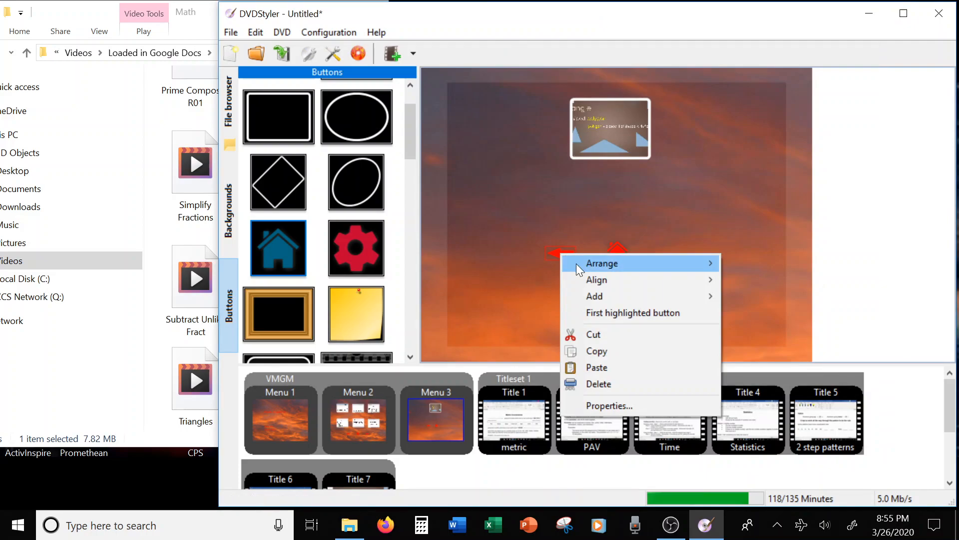
{"action": "left_click", "coordinate": [620, 306]}
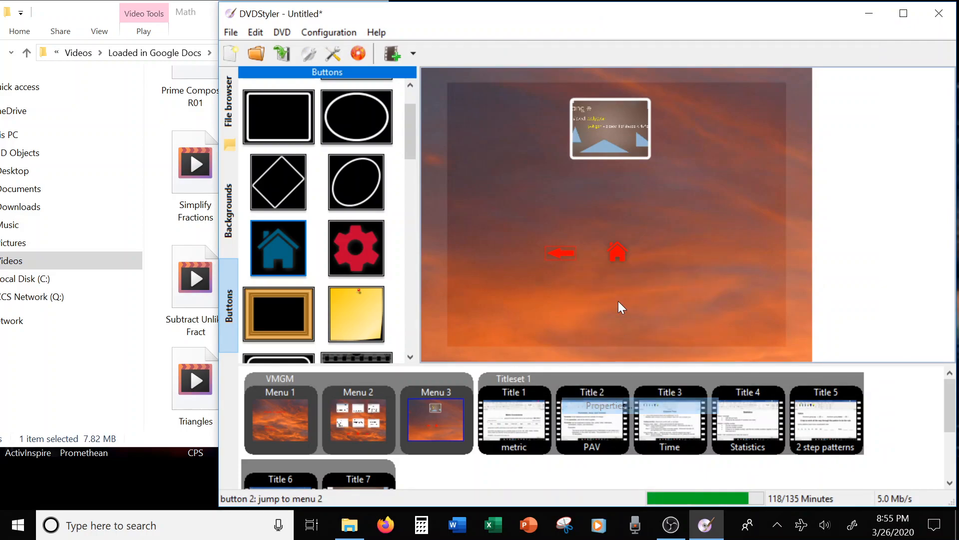
{"action": "double_click", "coordinate": [560, 251]}
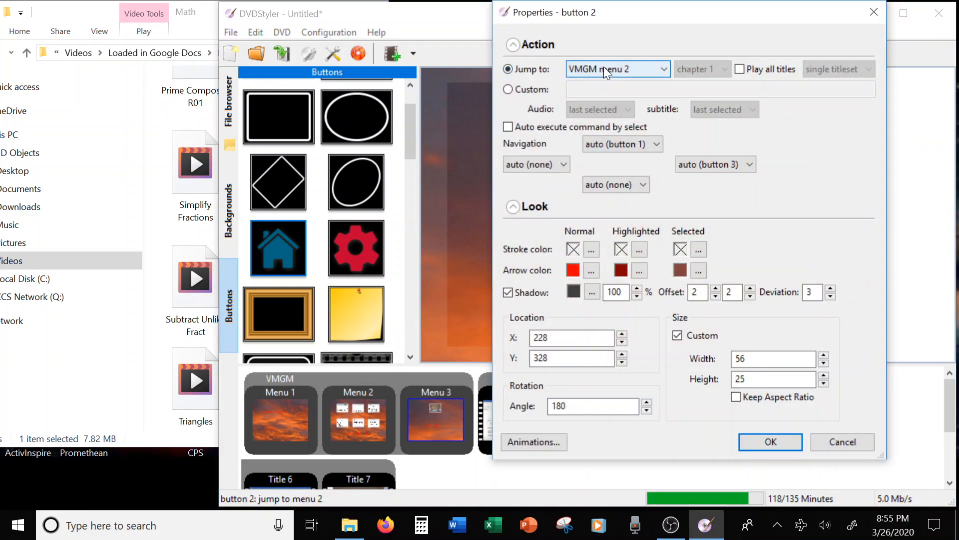
{"action": "mouse_move", "coordinate": [424, 375]}
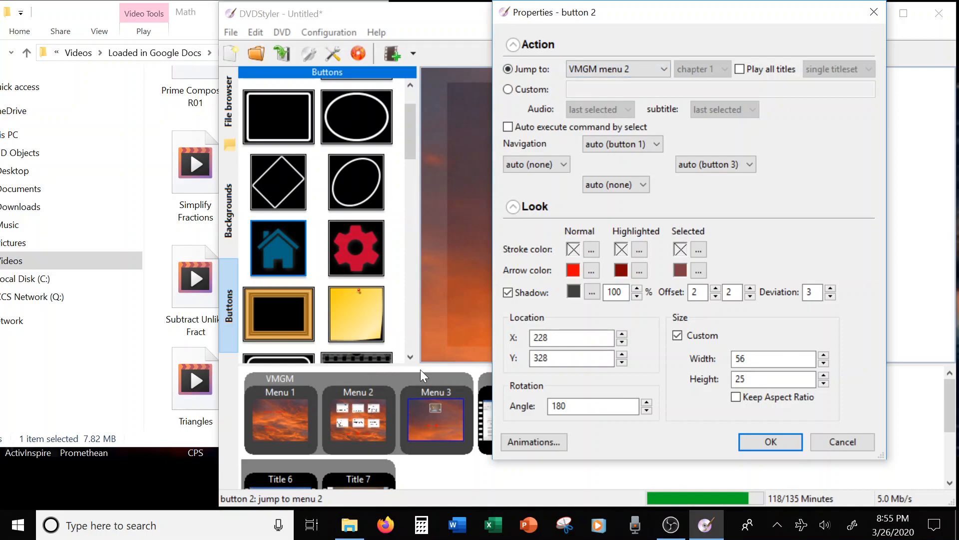
{"action": "left_click", "coordinate": [769, 442]}
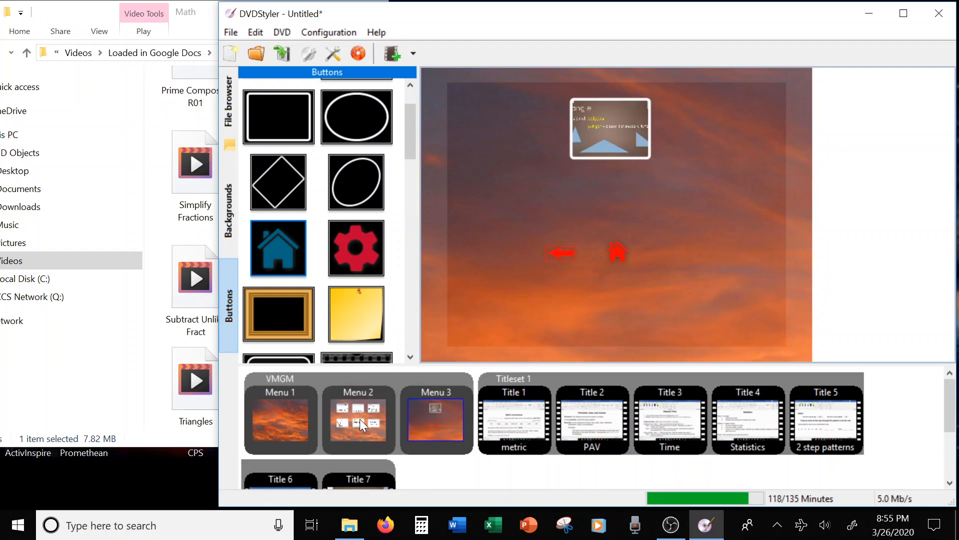
Switch to Menu 2 and select its forward arrow button
{"action": "left_click", "coordinate": [358, 419]}
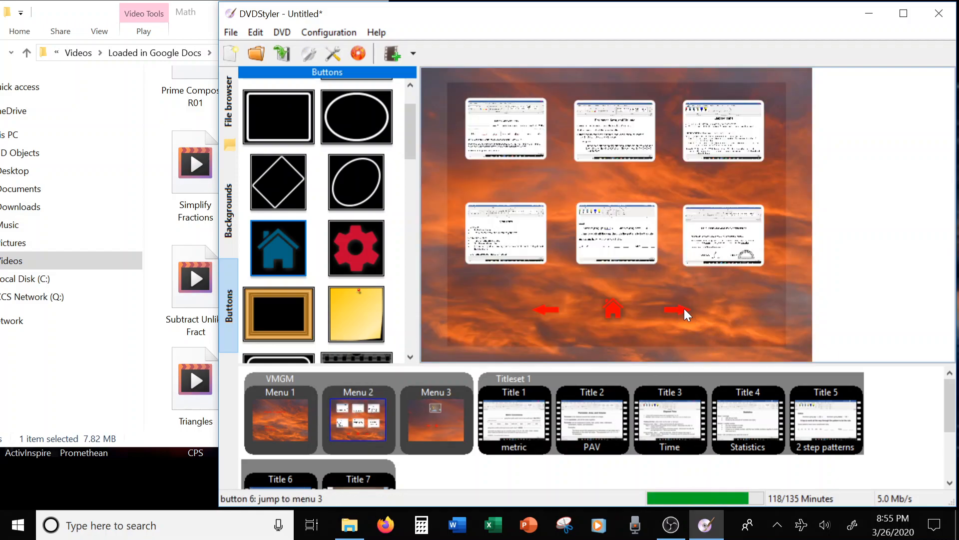
{"action": "left_click", "coordinate": [436, 422]}
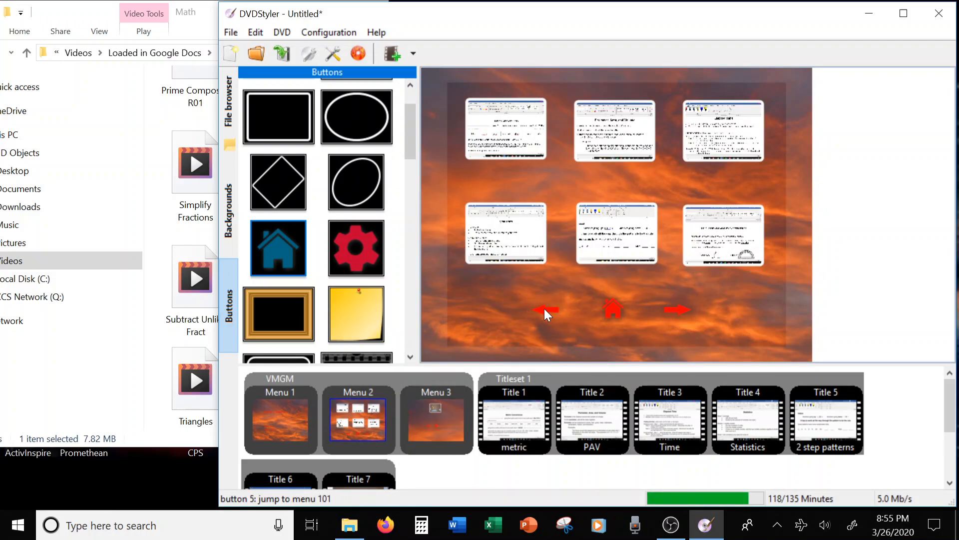
{"action": "mouse_move", "coordinate": [608, 294]}
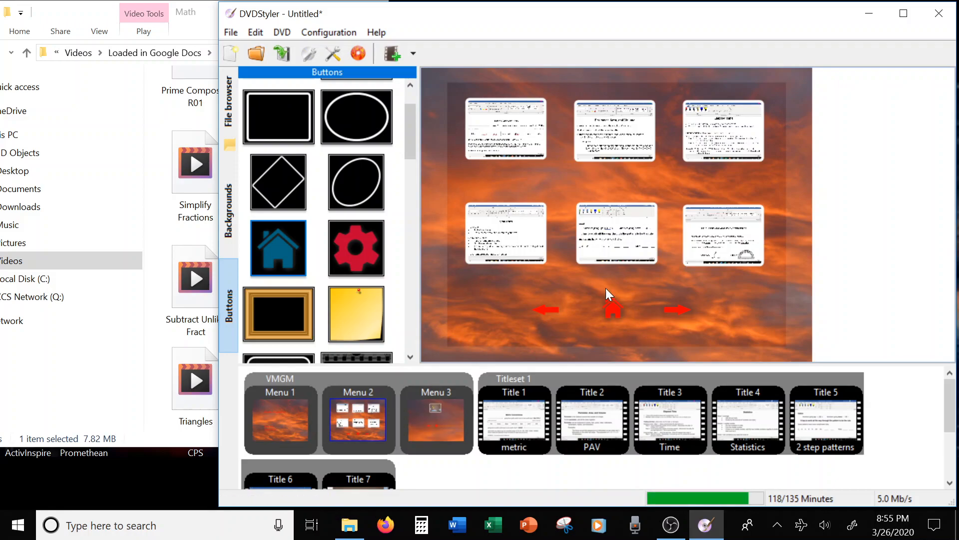
{"action": "mouse_move", "coordinate": [621, 161]}
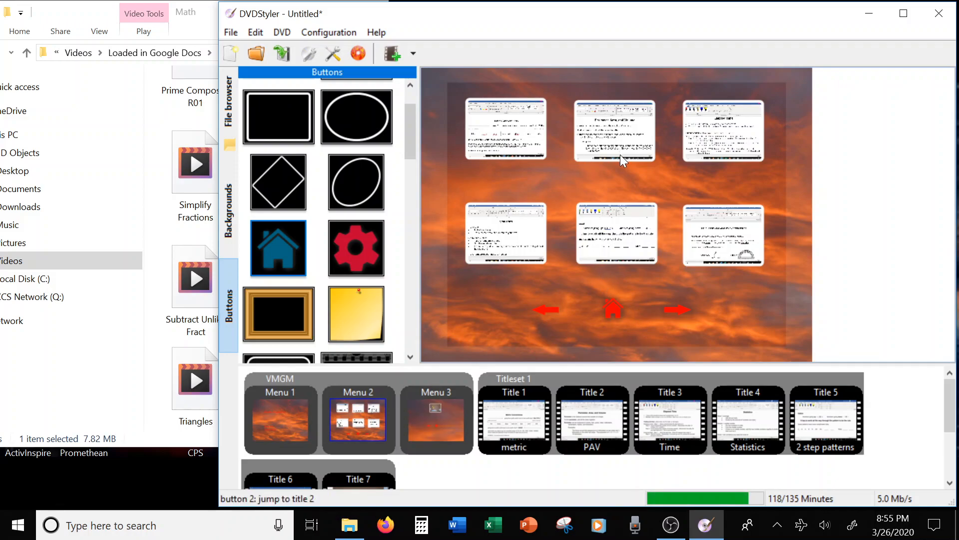
{"action": "mouse_move", "coordinate": [511, 173]}
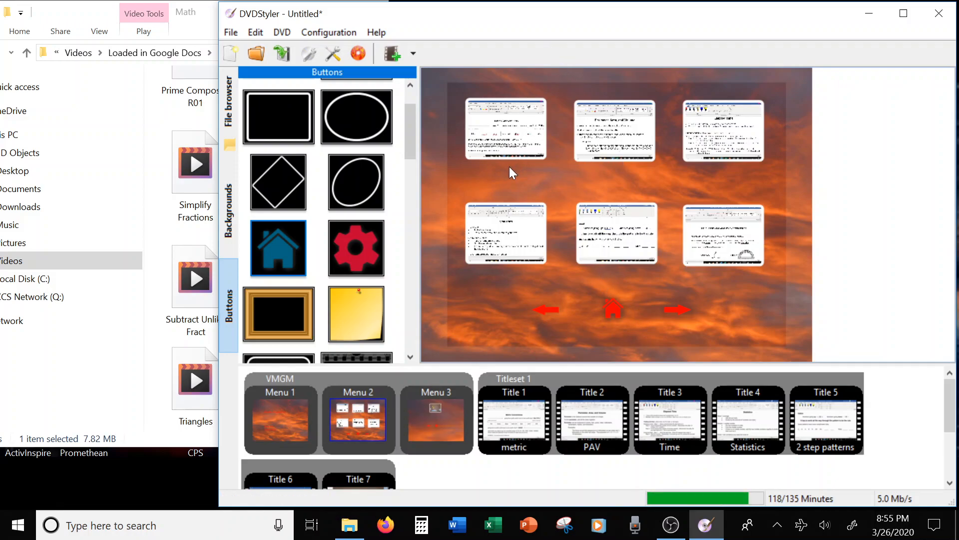
{"action": "mouse_move", "coordinate": [723, 130]}
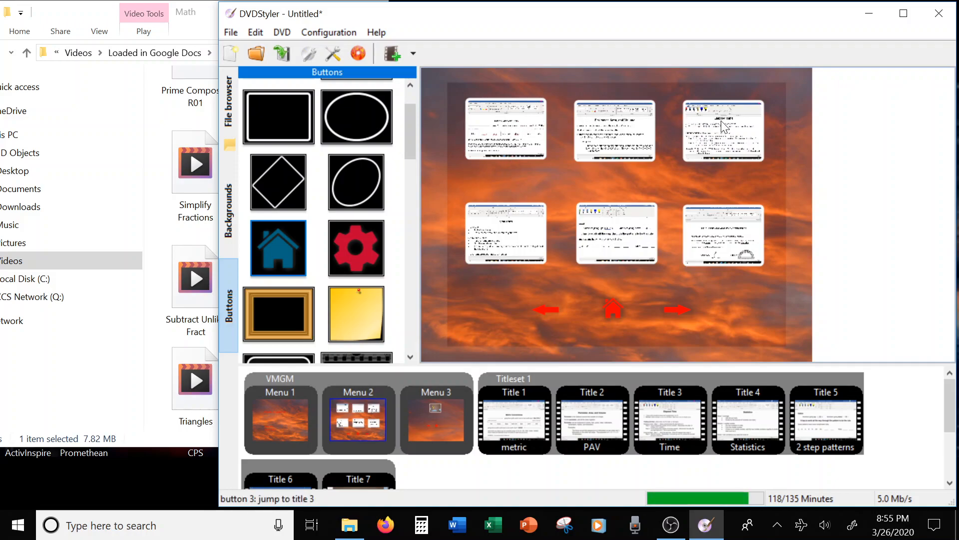
{"action": "mouse_move", "coordinate": [680, 206]}
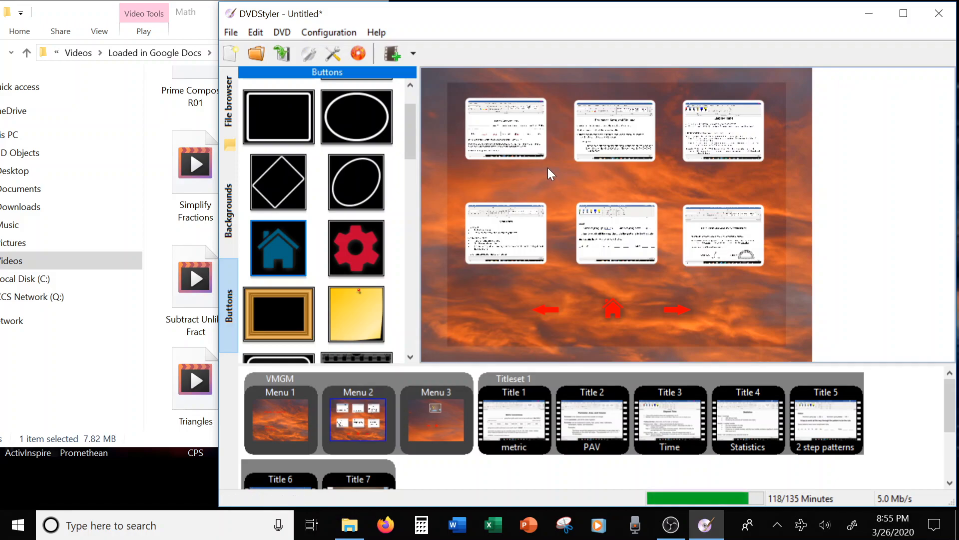
Add a text label reading 'Metric' under the top-left lesson thumbnail
{"action": "right_click", "coordinate": [550, 174]}
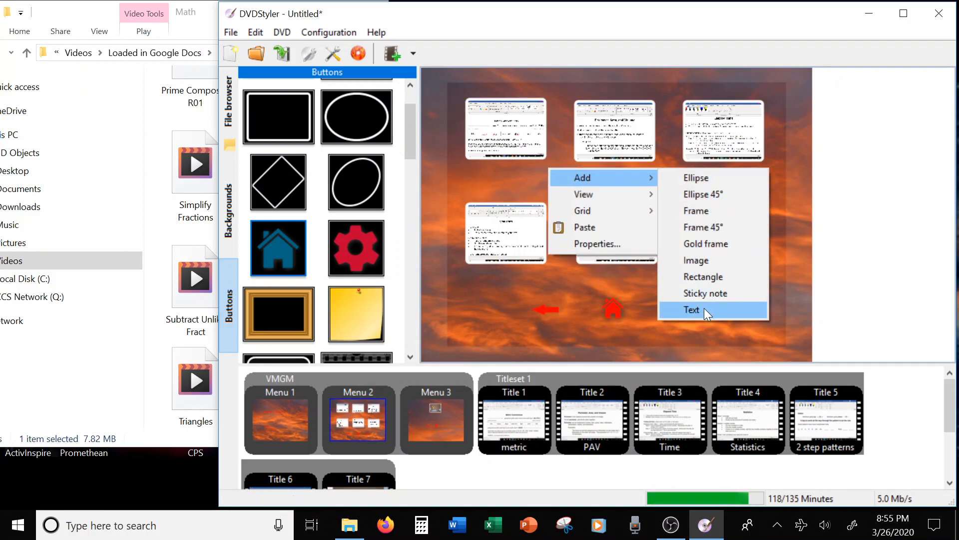
{"action": "left_click", "coordinate": [691, 309]}
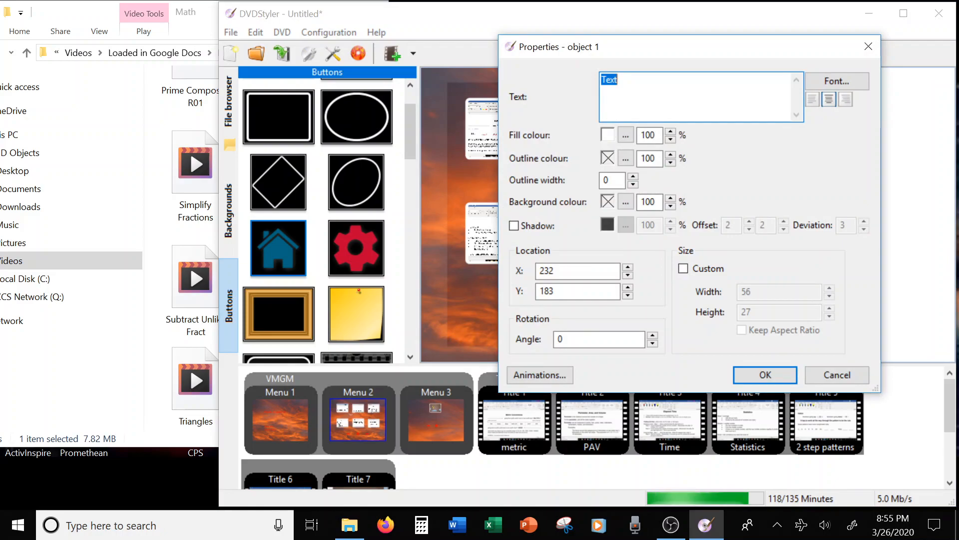
{"action": "type", "text": "Metr"}
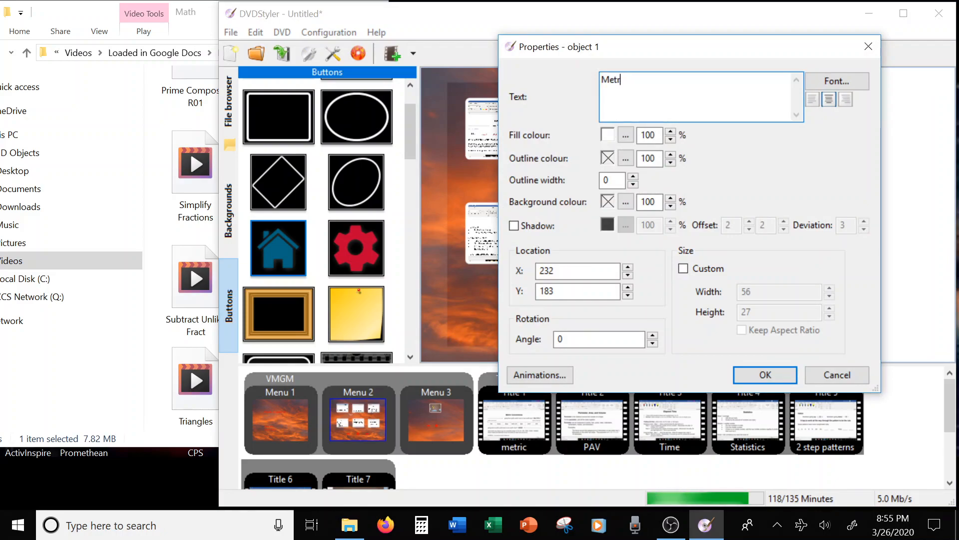
{"action": "type", "text": "ic"}
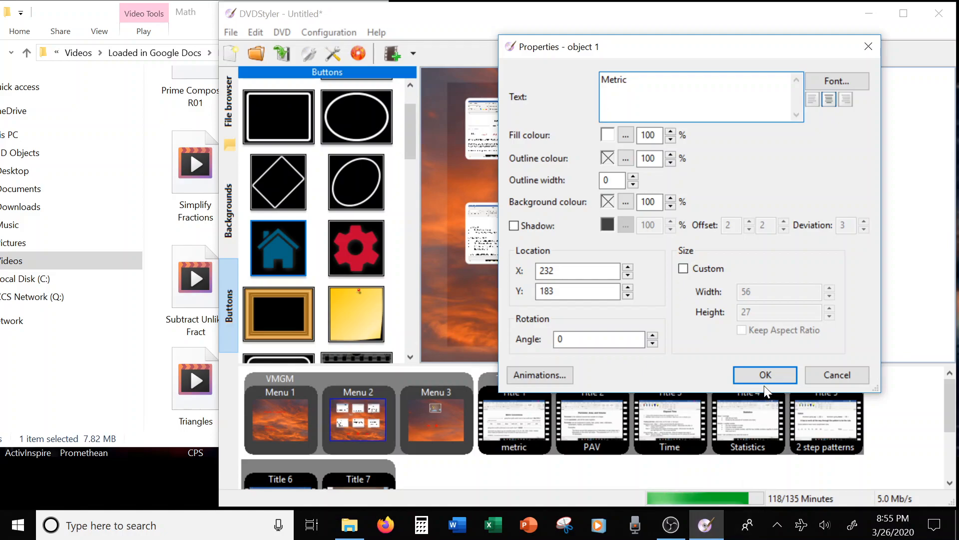
{"action": "left_click", "coordinate": [765, 375]}
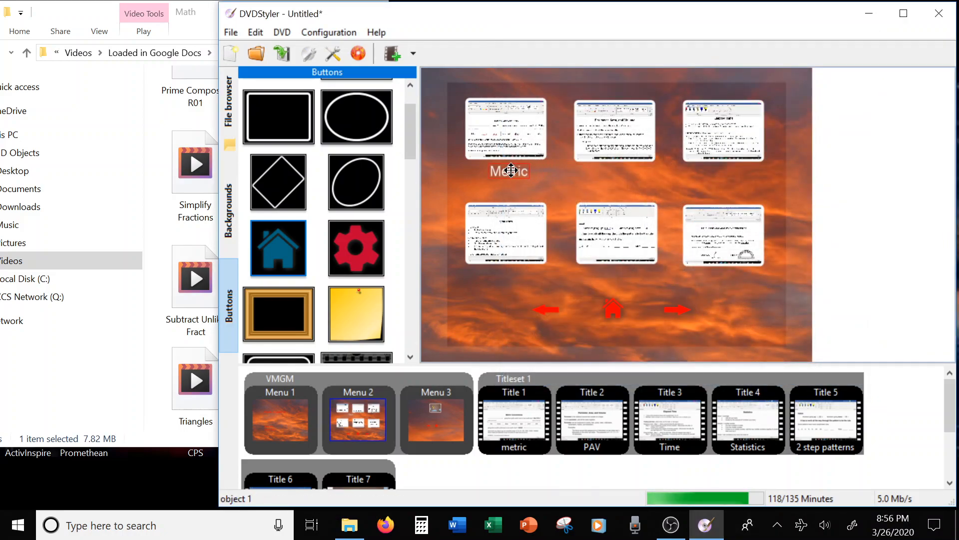
Add a text label reading 'Perimeter, Area, and Volume' for the second thumbnail
{"action": "right_click", "coordinate": [604, 186]}
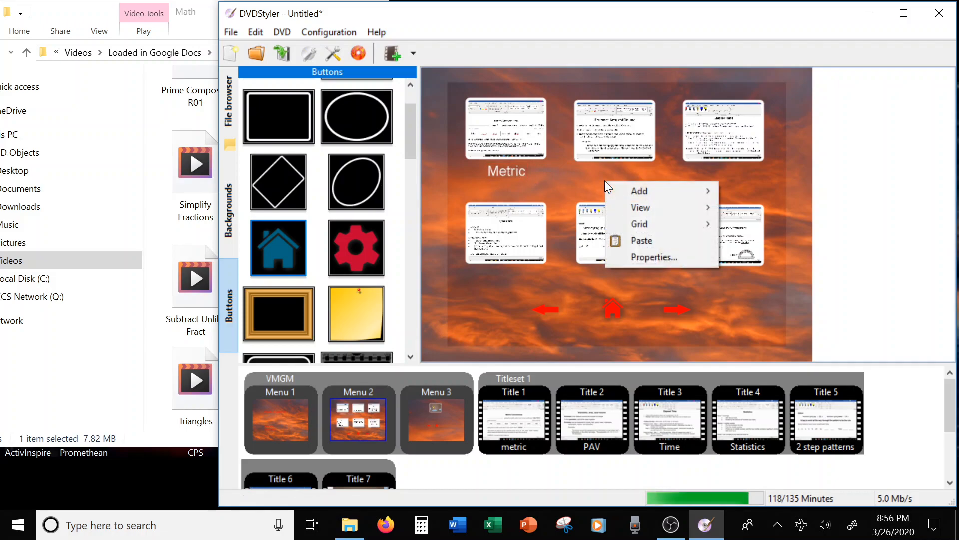
{"action": "left_click", "coordinate": [638, 191]}
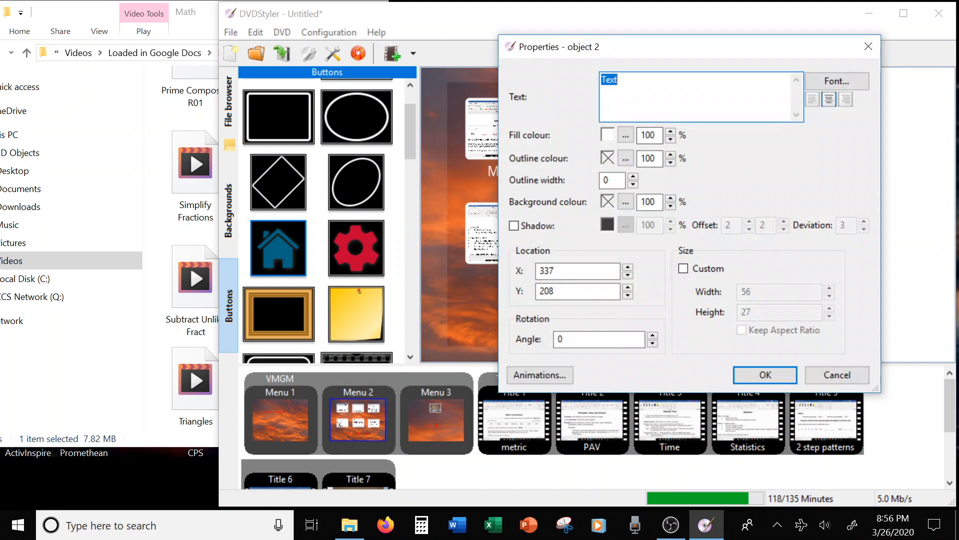
{"action": "type", "text": "P"}
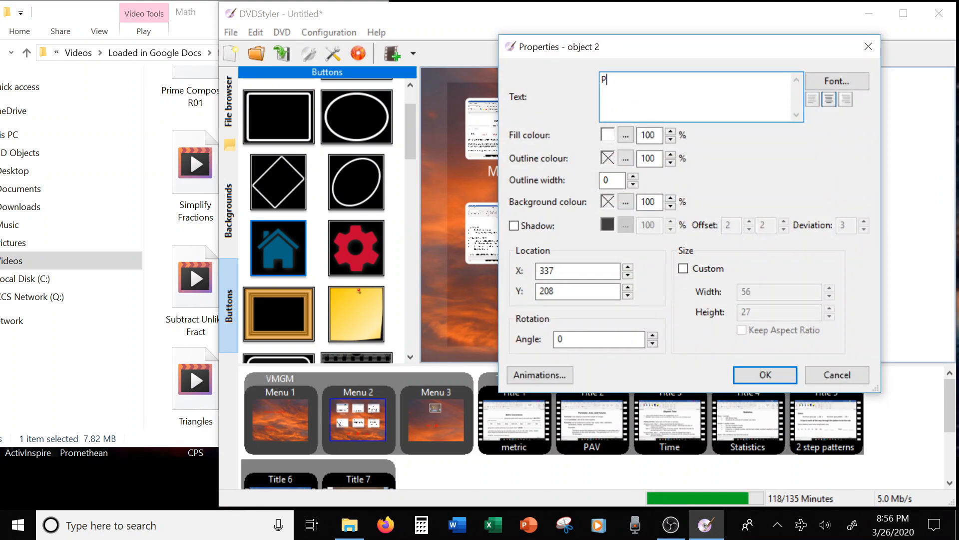
{"action": "type", "text": "erime"}
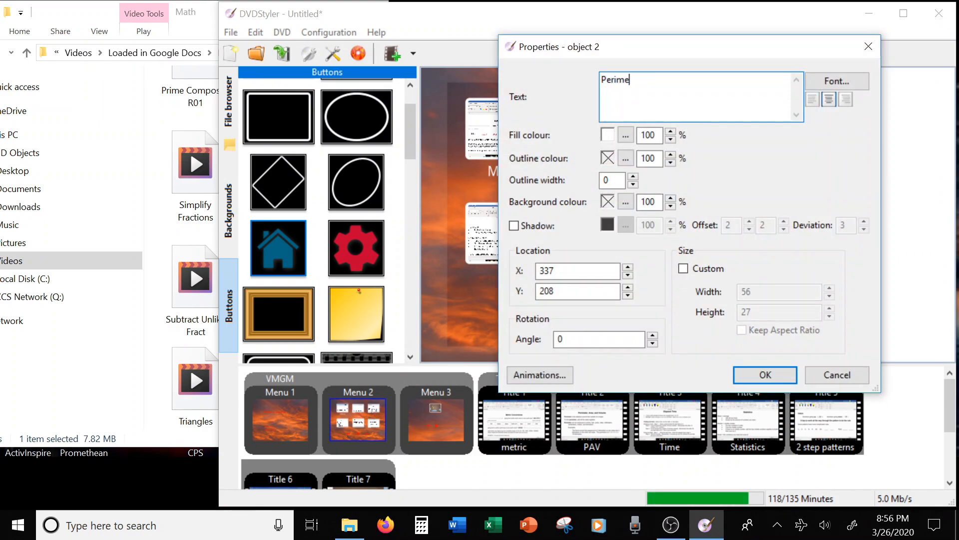
{"action": "type", "text": "ter, Are"}
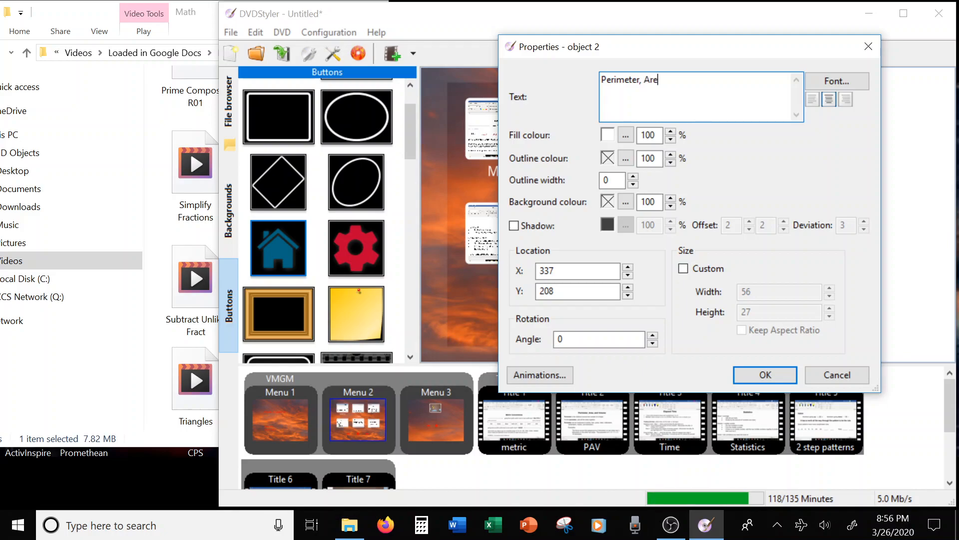
{"action": "type", "text": "a,"}
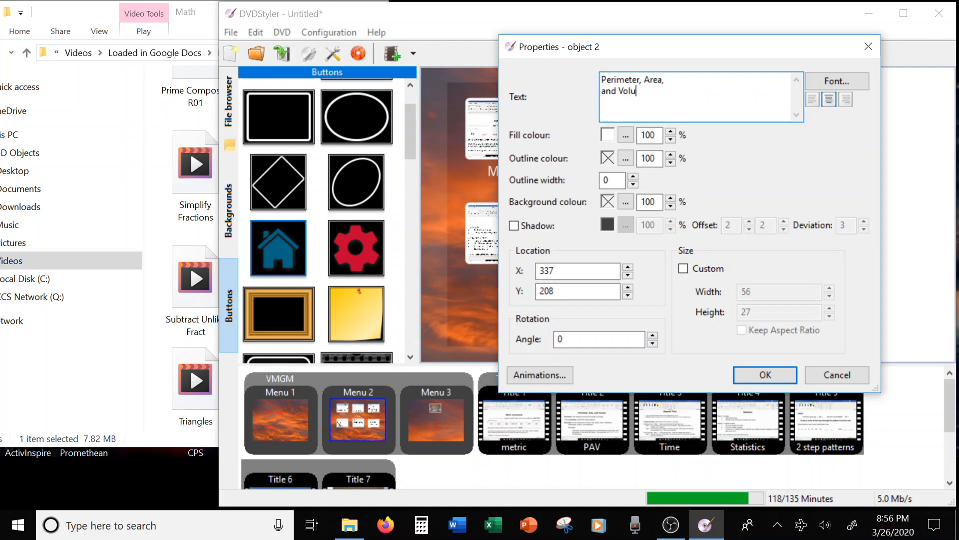
{"action": "type", "text": "me"}
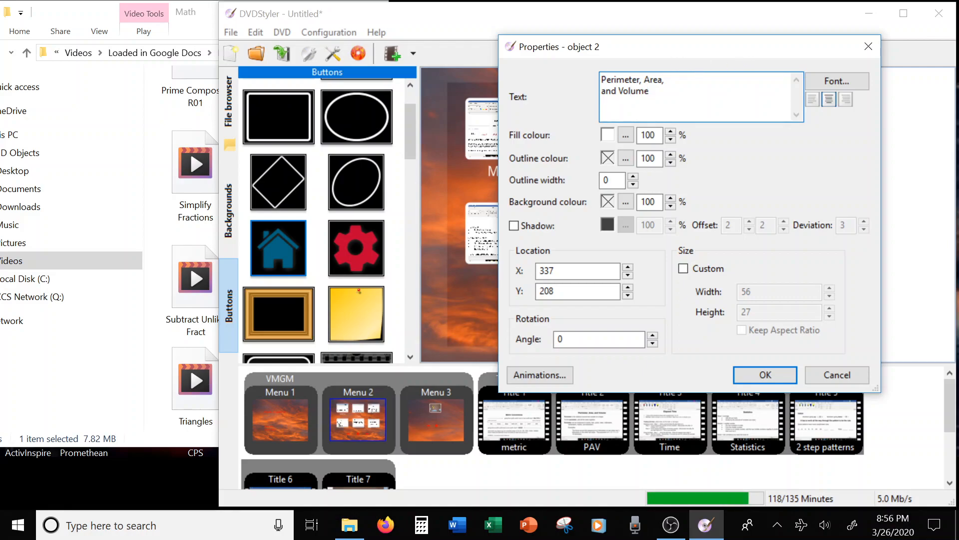
{"action": "left_click", "coordinate": [764, 374]}
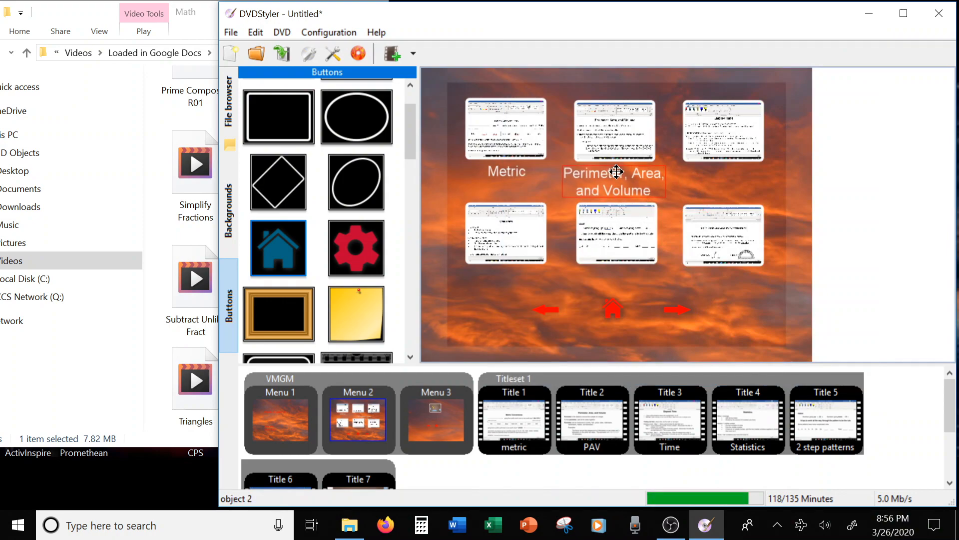
Add 'Time' and 'Statistics' text labels for the next two lesson thumbnails
{"action": "right_click", "coordinate": [718, 195]}
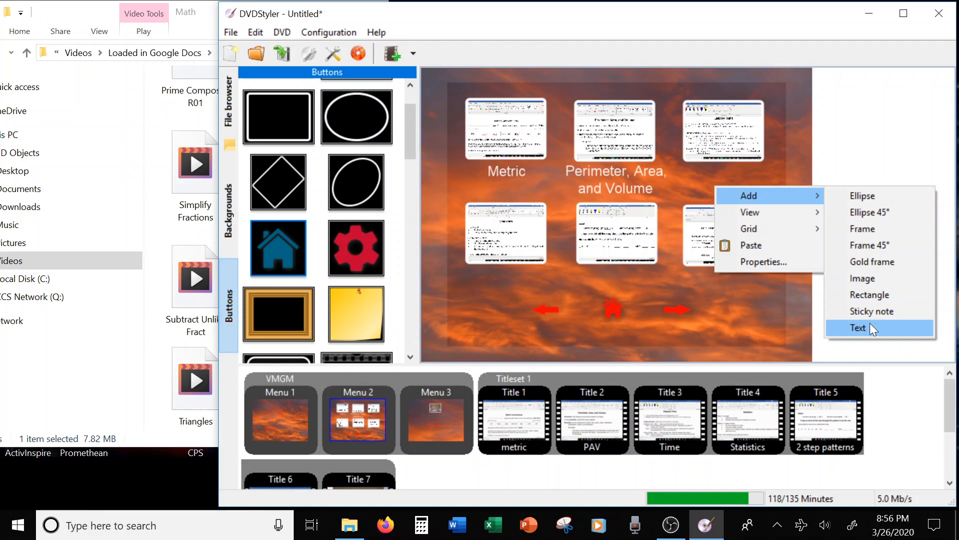
{"action": "left_click", "coordinate": [858, 328]}
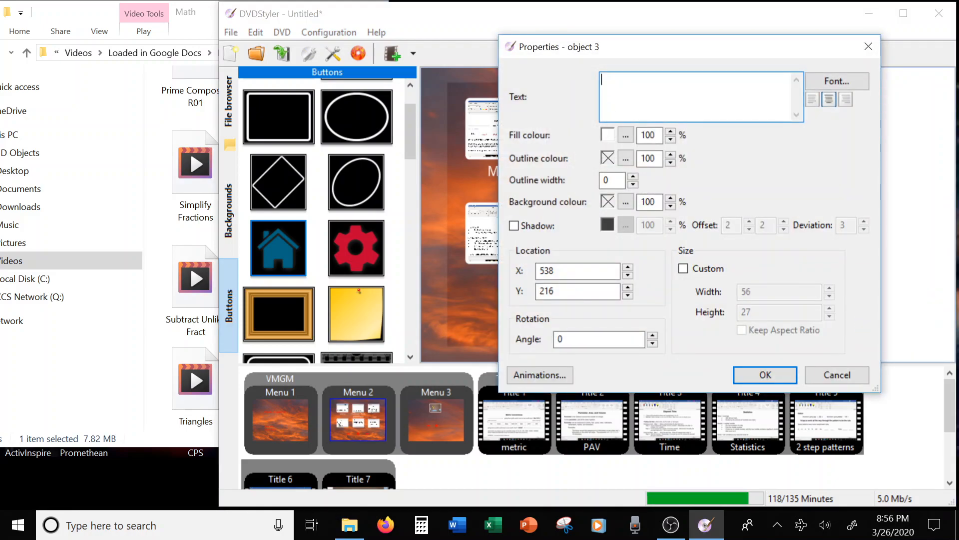
{"action": "type", "text": "Time"}
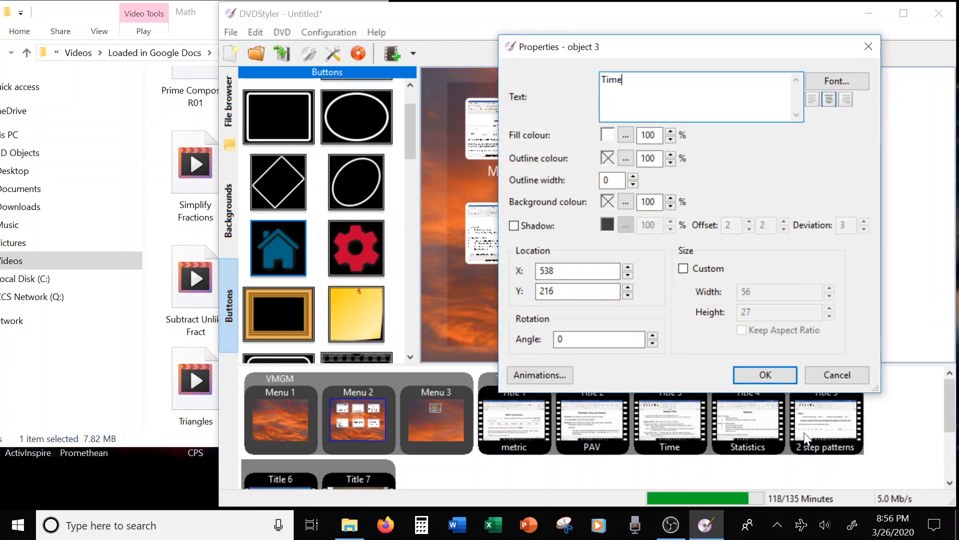
{"action": "left_click", "coordinate": [764, 375]}
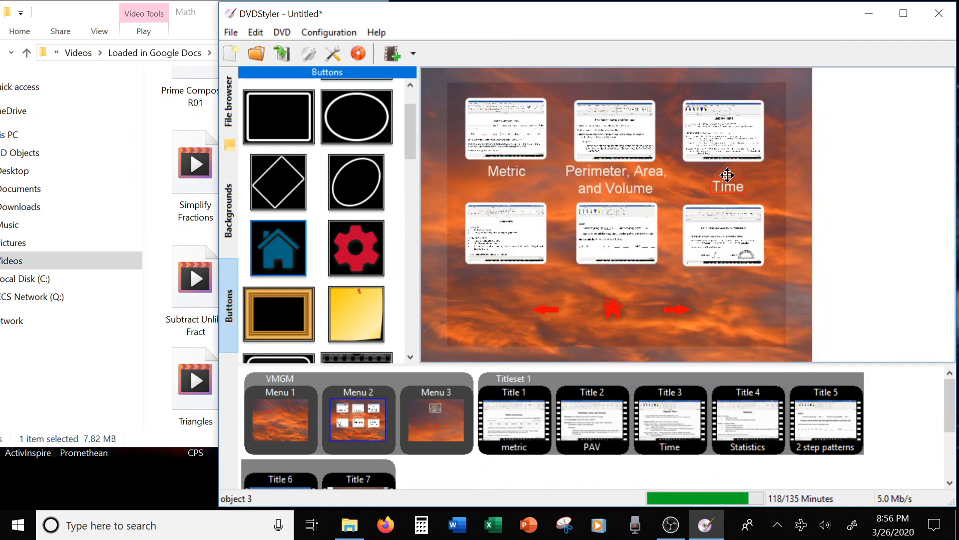
{"action": "mouse_move", "coordinate": [570, 302]}
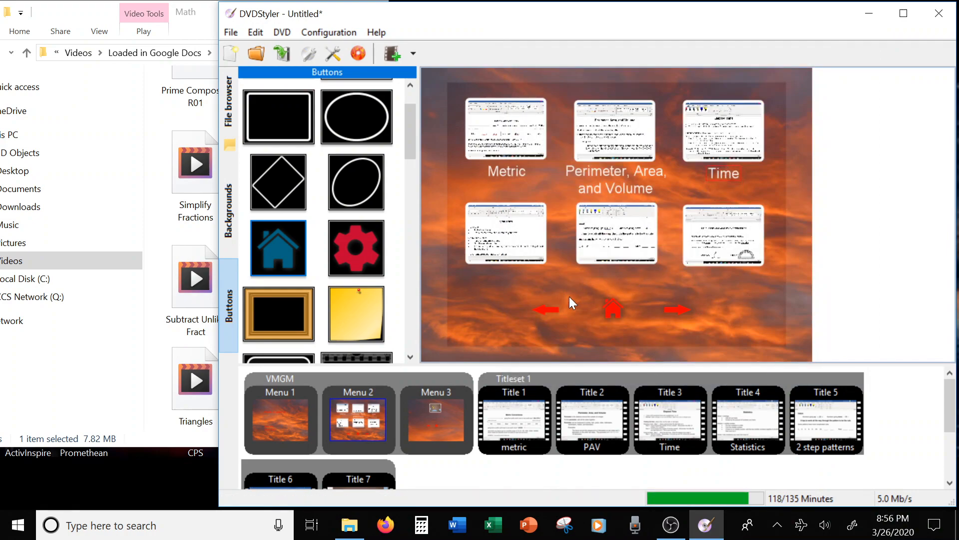
{"action": "right_click", "coordinate": [569, 303]}
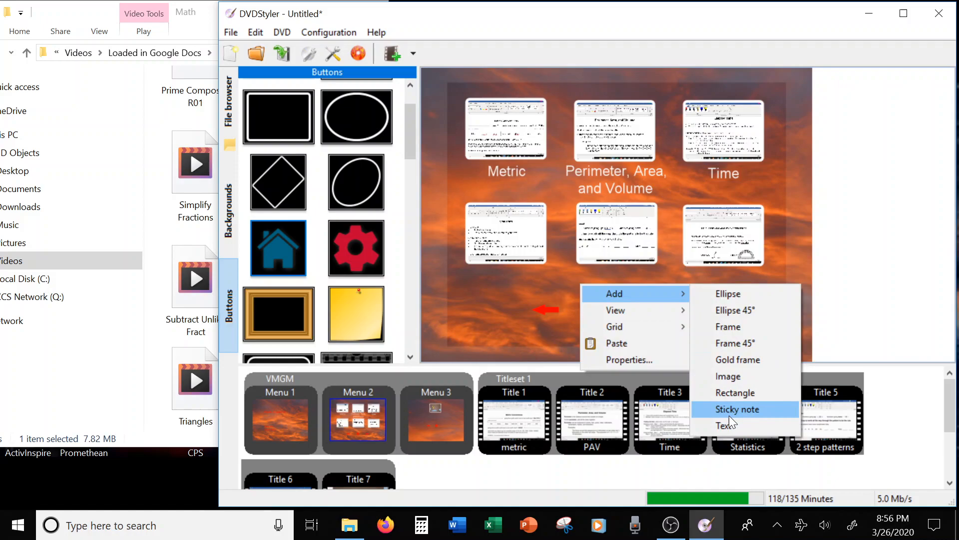
{"action": "left_click", "coordinate": [726, 426]}
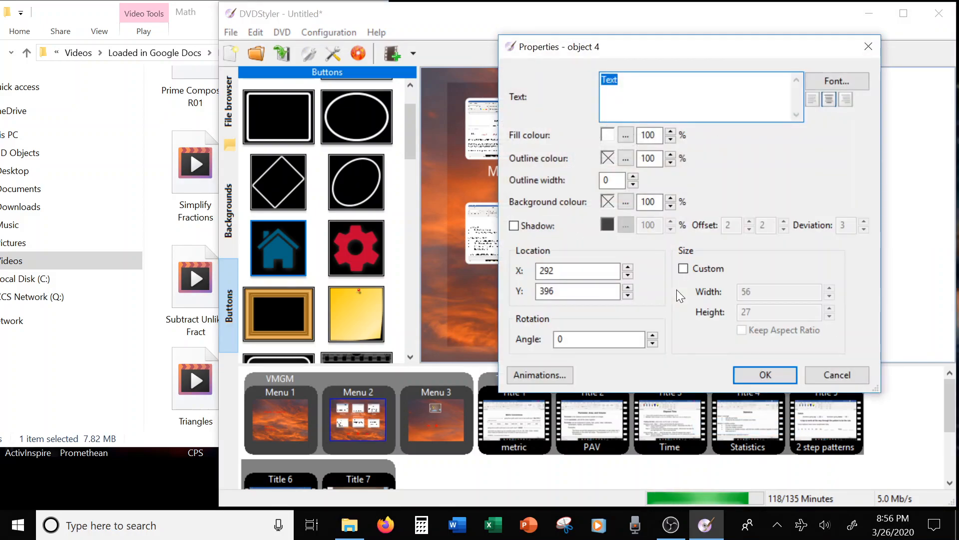
{"action": "type", "text": "Statis"}
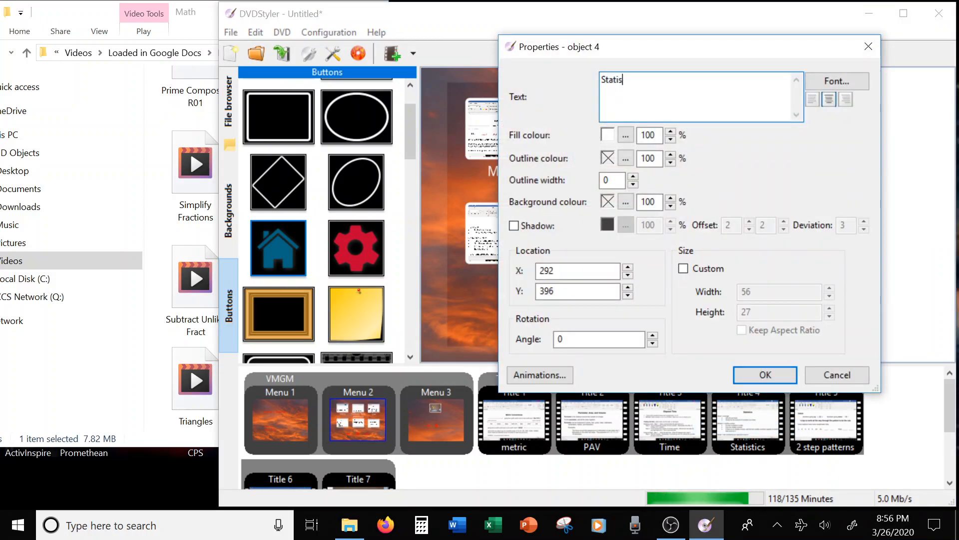
{"action": "type", "text": "tics"}
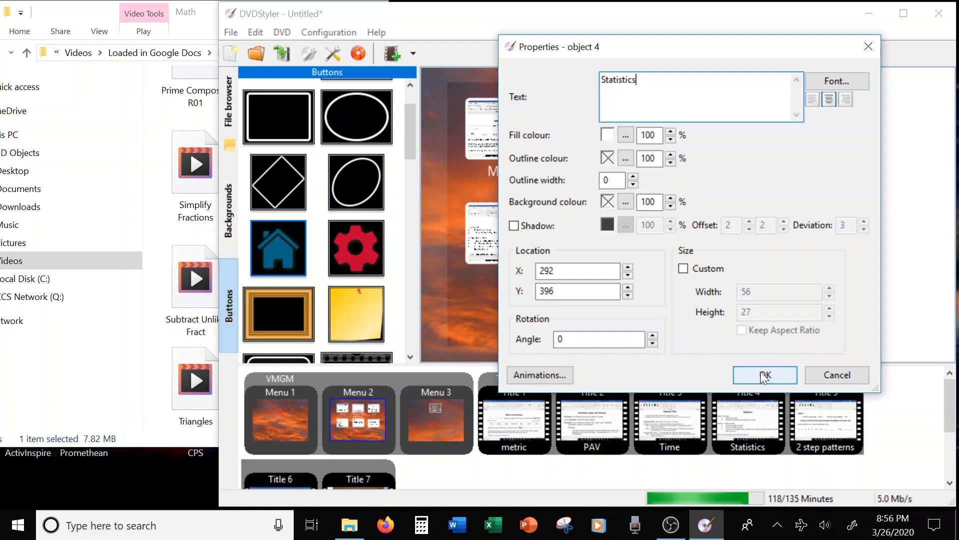
{"action": "left_click", "coordinate": [764, 375]}
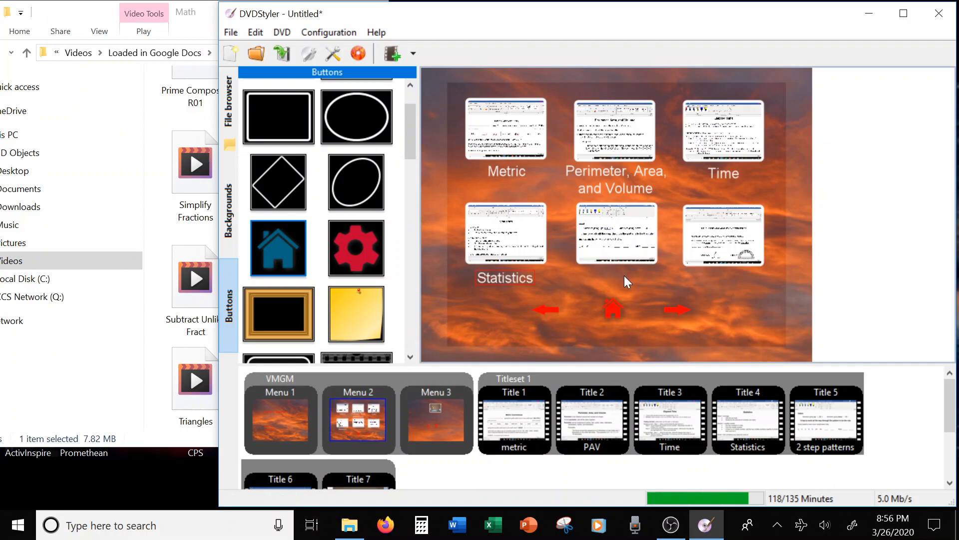
Add 'Patterns' and 'Angles' text labels, placing Patterns under its thumbnail
{"action": "right_click", "coordinate": [626, 281]}
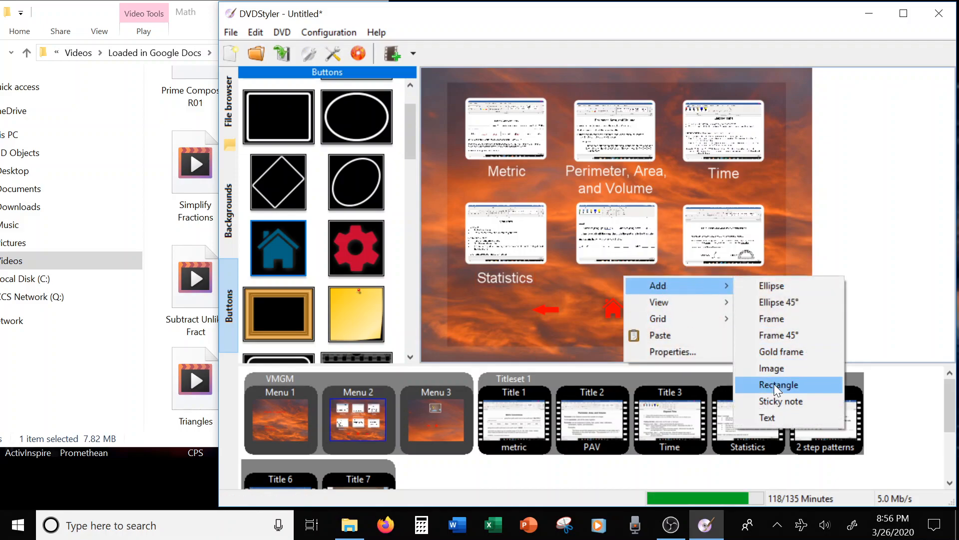
{"action": "left_click", "coordinate": [766, 418]}
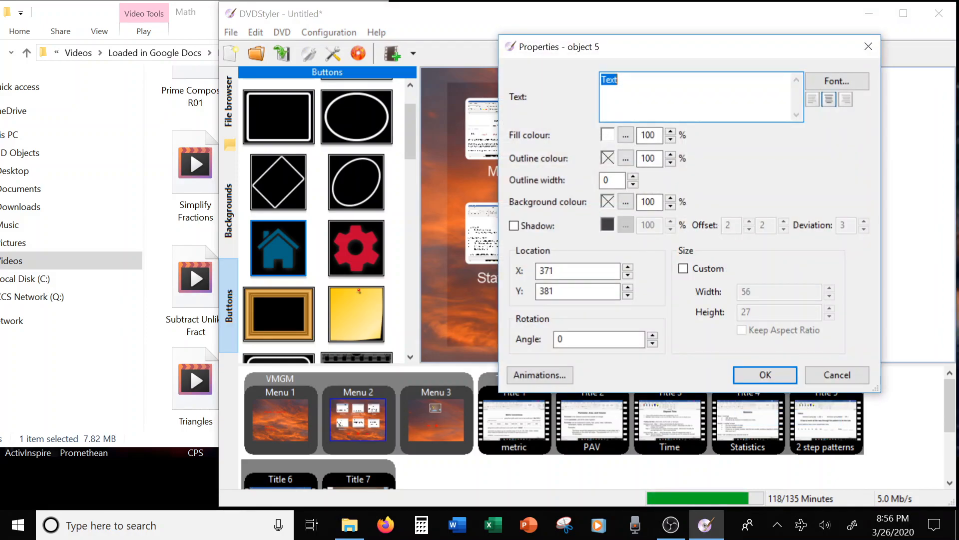
{"action": "type", "text": "Patterns"}
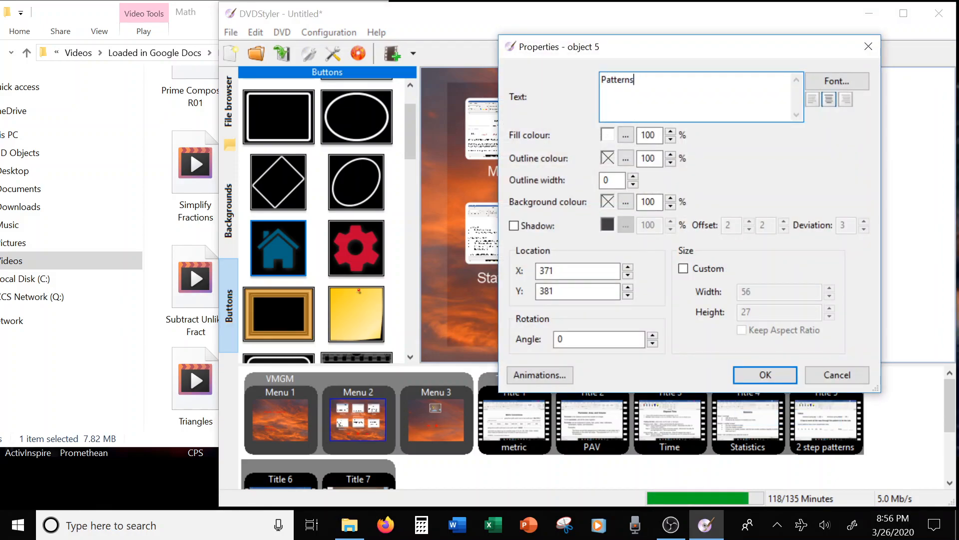
{"action": "left_click", "coordinate": [764, 375]}
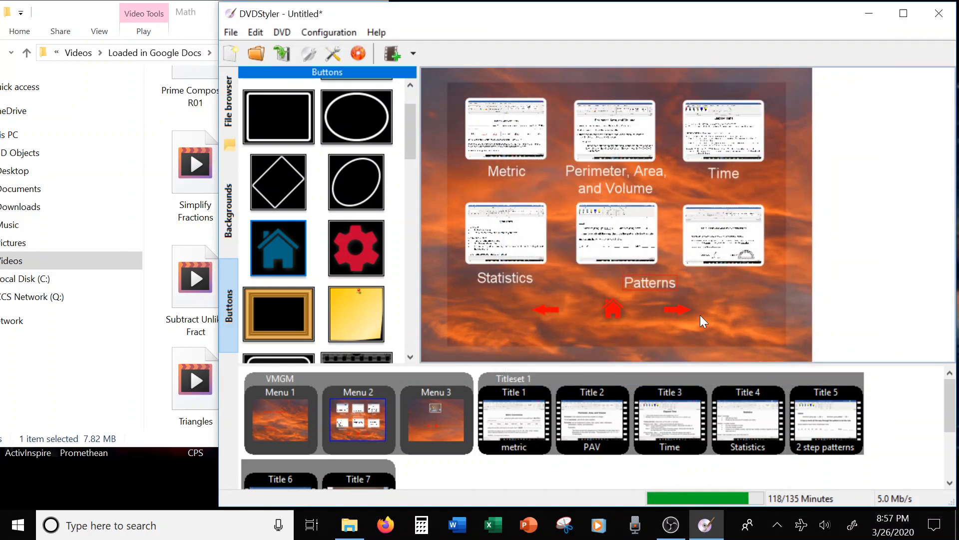
{"action": "left_click", "coordinate": [620, 276]}
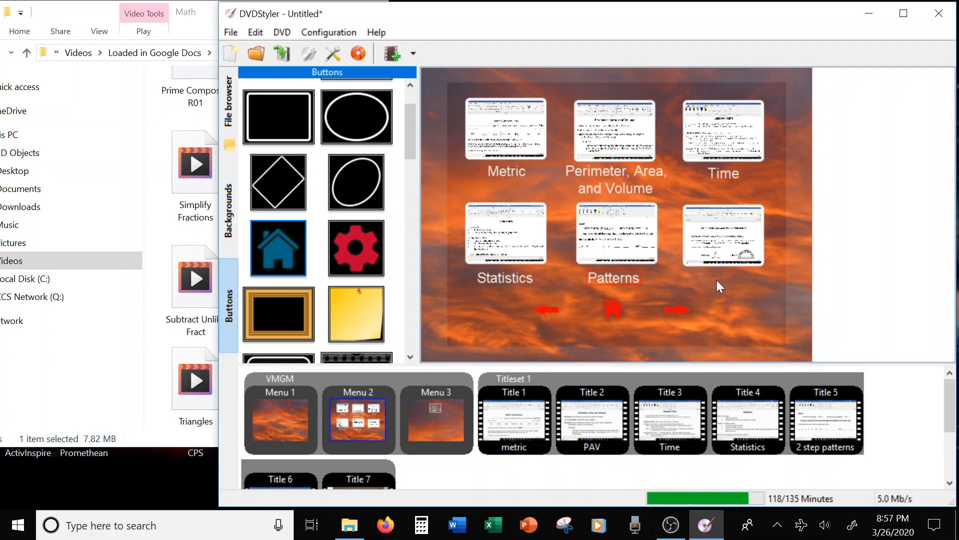
{"action": "scroll", "scroll_direction": "down", "scroll_amount": 3}
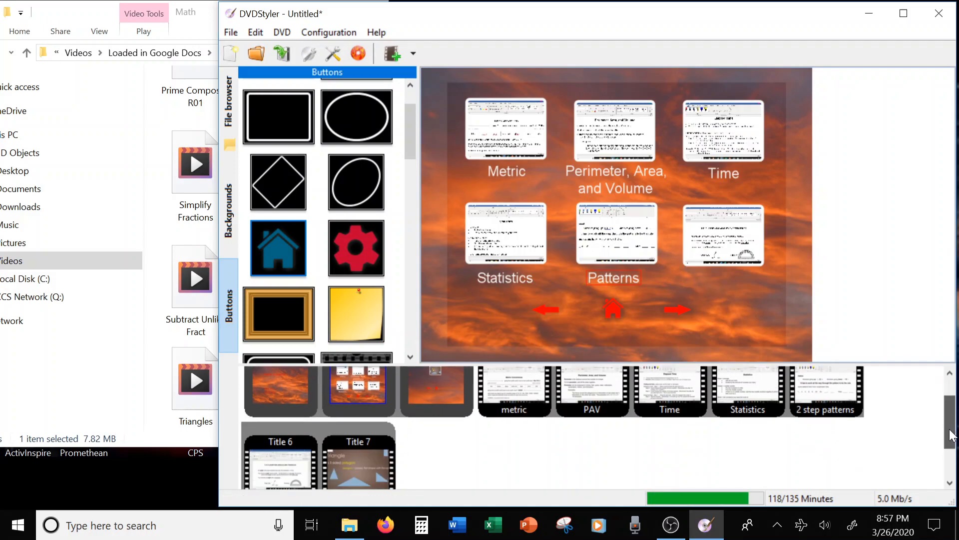
{"action": "scroll", "scroll_direction": "down", "scroll_amount": 3}
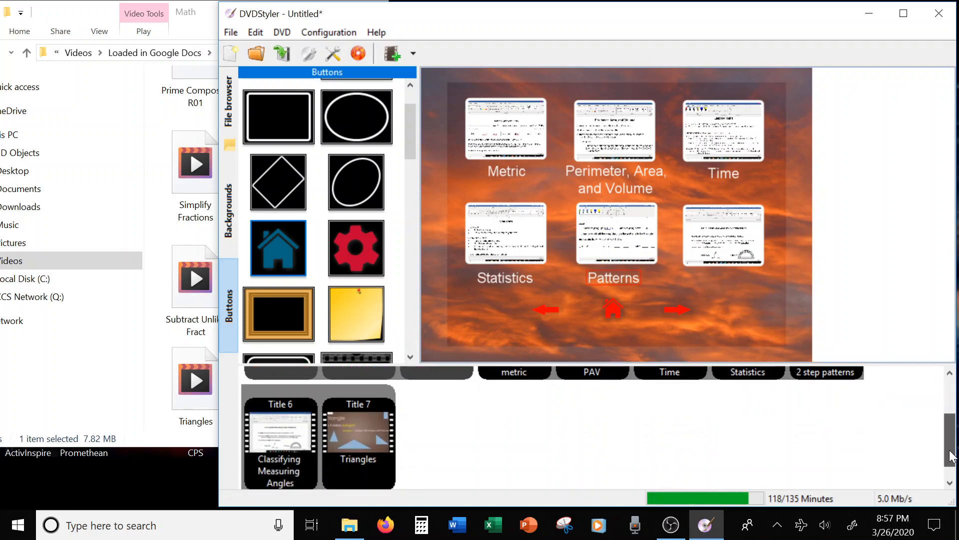
{"action": "right_click", "coordinate": [725, 286]}
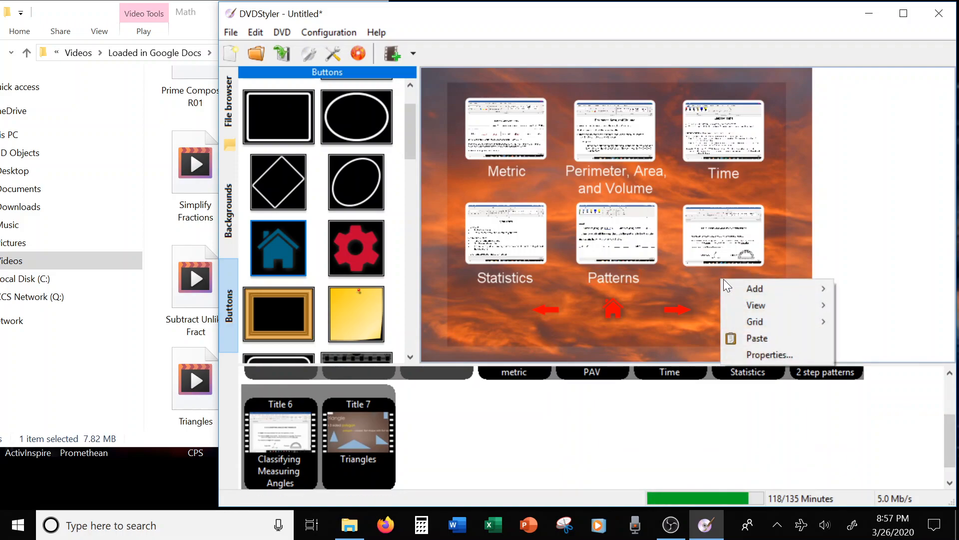
{"action": "left_click", "coordinate": [770, 355]}
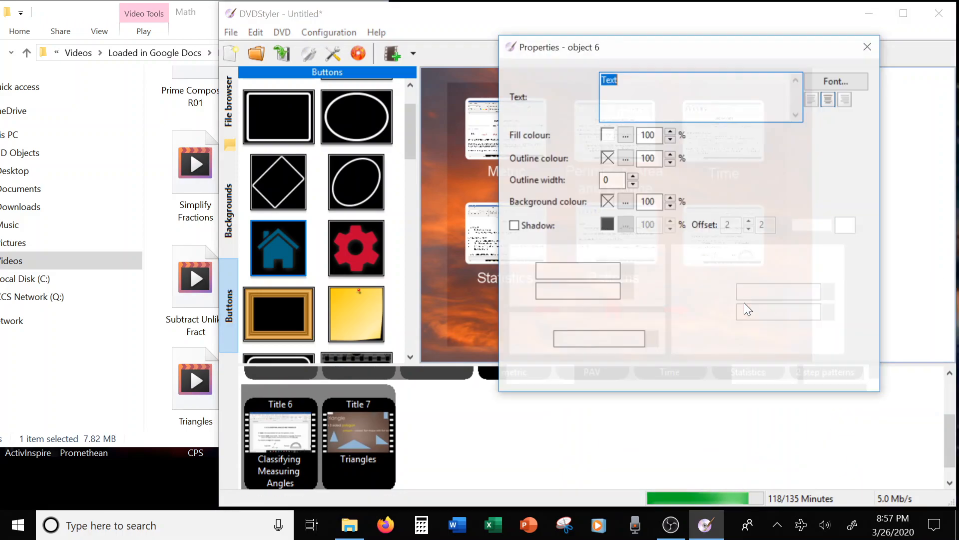
{"action": "type", "text": "Ang"}
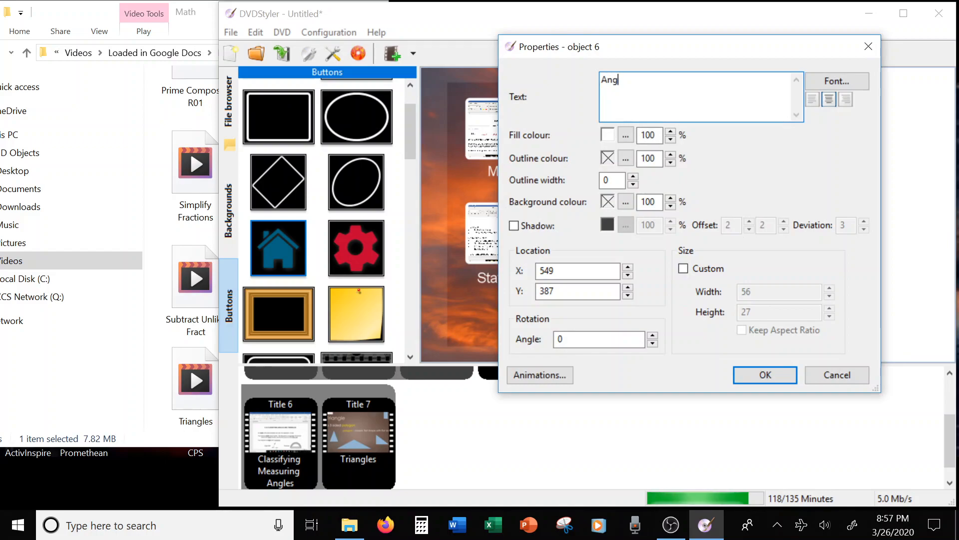
{"action": "type", "text": "les"}
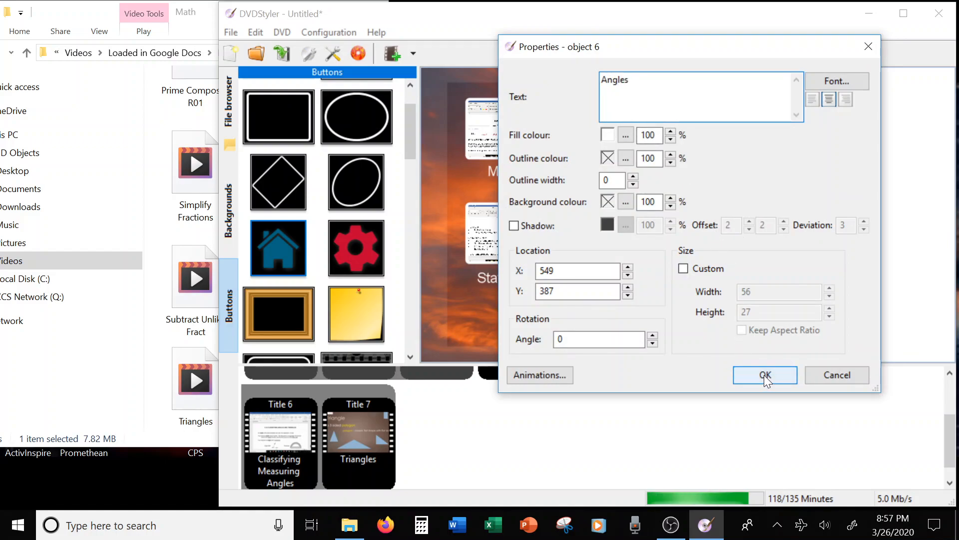
{"action": "left_click", "coordinate": [765, 375]}
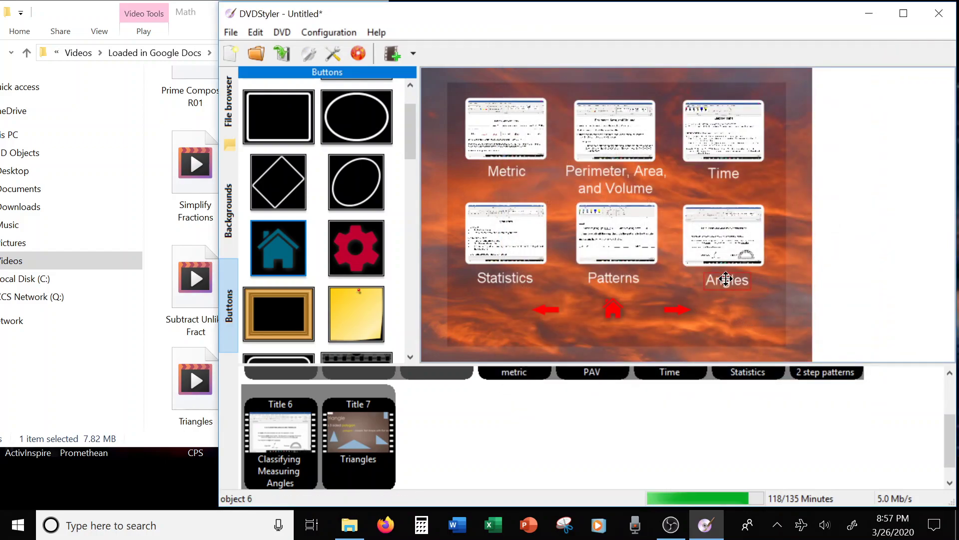
{"action": "mouse_move", "coordinate": [749, 317]}
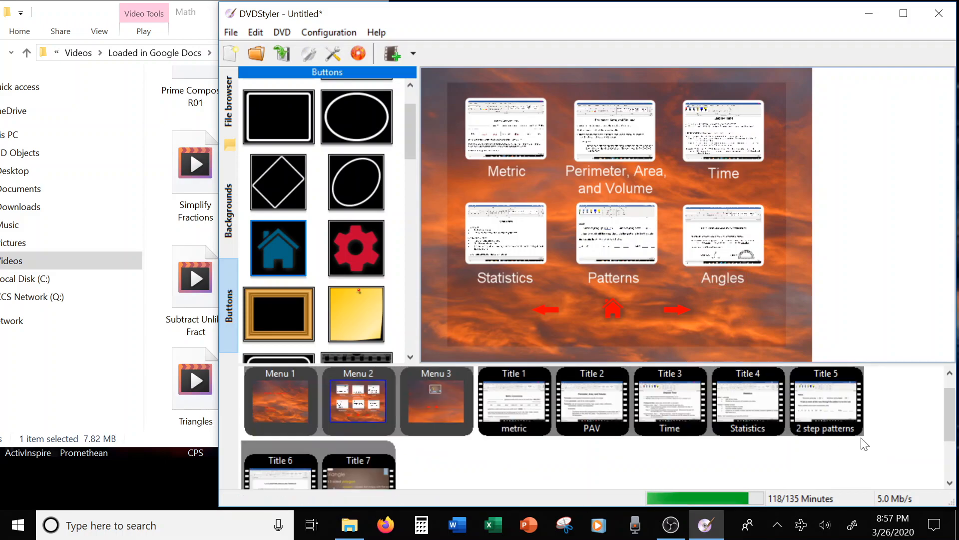
{"action": "mouse_move", "coordinate": [811, 407]}
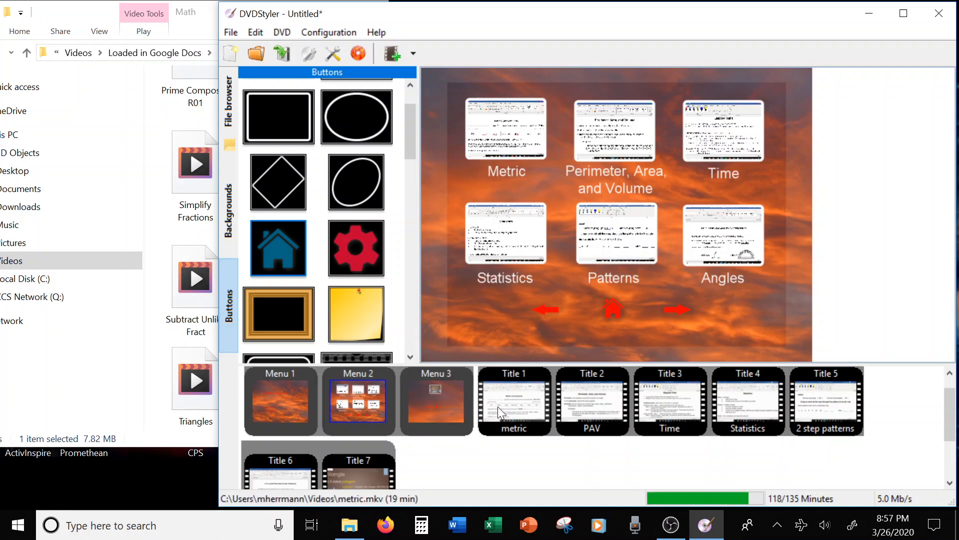
{"action": "mouse_move", "coordinate": [558, 352]}
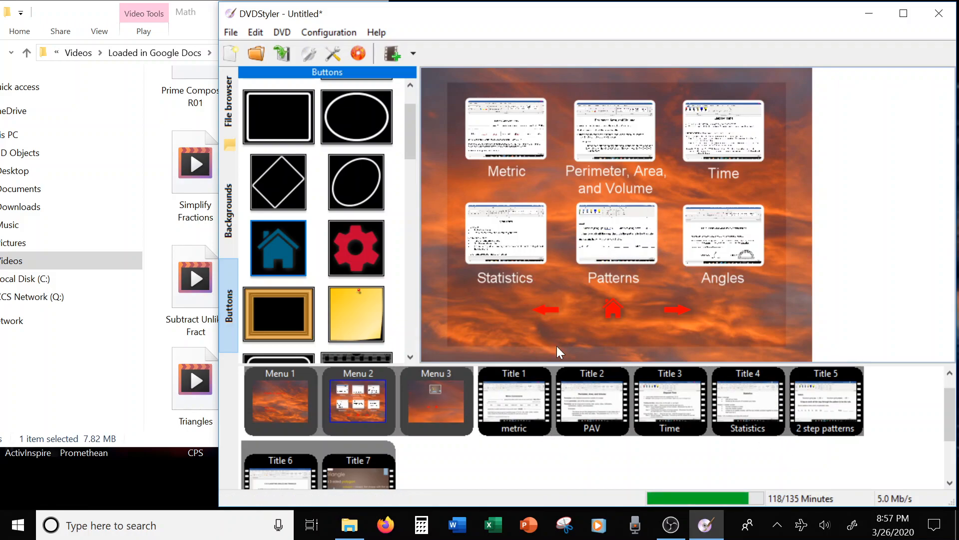
{"action": "mouse_move", "coordinate": [721, 145]}
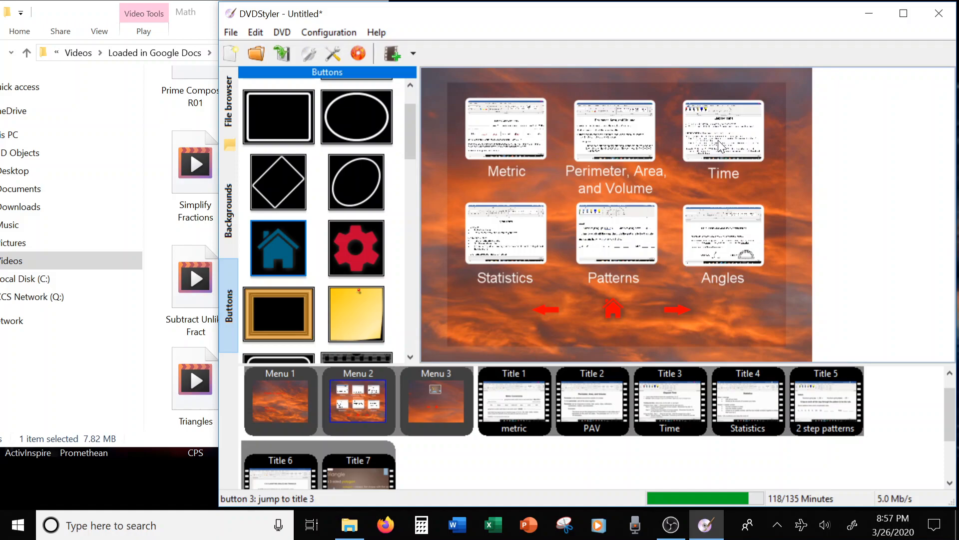
{"action": "mouse_move", "coordinate": [559, 197]}
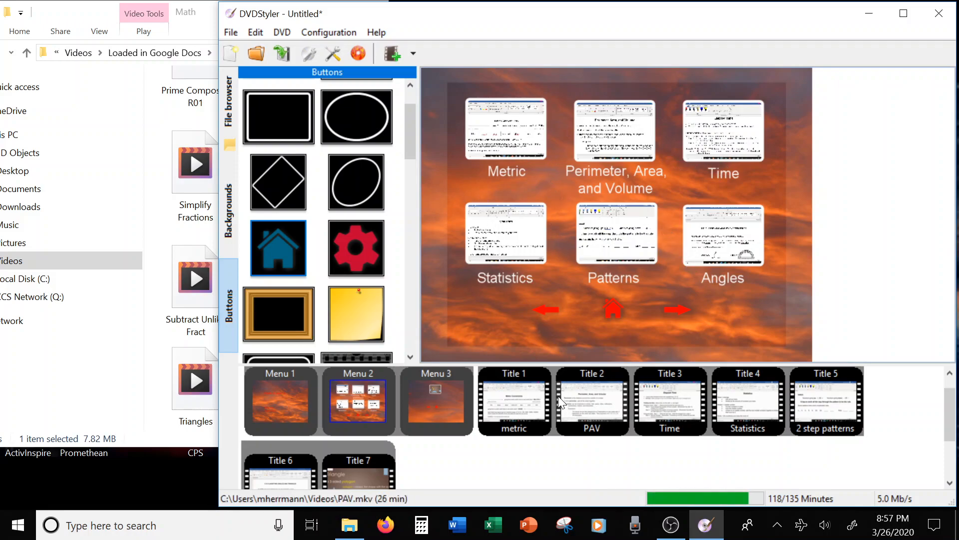
{"action": "mouse_move", "coordinate": [715, 138]}
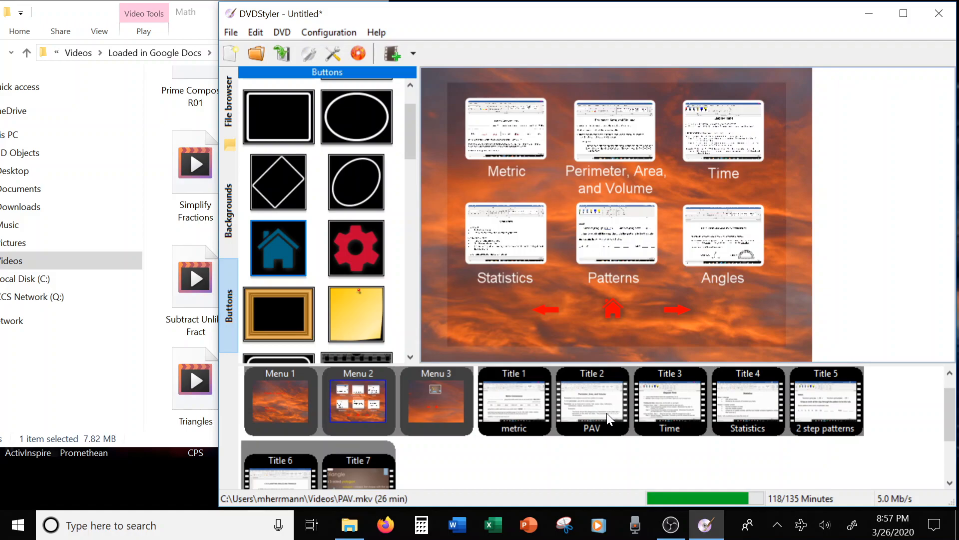
{"action": "mouse_move", "coordinate": [505, 129]}
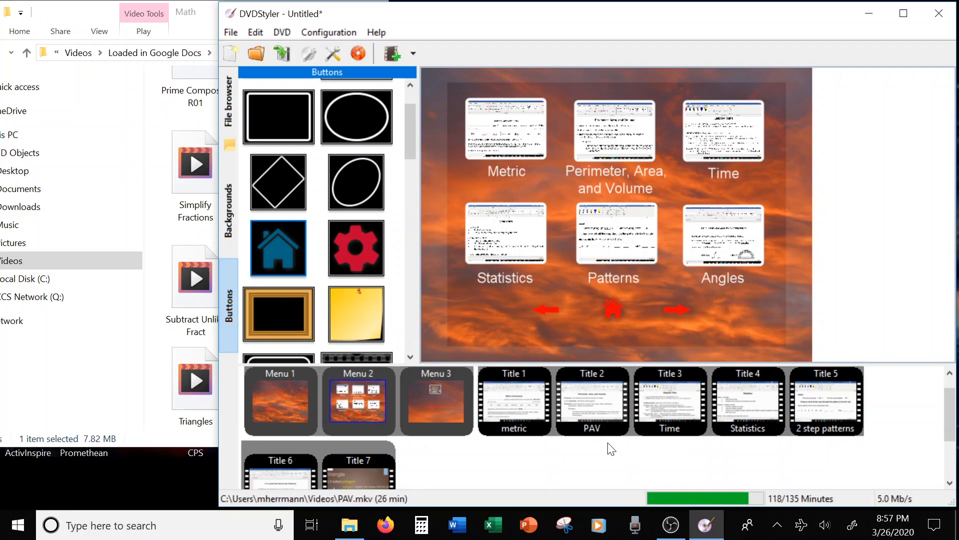
{"action": "scroll", "scroll_direction": "down", "scroll_amount": 3}
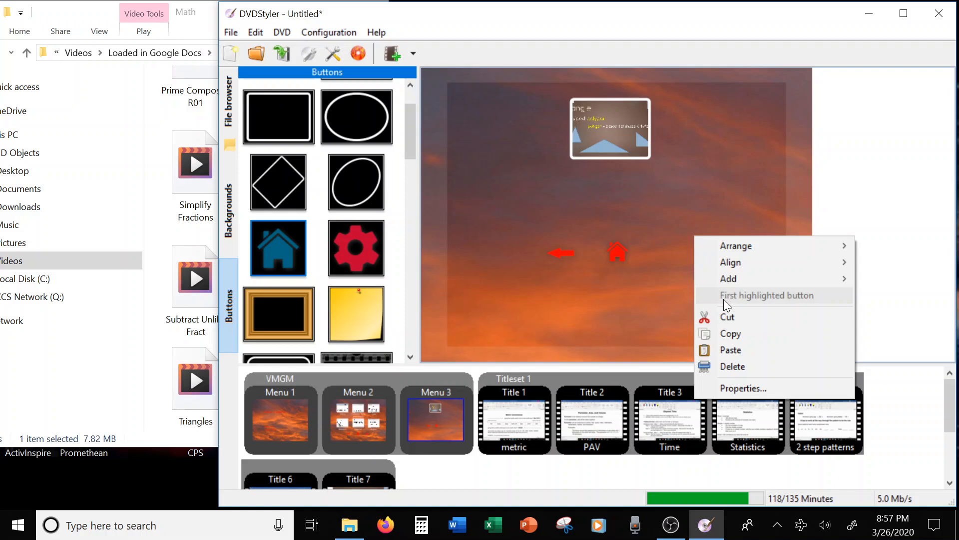
{"action": "mouse_move", "coordinate": [757, 279]}
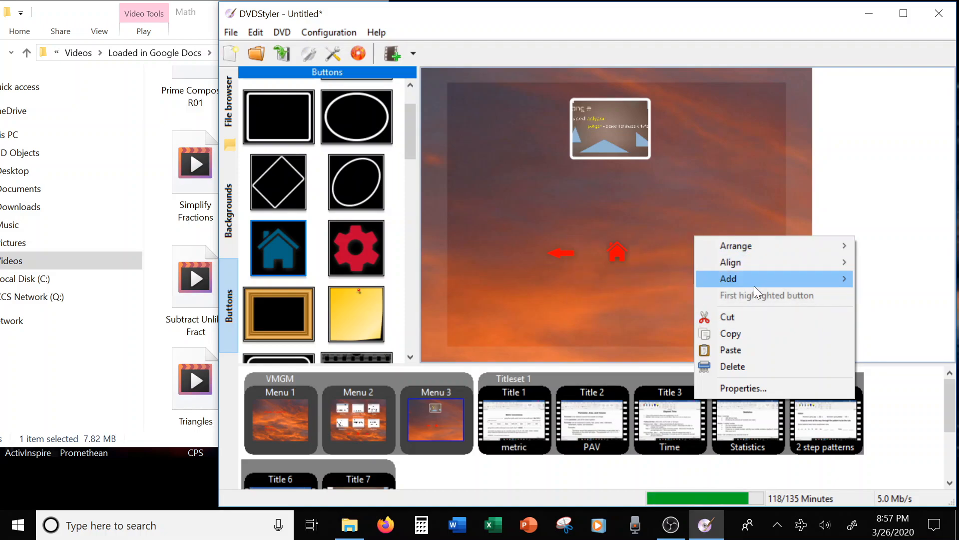
Add a text caption reading 'Triangles' for the lone thumbnail on menu 3
{"action": "left_click", "coordinate": [743, 388]}
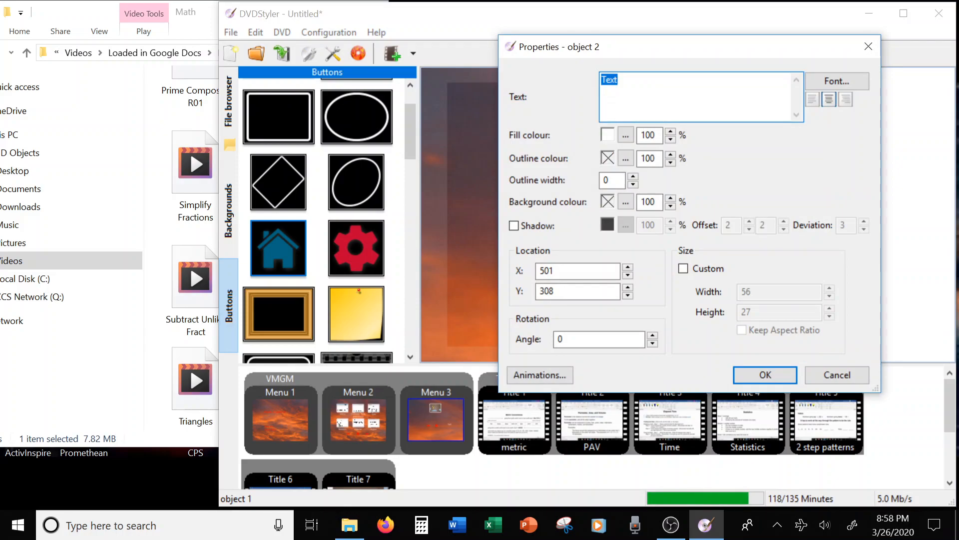
{"action": "type", "text": "Triangl"}
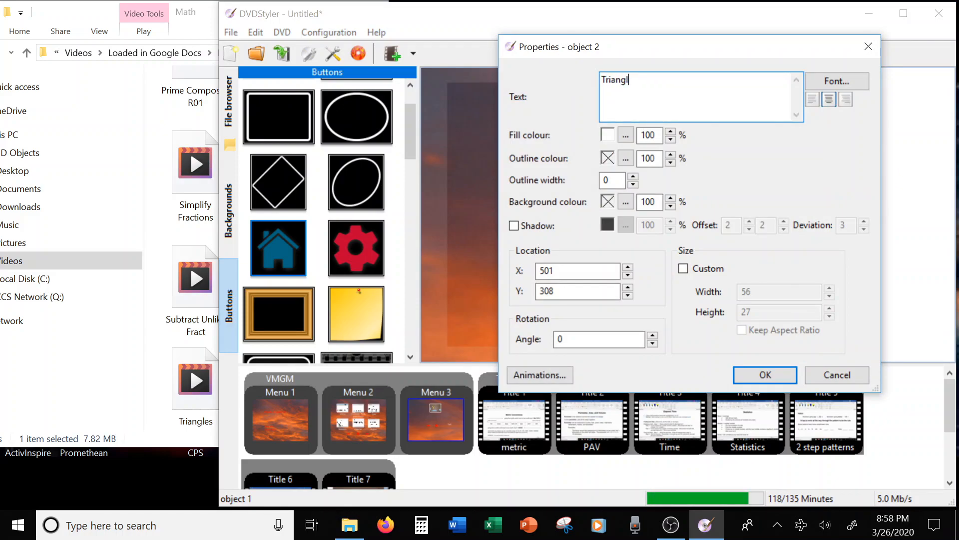
{"action": "type", "text": "es"}
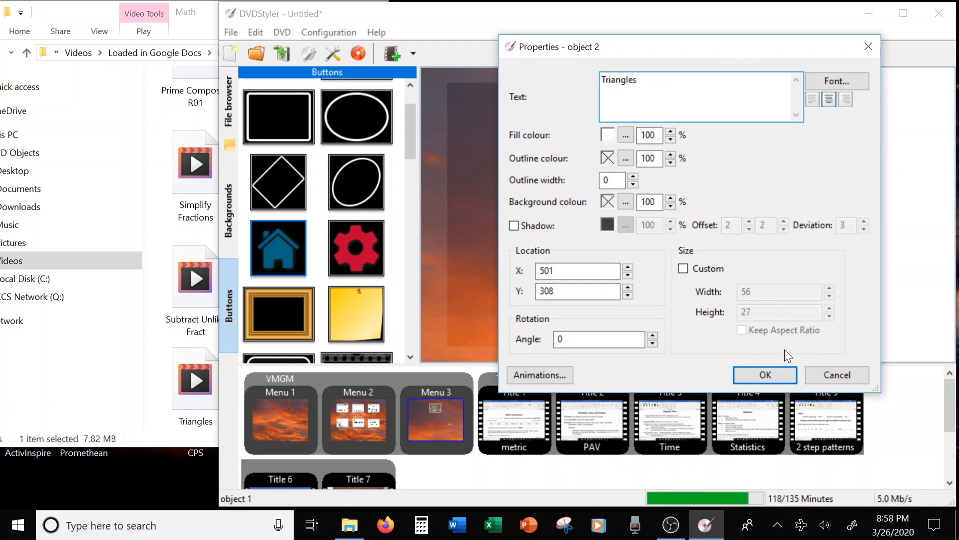
{"action": "left_click", "coordinate": [764, 375]}
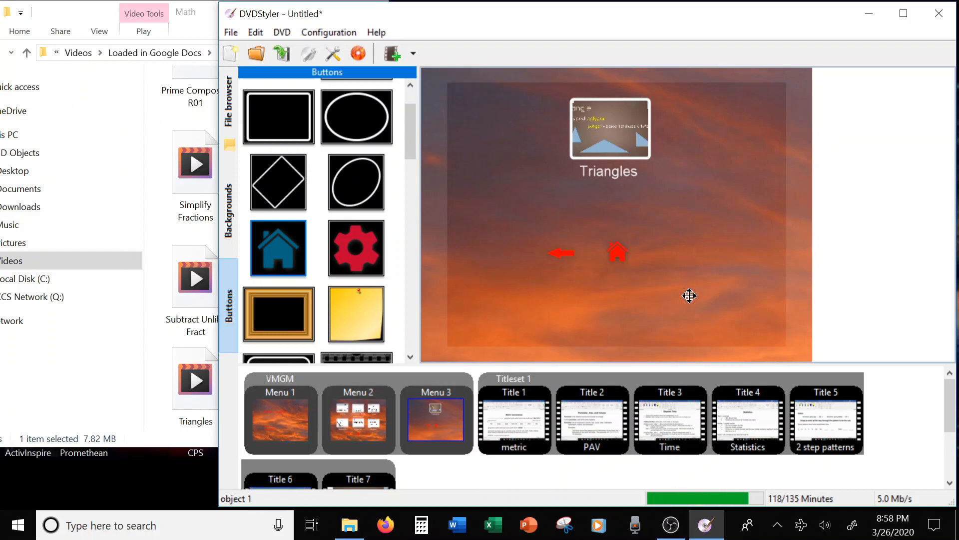
{"action": "scroll", "scroll_direction": "down", "scroll_amount": 3}
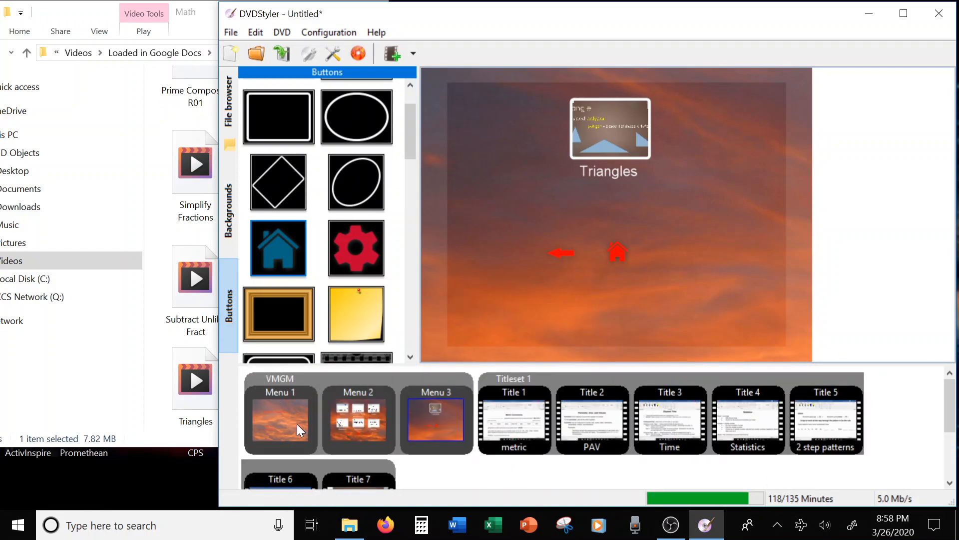
{"action": "mouse_move", "coordinate": [288, 416]}
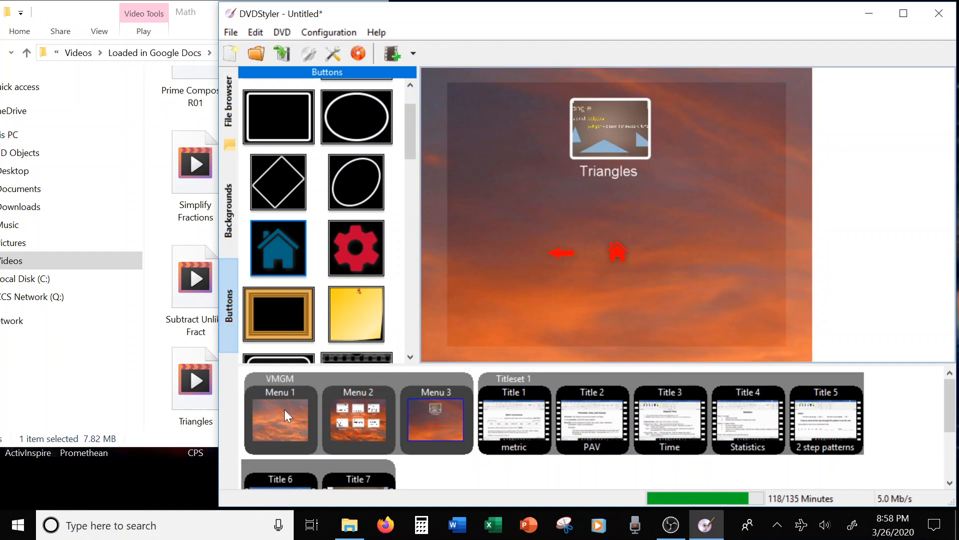
{"action": "left_click", "coordinate": [280, 419]}
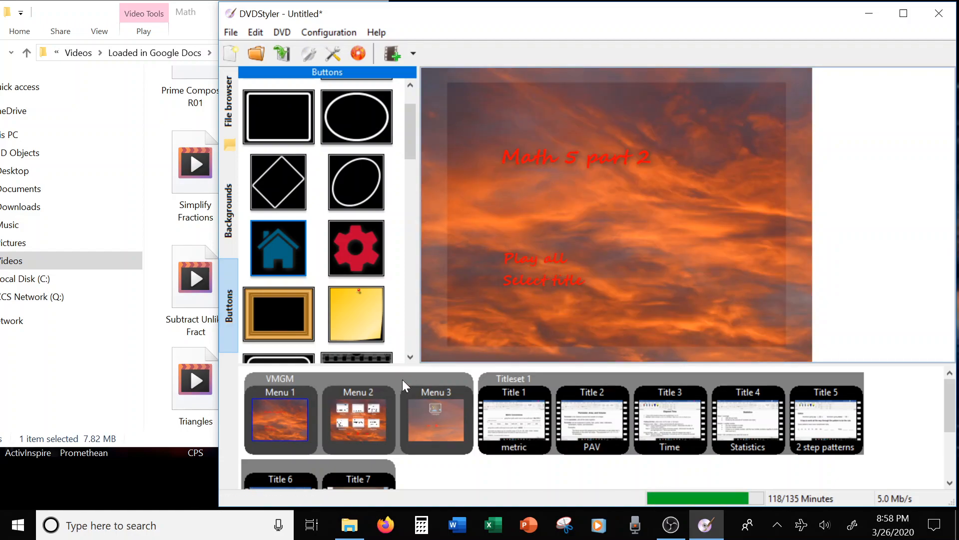
{"action": "left_click", "coordinate": [358, 421]}
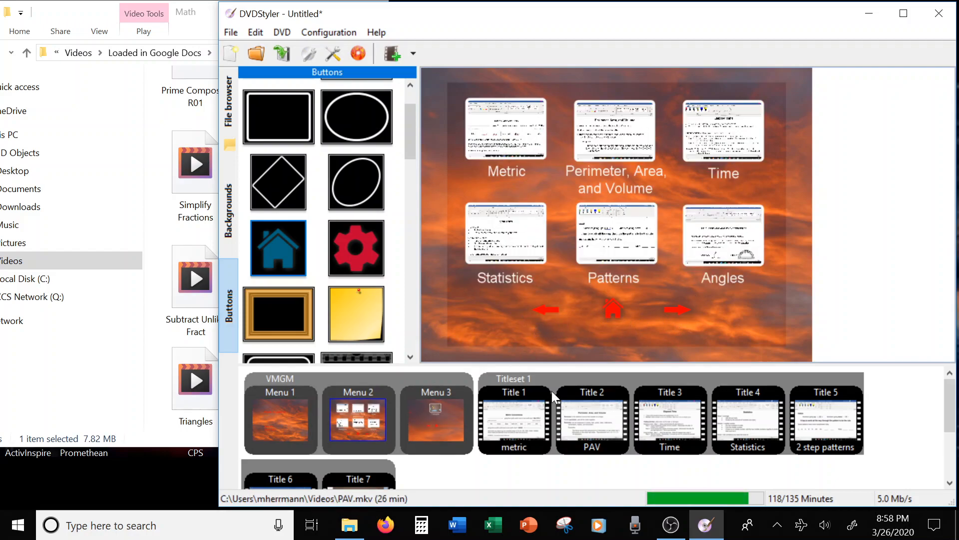
{"action": "left_click", "coordinate": [435, 419]}
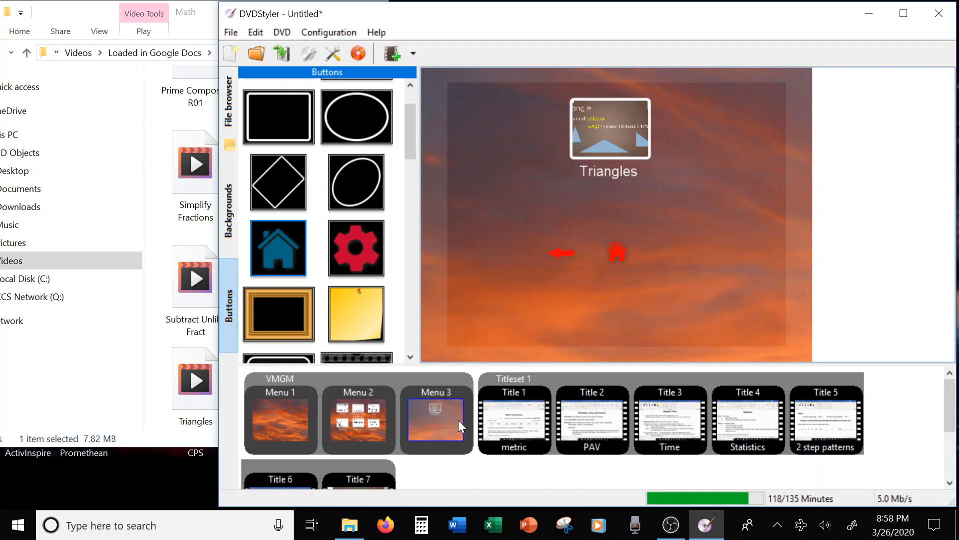
{"action": "scroll", "scroll_direction": "down", "scroll_amount": 3}
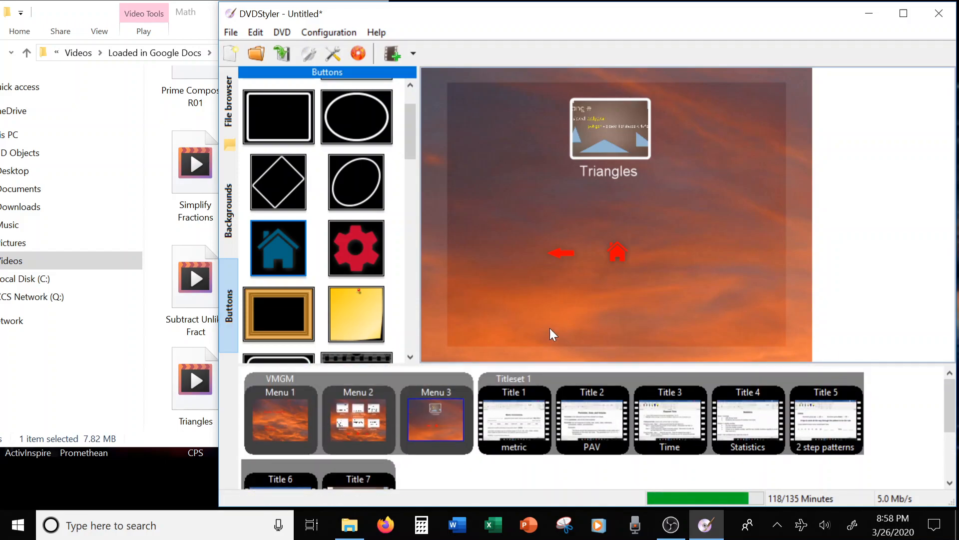
{"action": "mouse_move", "coordinate": [383, 44]}
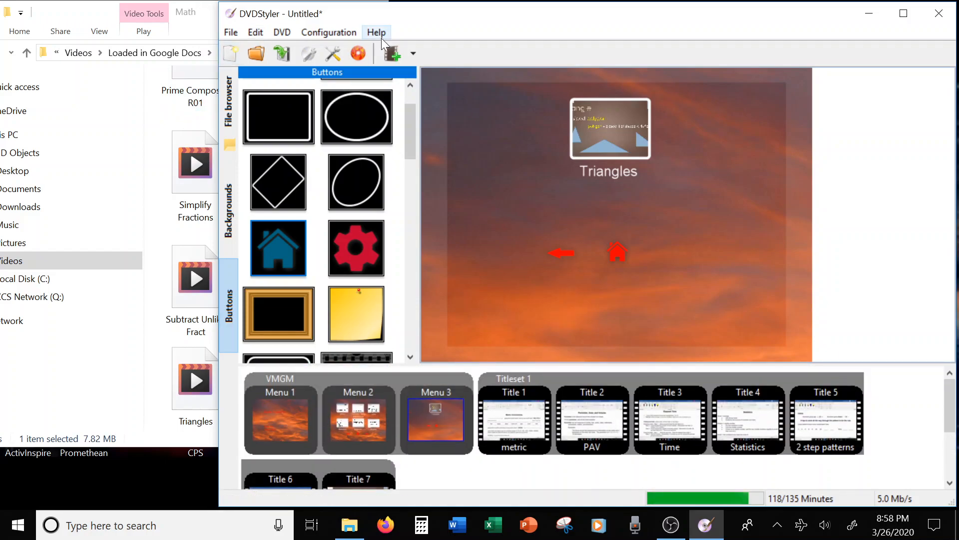
{"action": "mouse_move", "coordinate": [359, 54]}
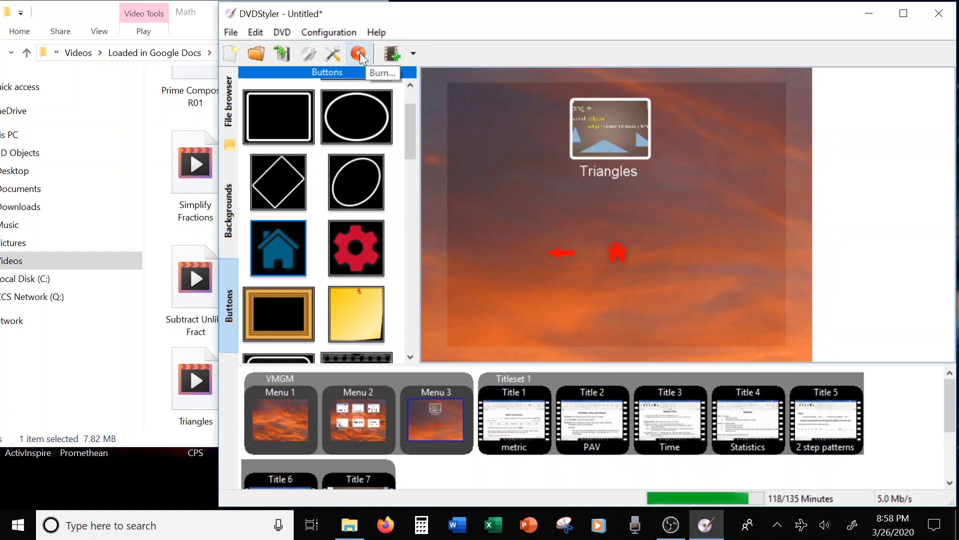
Bring up the Burn dialog and enable preview with VLC media player
{"action": "left_click", "coordinate": [359, 54]}
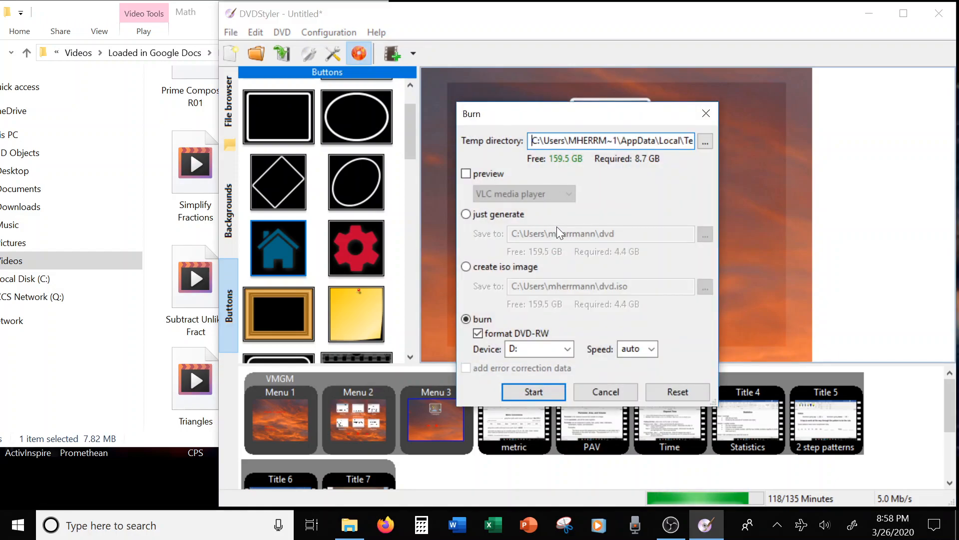
{"action": "mouse_move", "coordinate": [652, 197]}
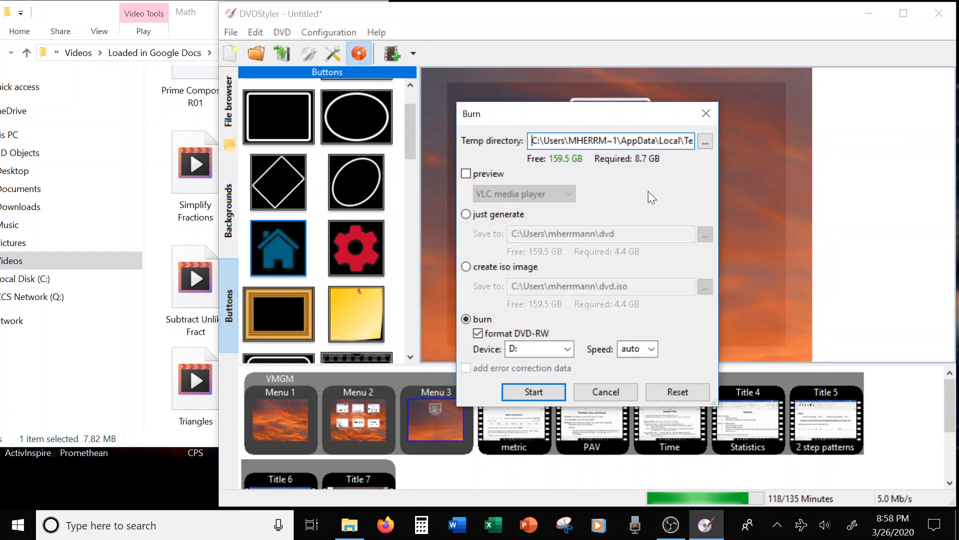
{"action": "mouse_move", "coordinate": [474, 162]}
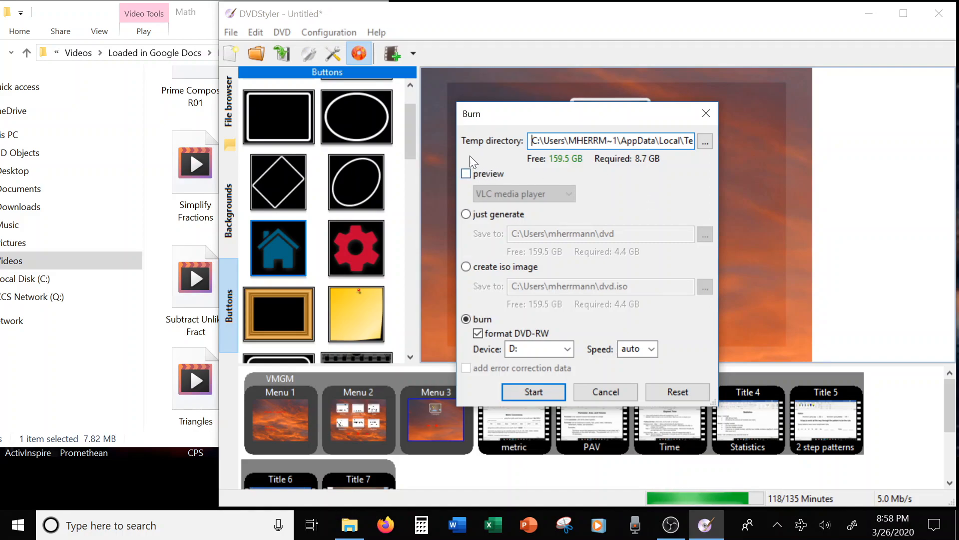
{"action": "mouse_move", "coordinate": [473, 151]}
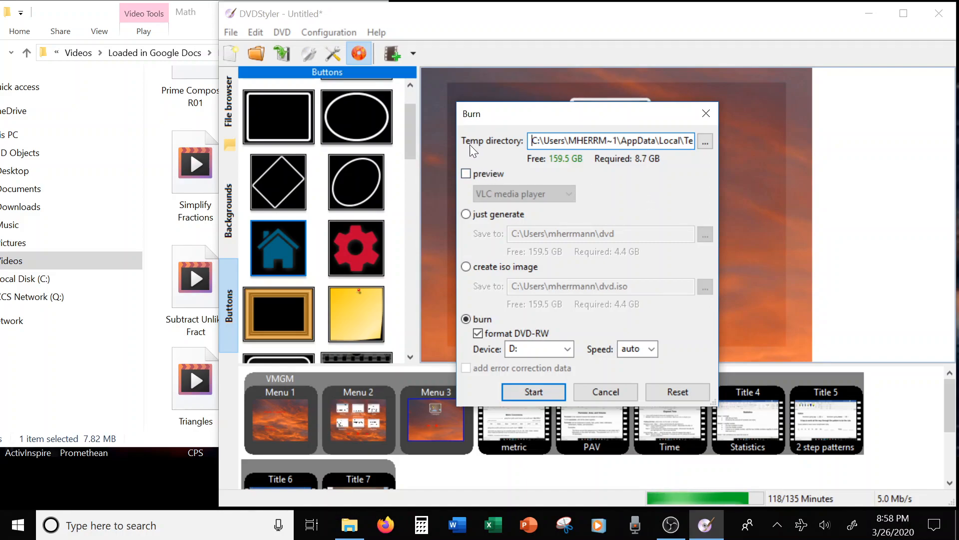
{"action": "mouse_move", "coordinate": [410, 157]}
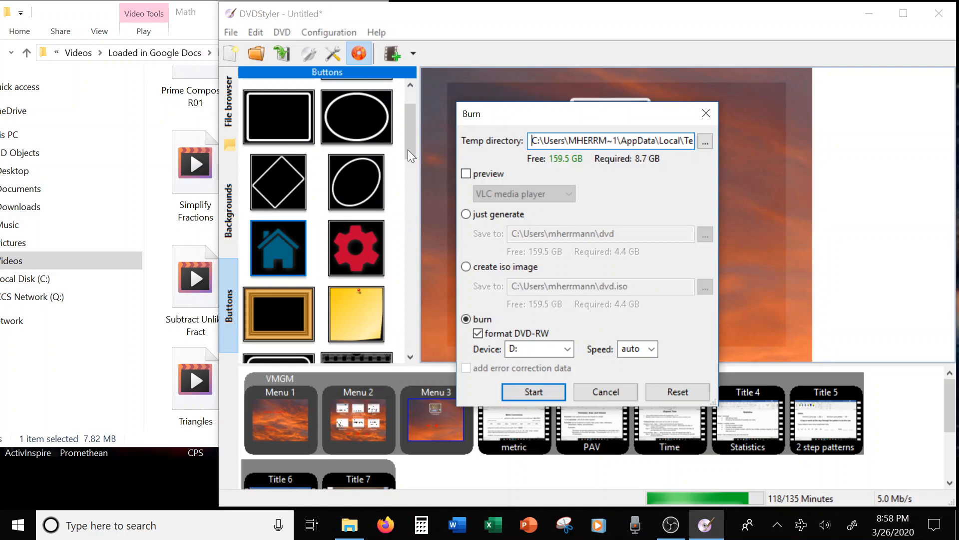
{"action": "left_click", "coordinate": [467, 174]}
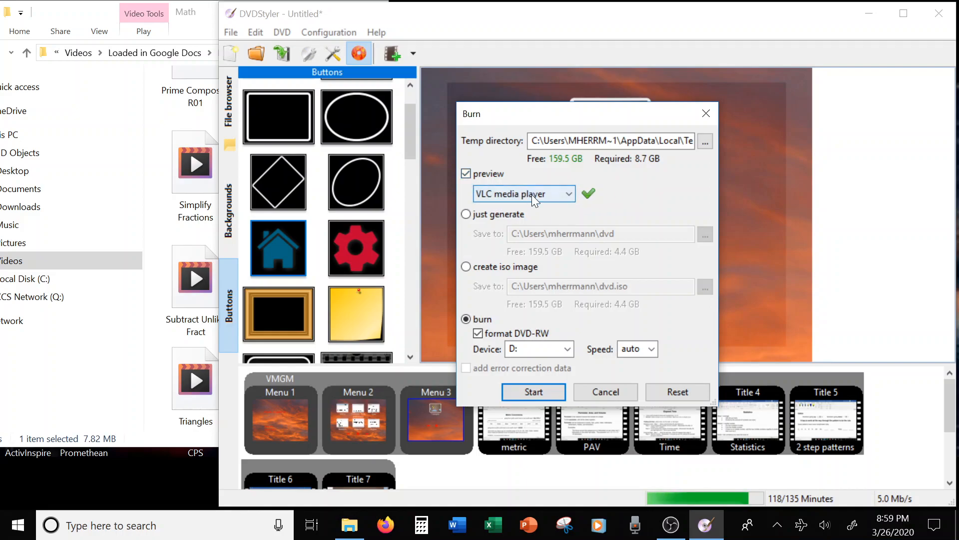
{"action": "mouse_move", "coordinate": [657, 203]}
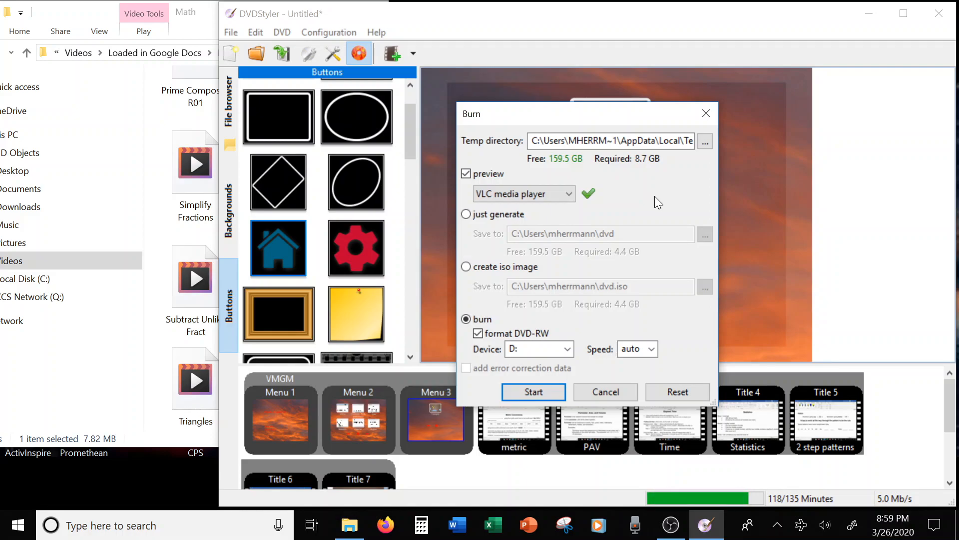
{"action": "mouse_move", "coordinate": [474, 187]}
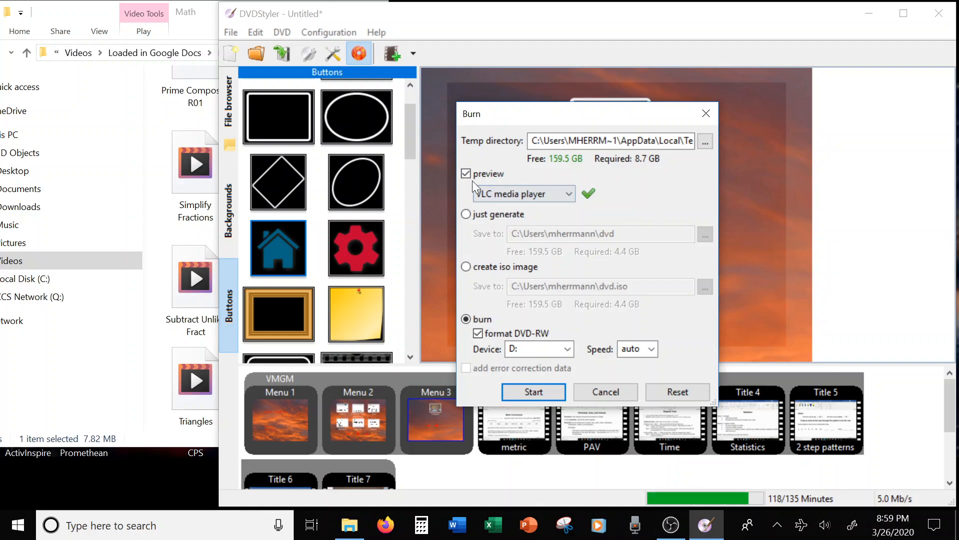